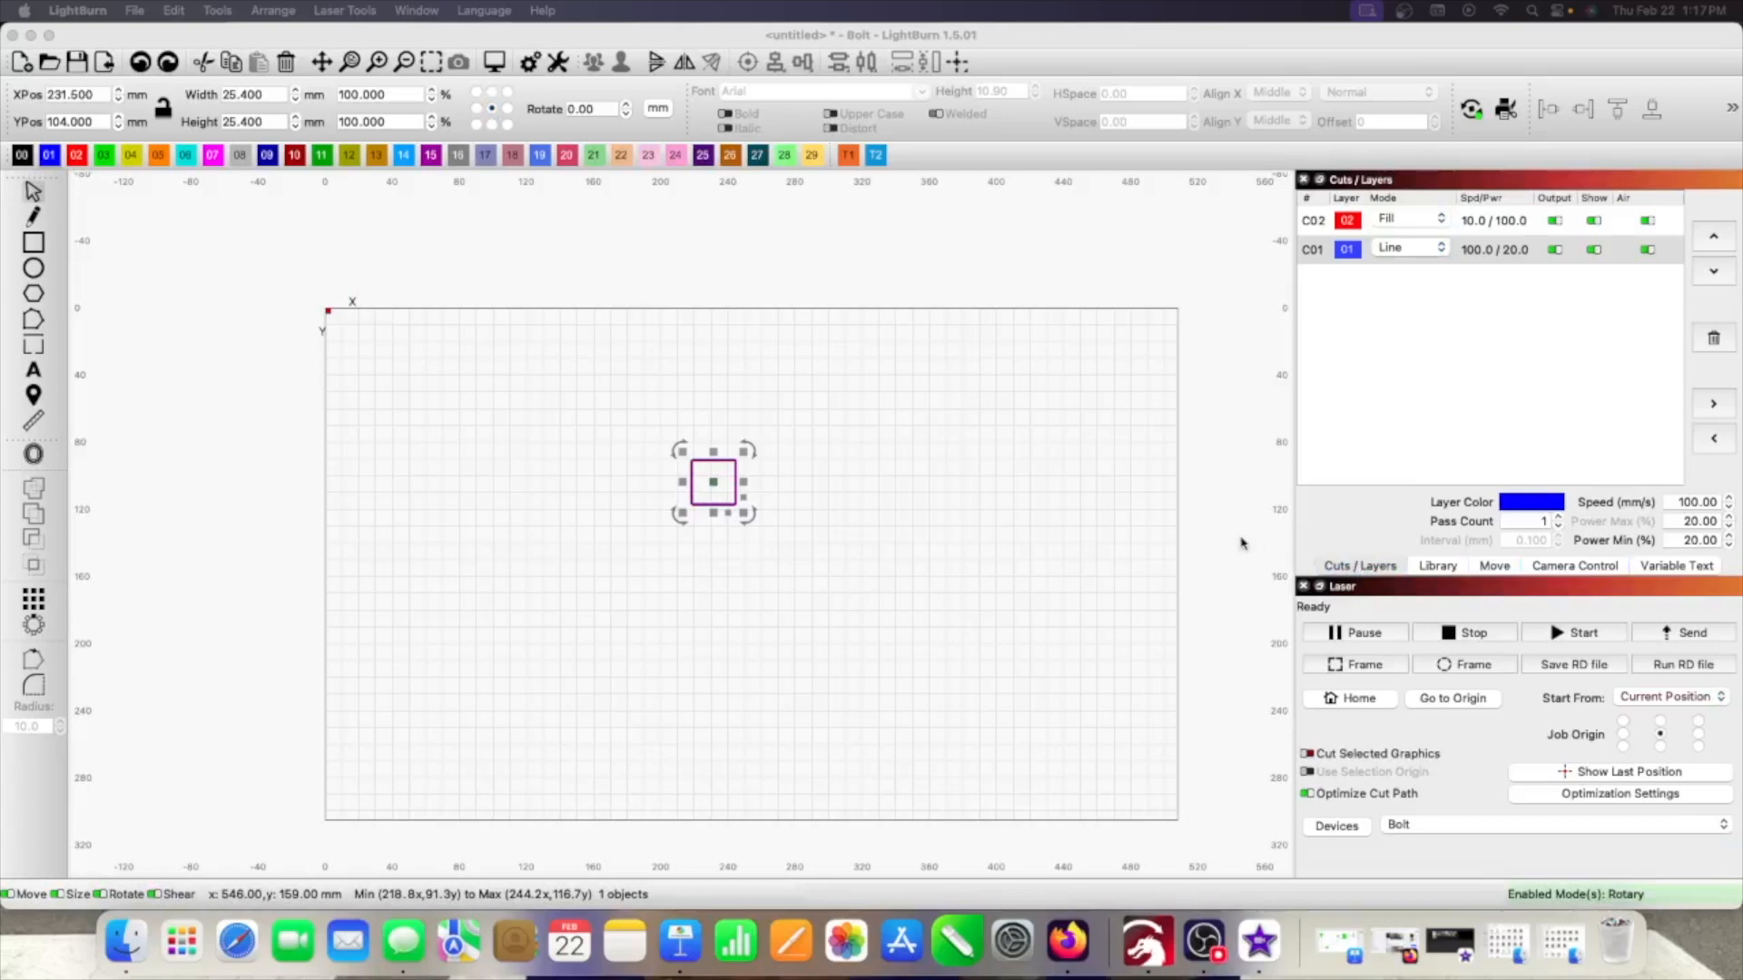
pyautogui.moveTo(973, 514)
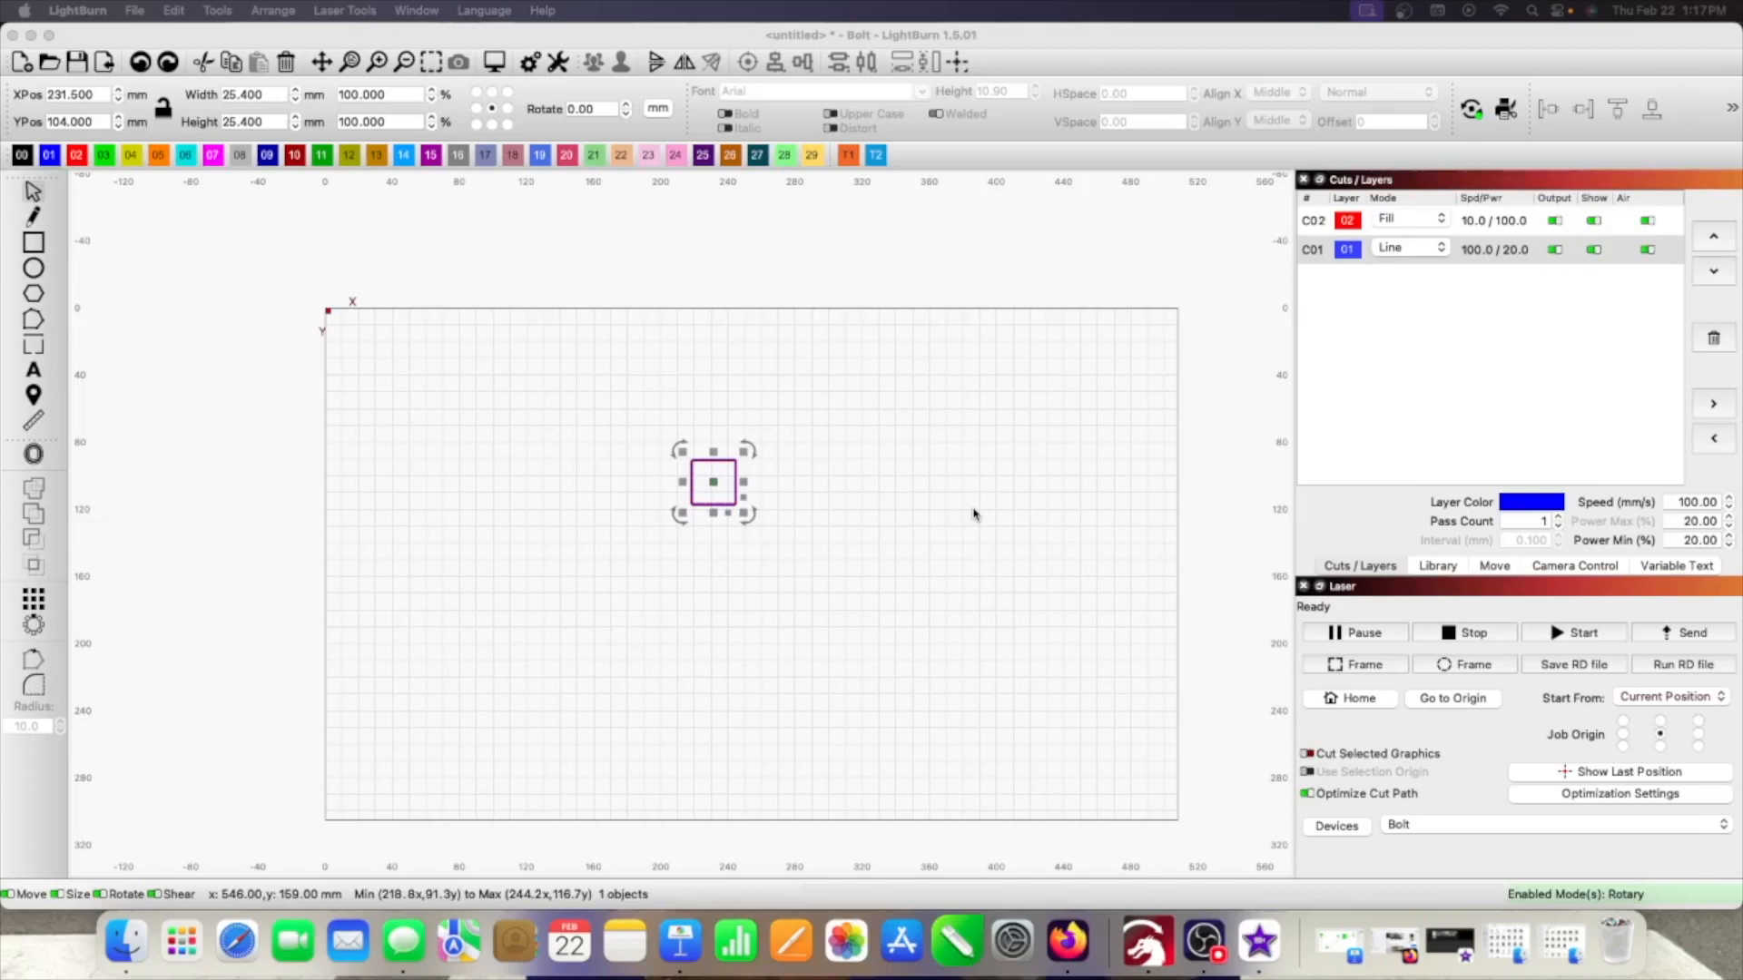
pyautogui.moveTo(739, 480)
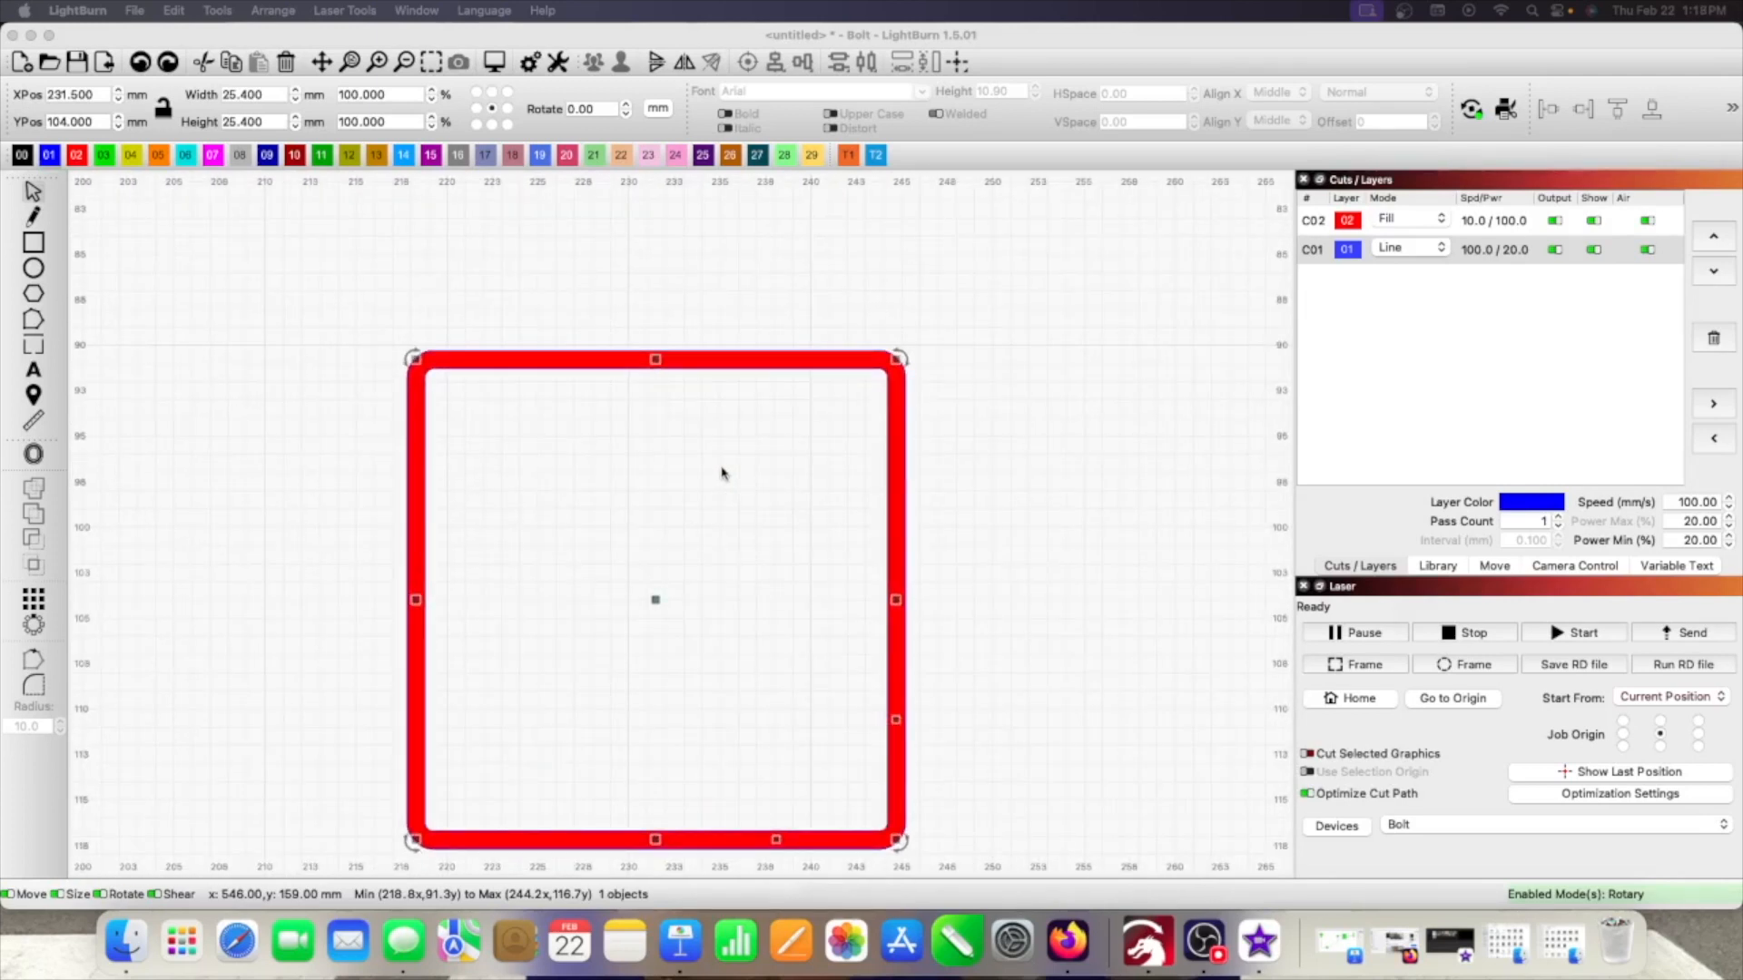
pyautogui.moveTo(632, 374)
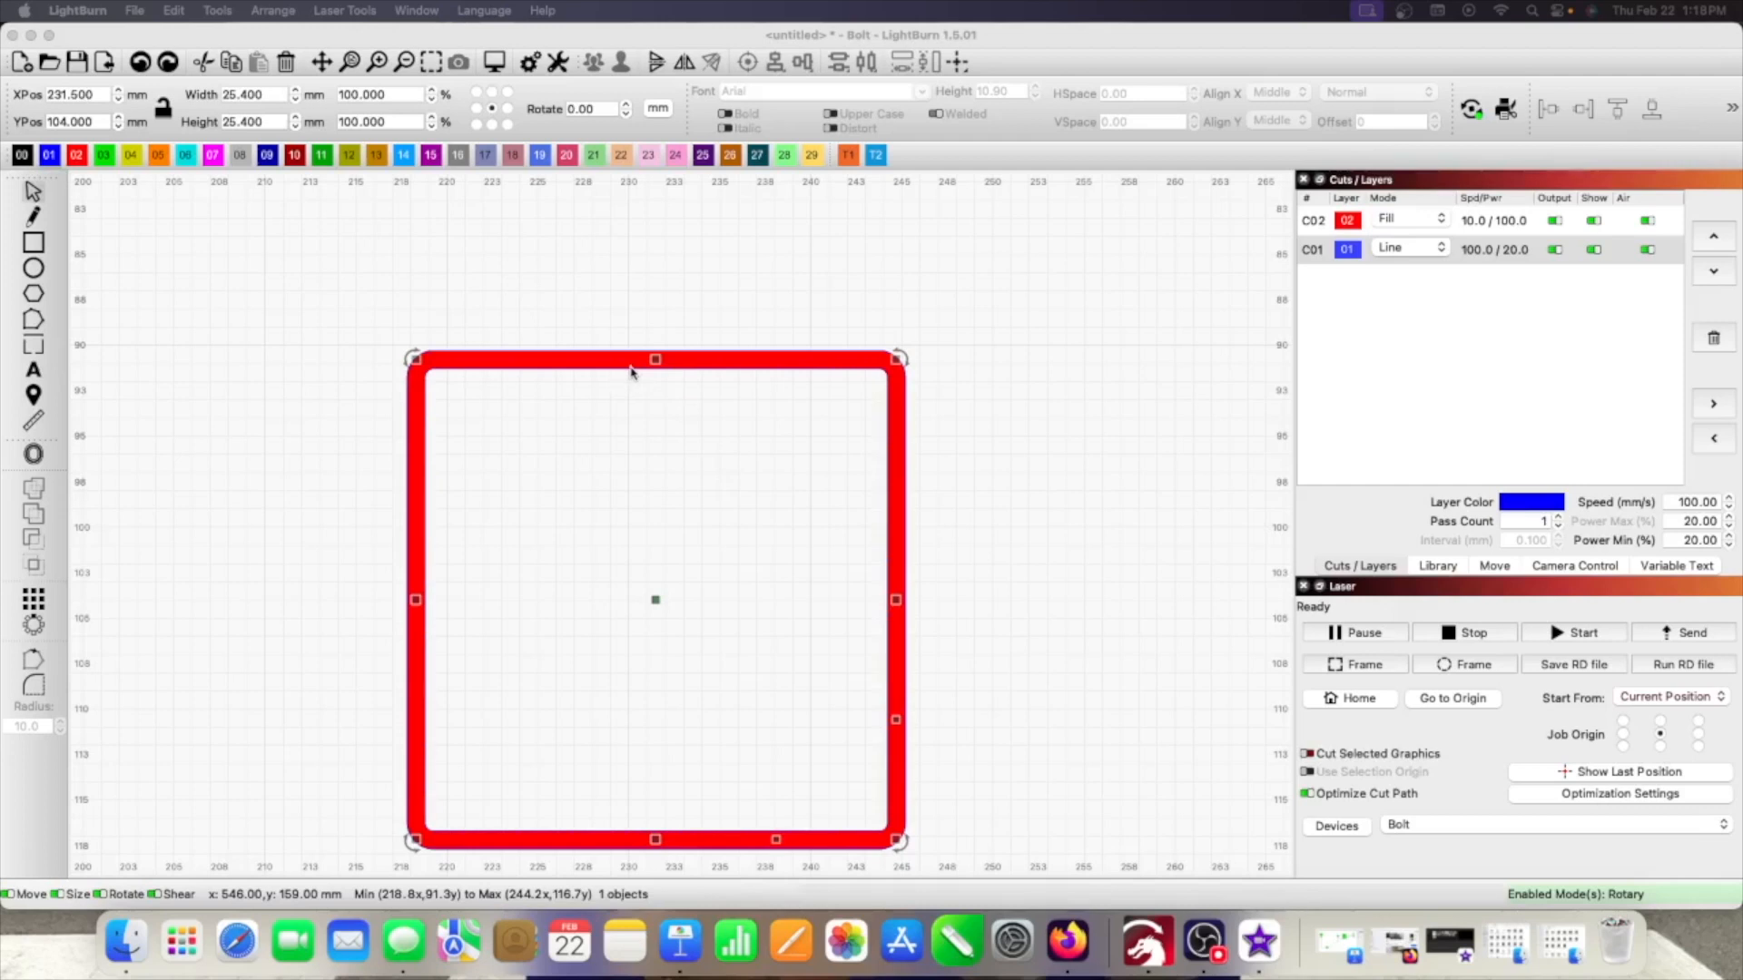
pyautogui.moveTo(501, 377)
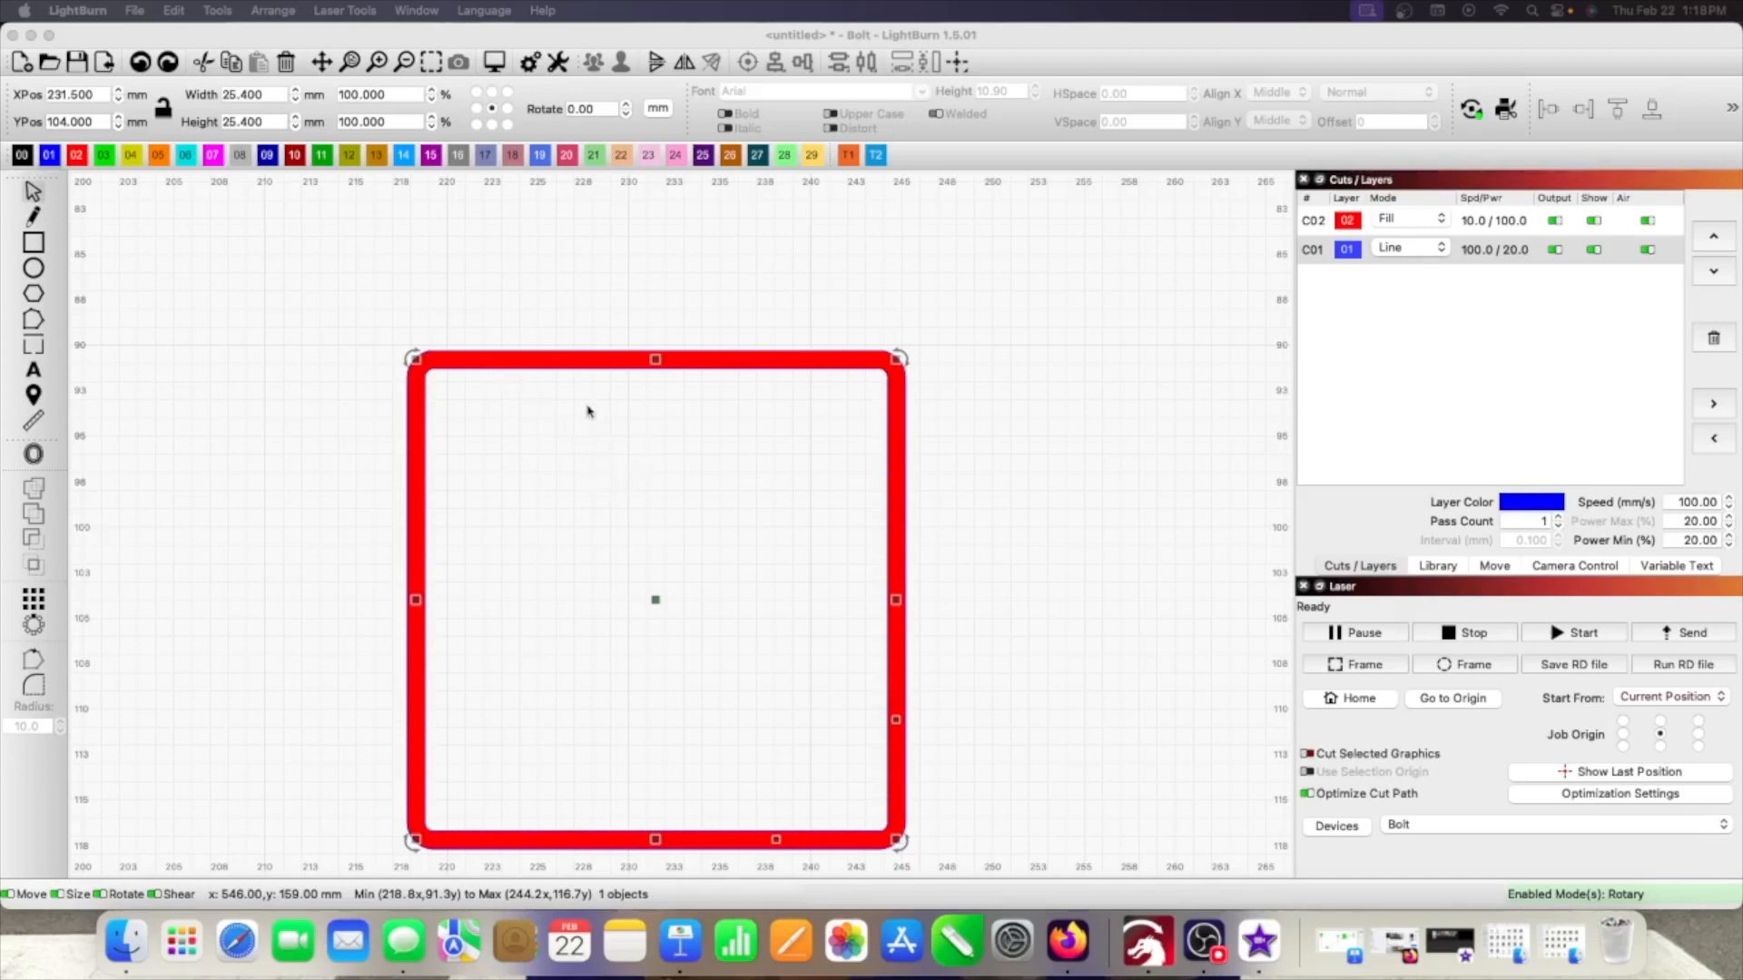
pyautogui.moveTo(574, 367)
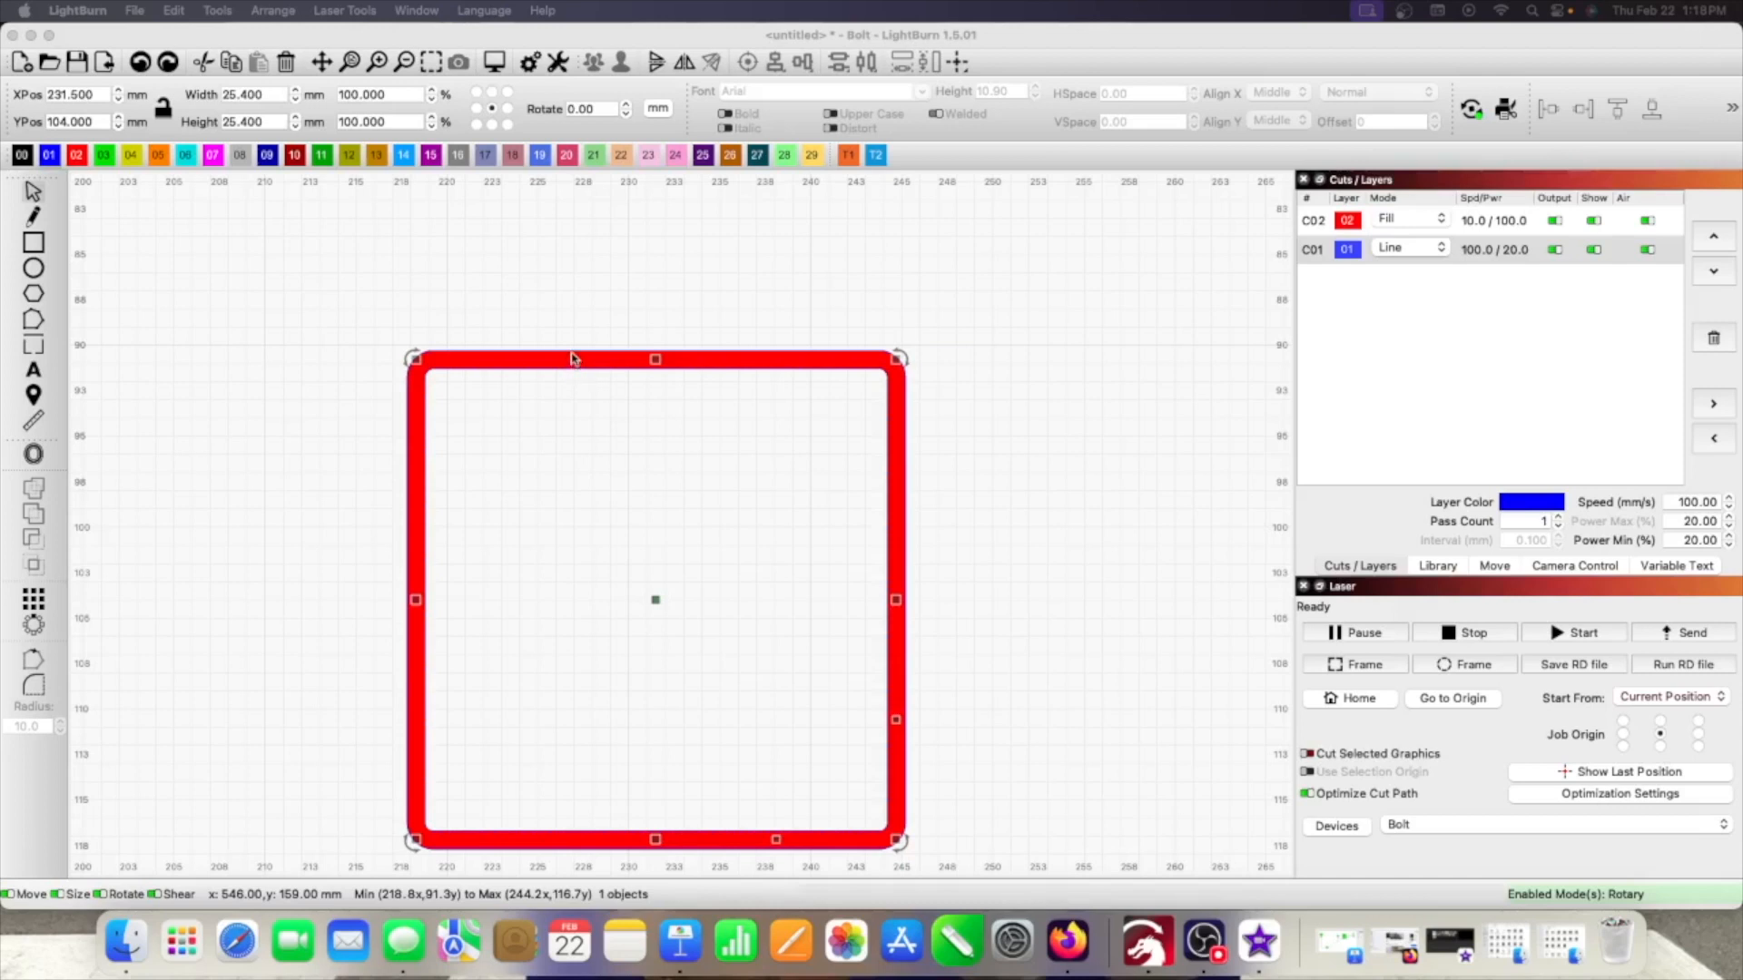
pyautogui.moveTo(893, 367)
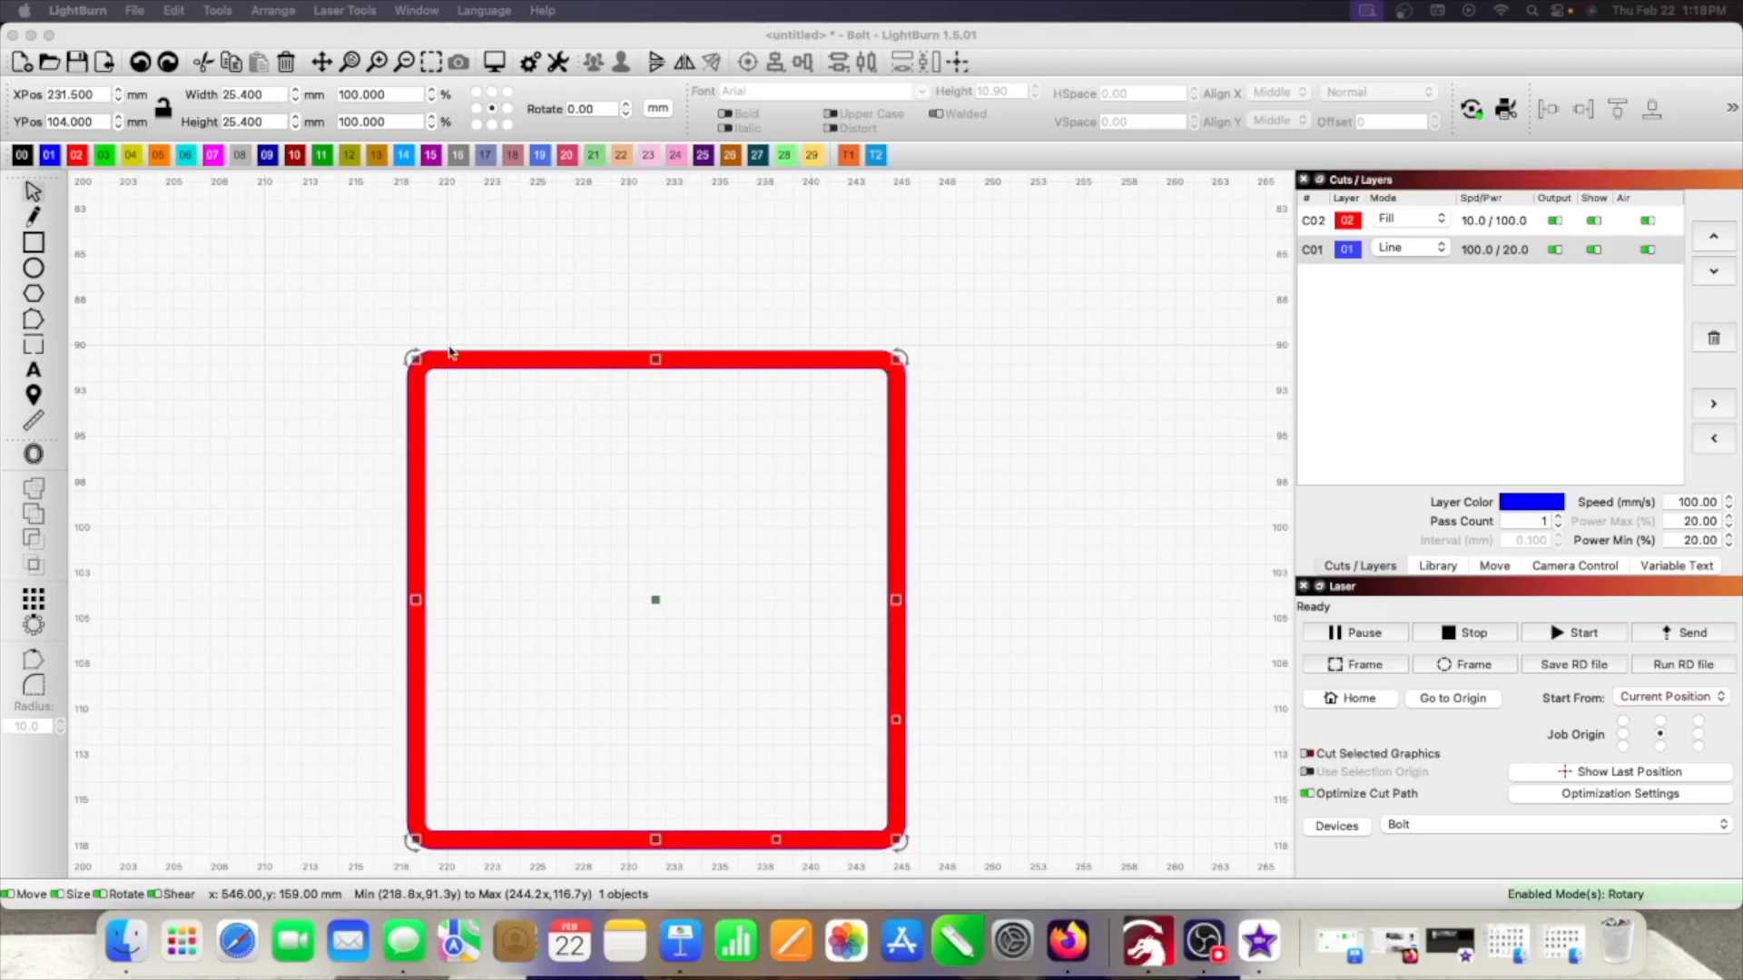
pyautogui.moveTo(419, 410)
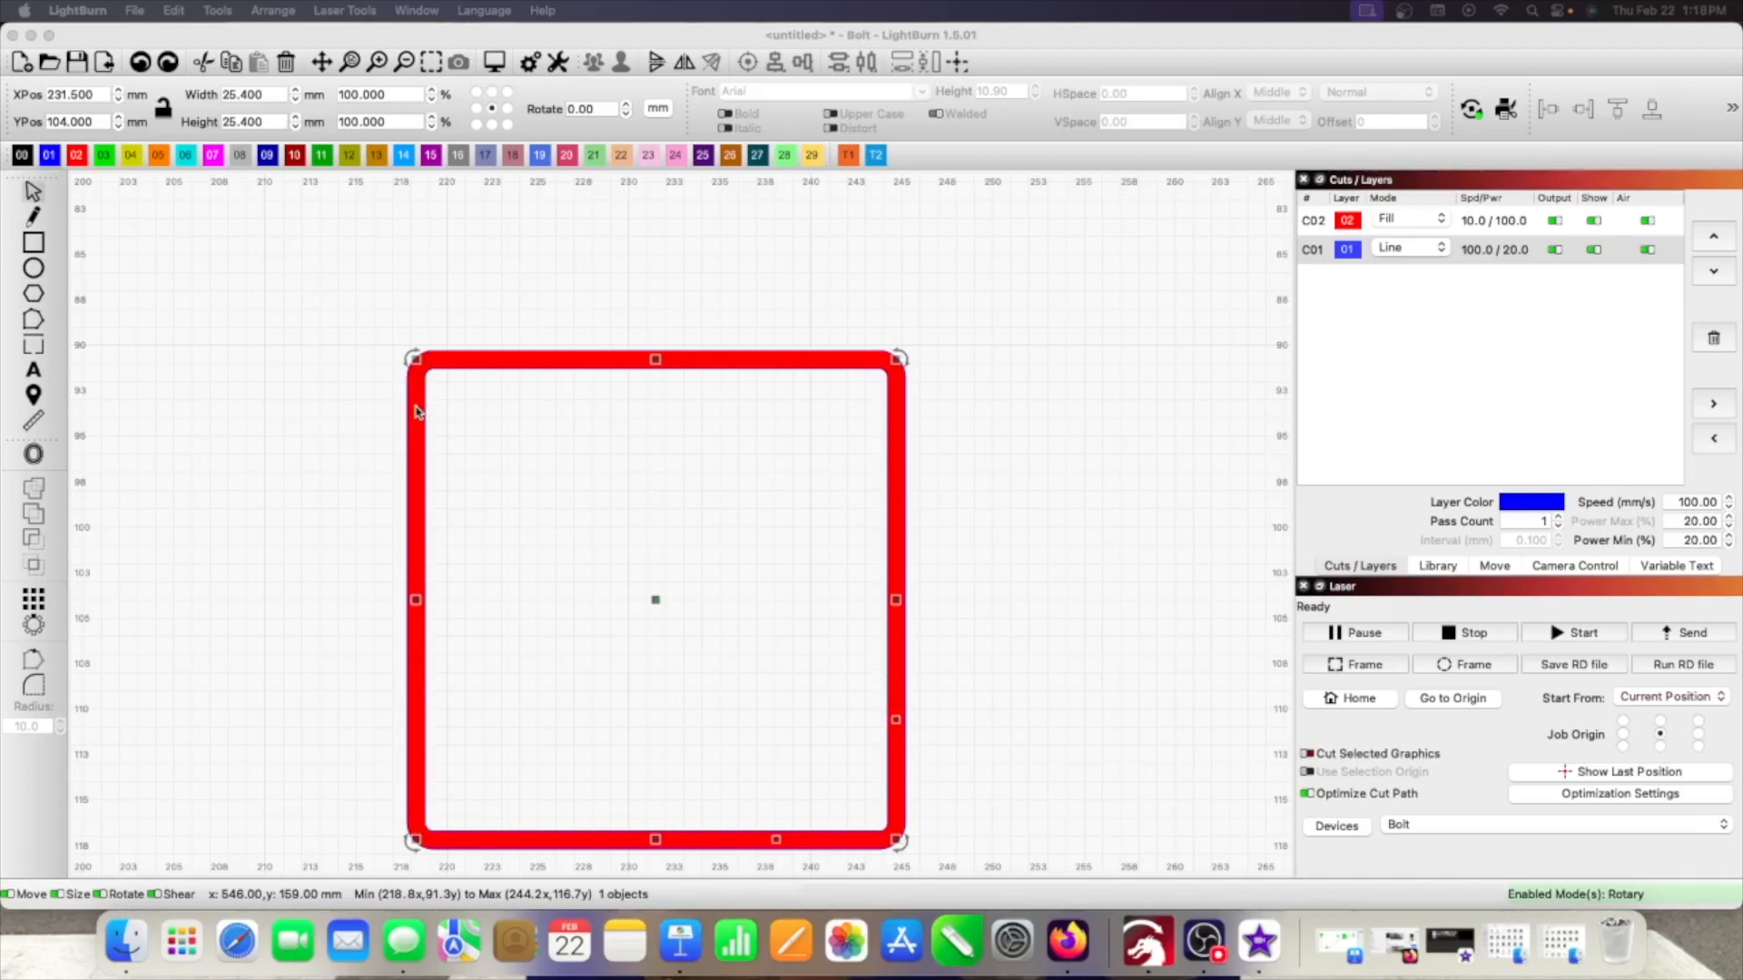
pyautogui.moveTo(494, 441)
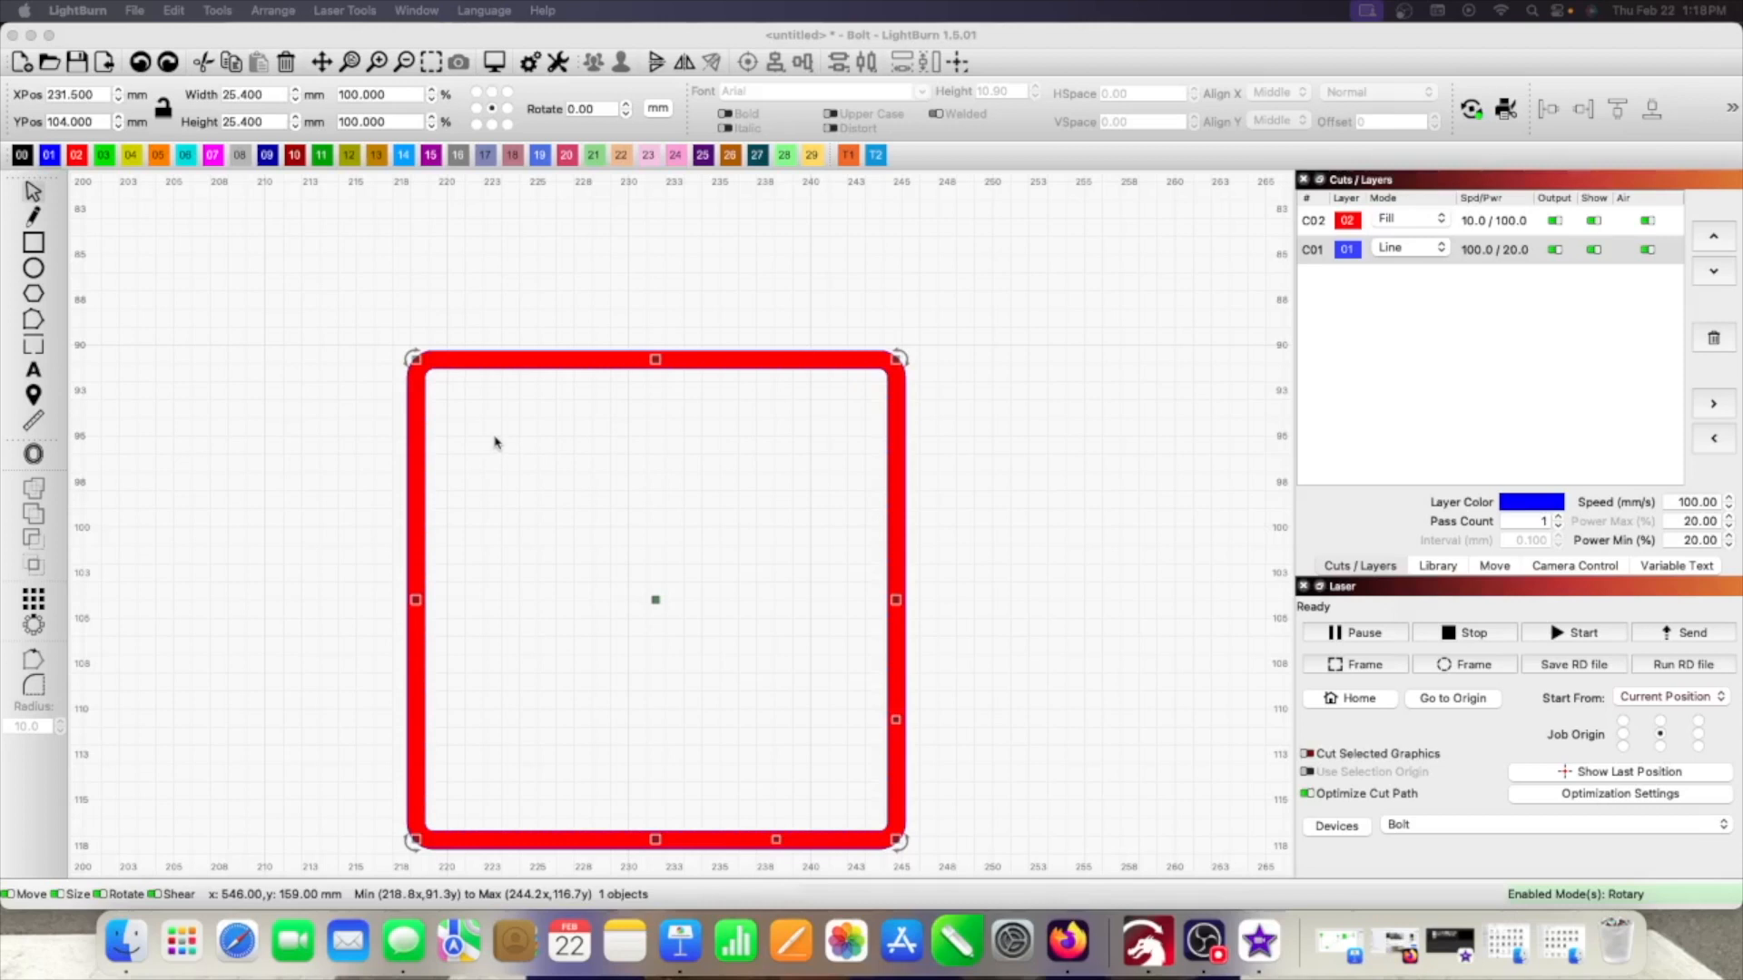
pyautogui.moveTo(706, 549)
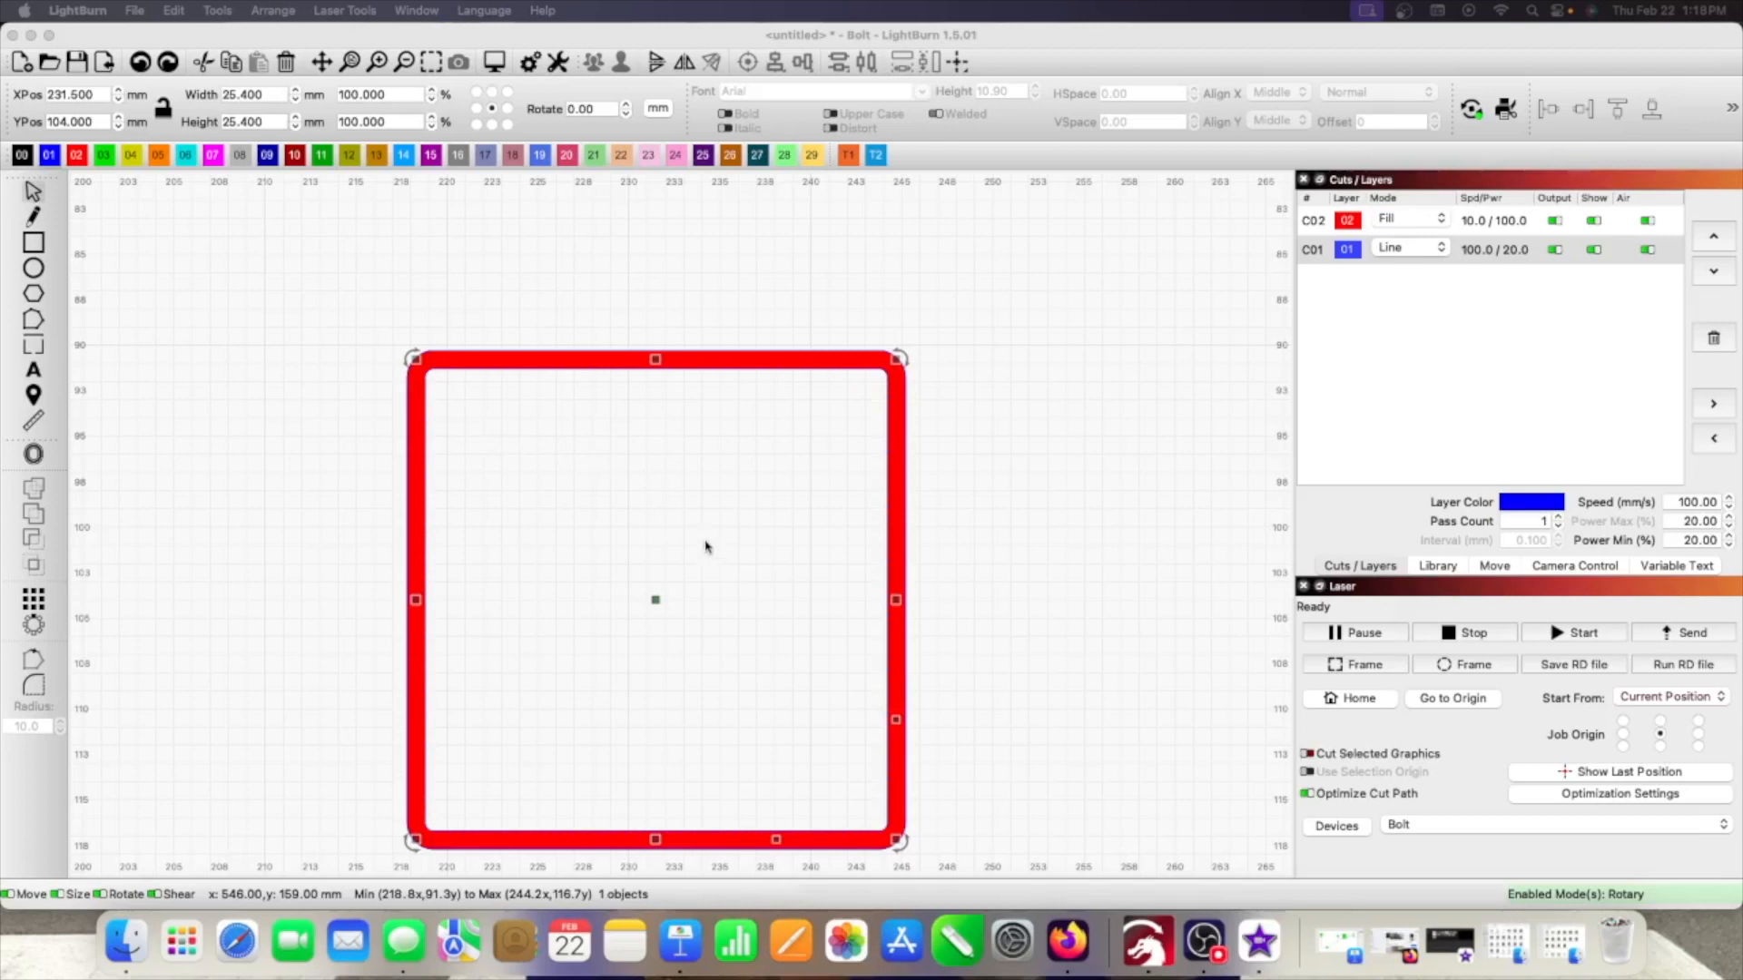
pyautogui.moveTo(1053, 557)
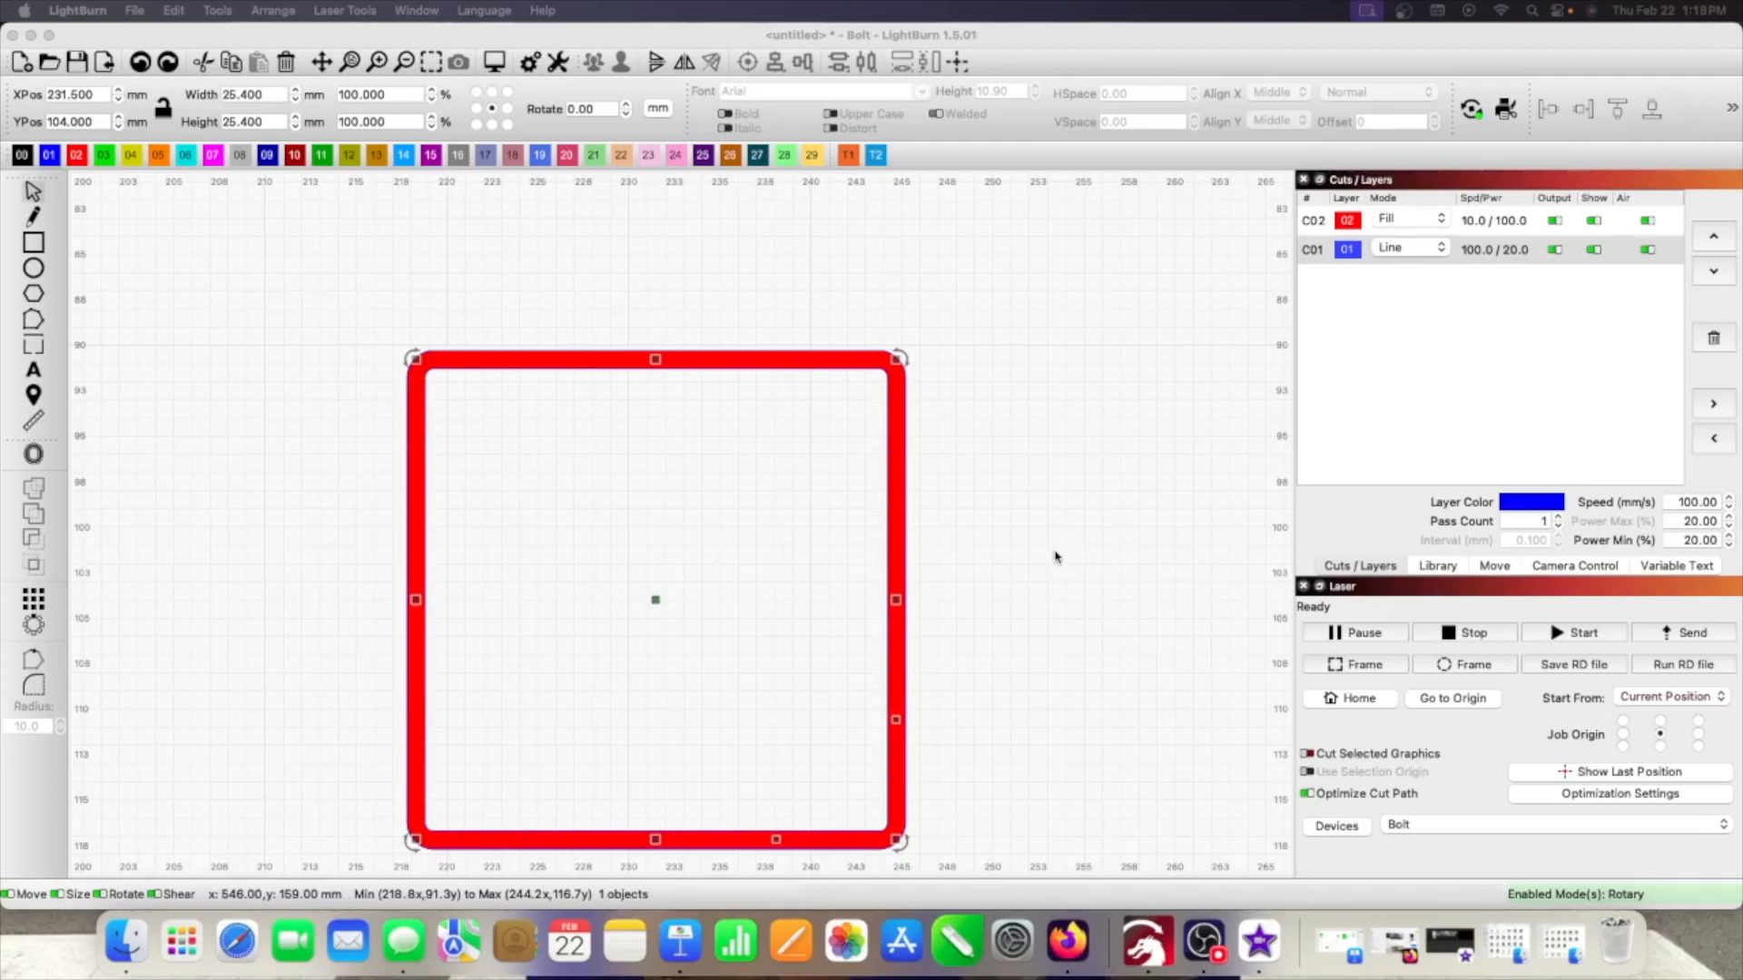
pyautogui.moveTo(1046, 557)
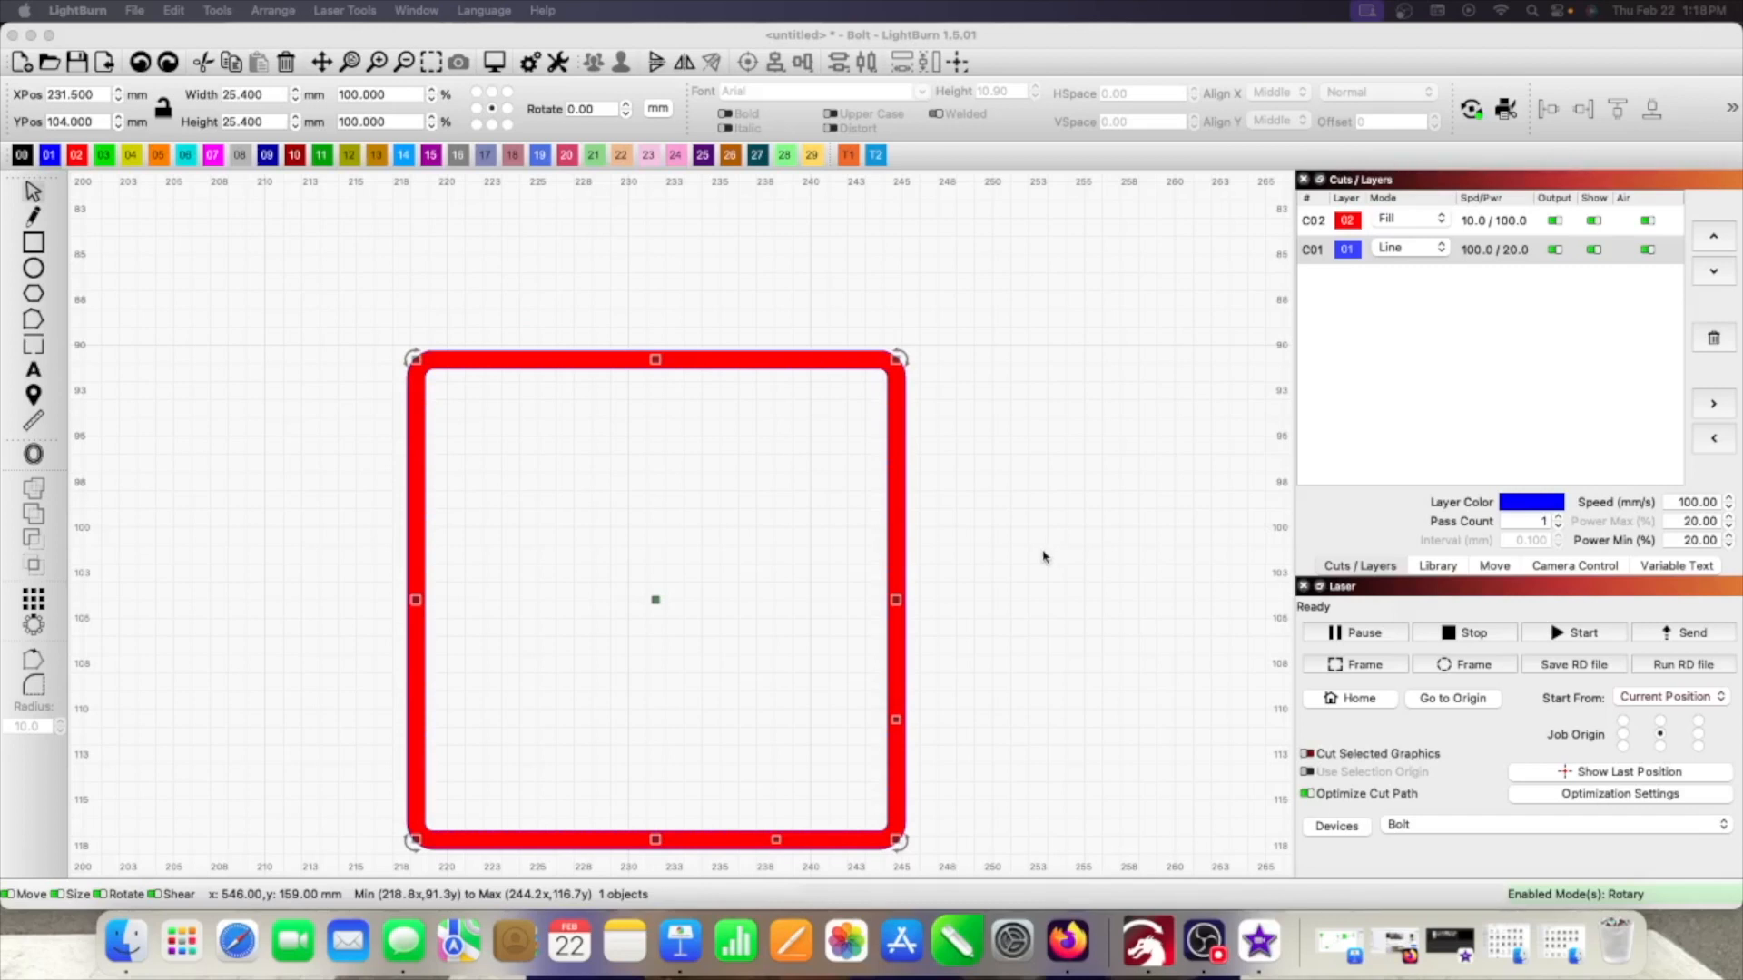
pyautogui.moveTo(931, 557)
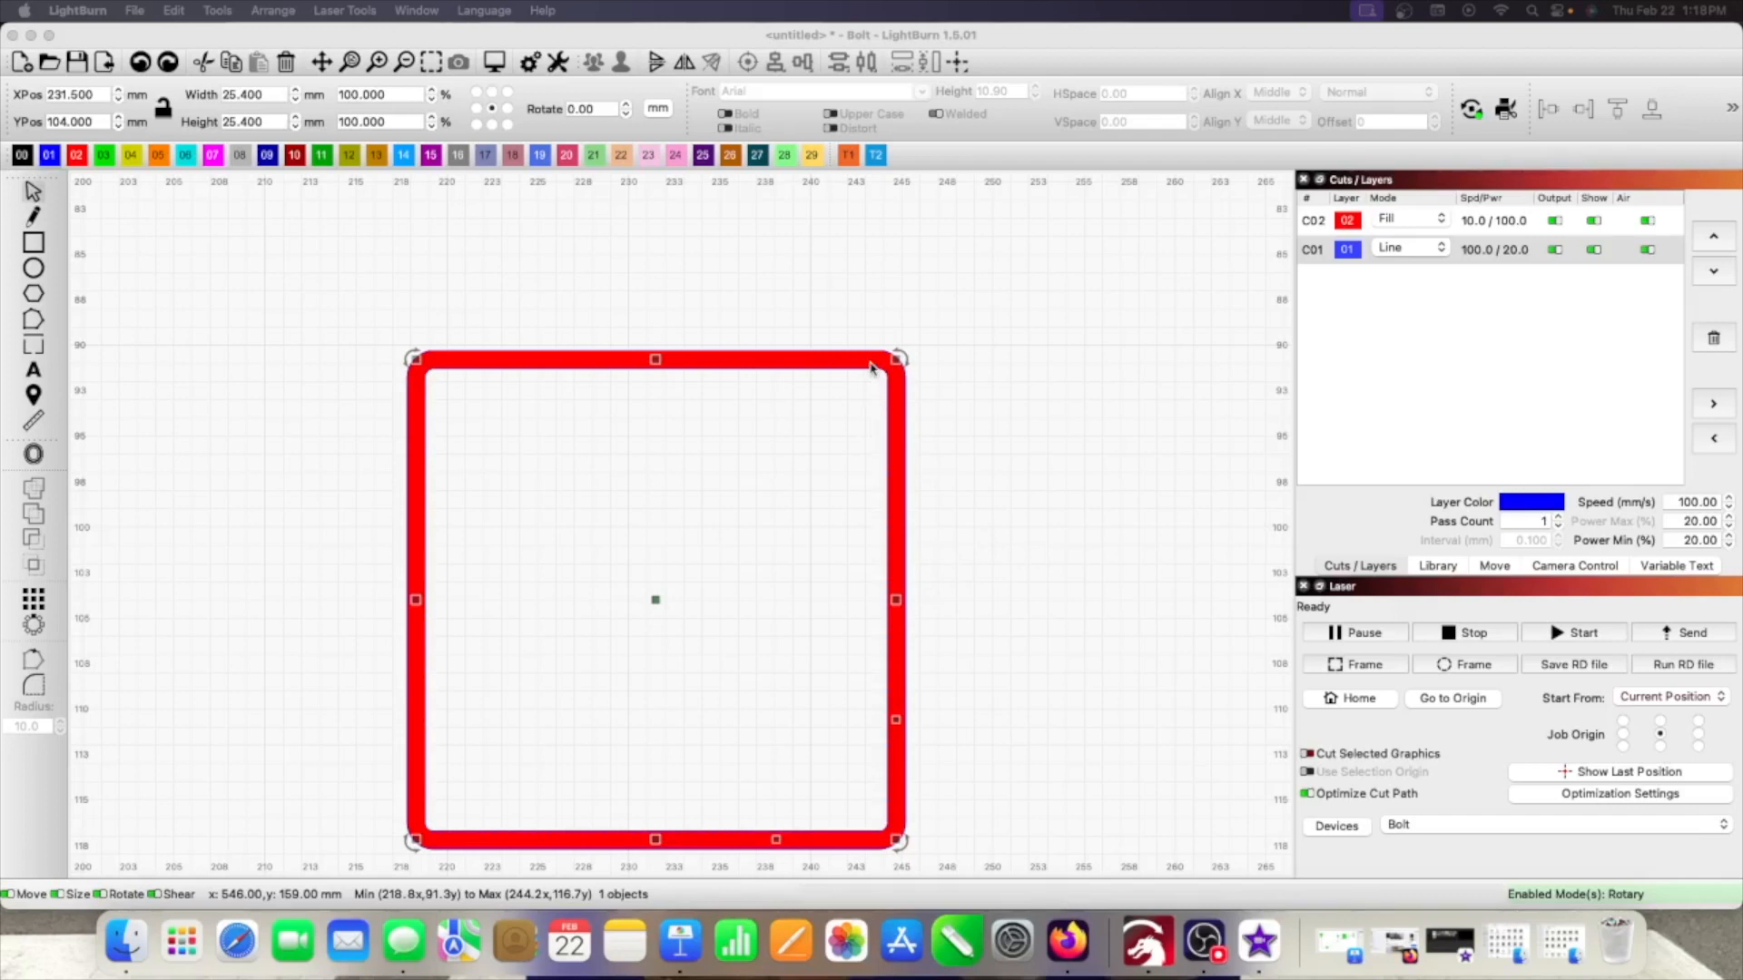
pyautogui.moveTo(870, 358)
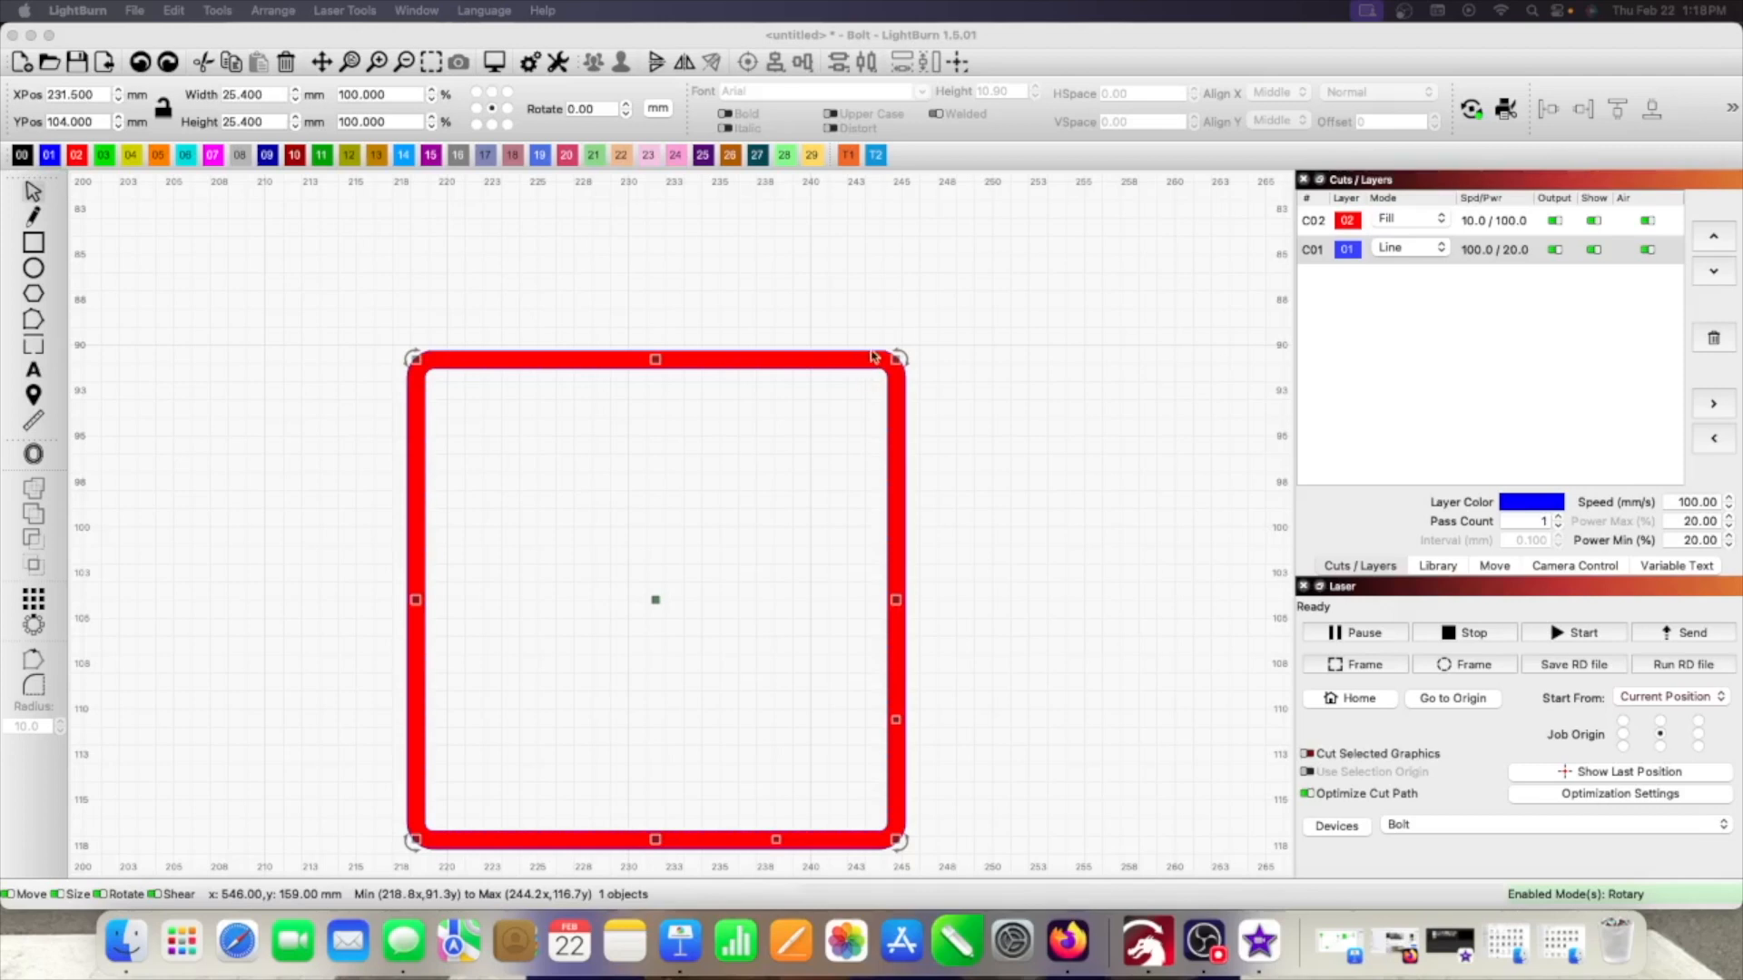
pyautogui.moveTo(1000, 370)
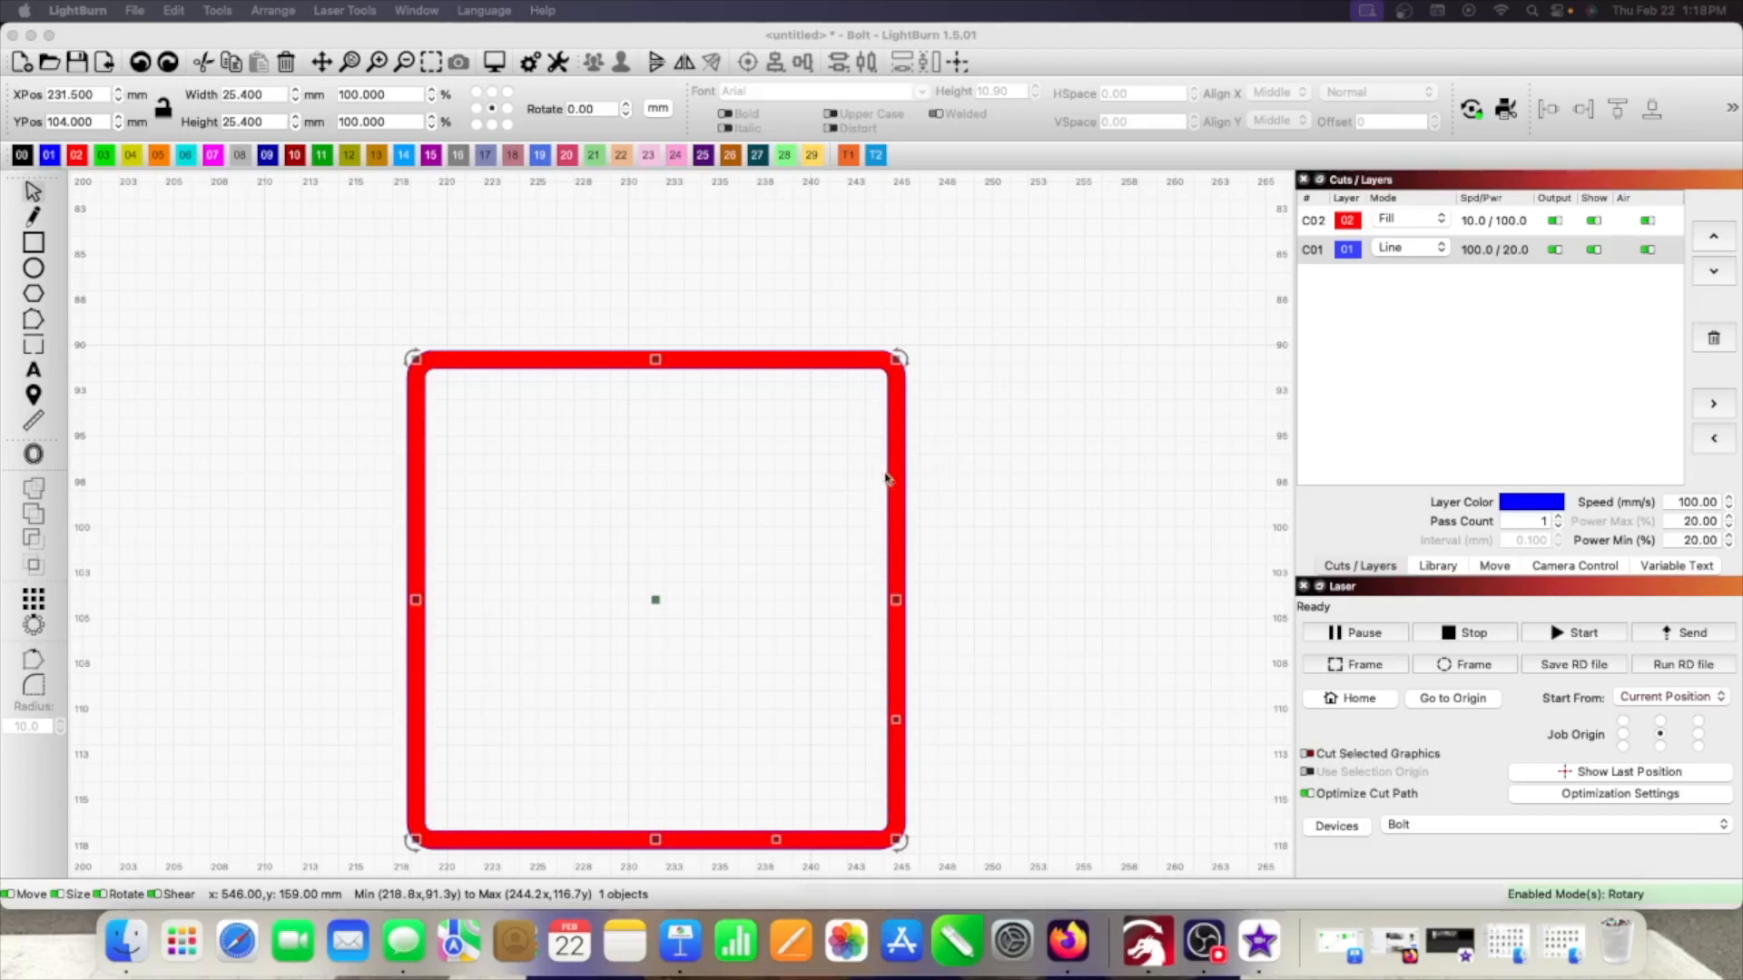
pyautogui.moveTo(773, 370)
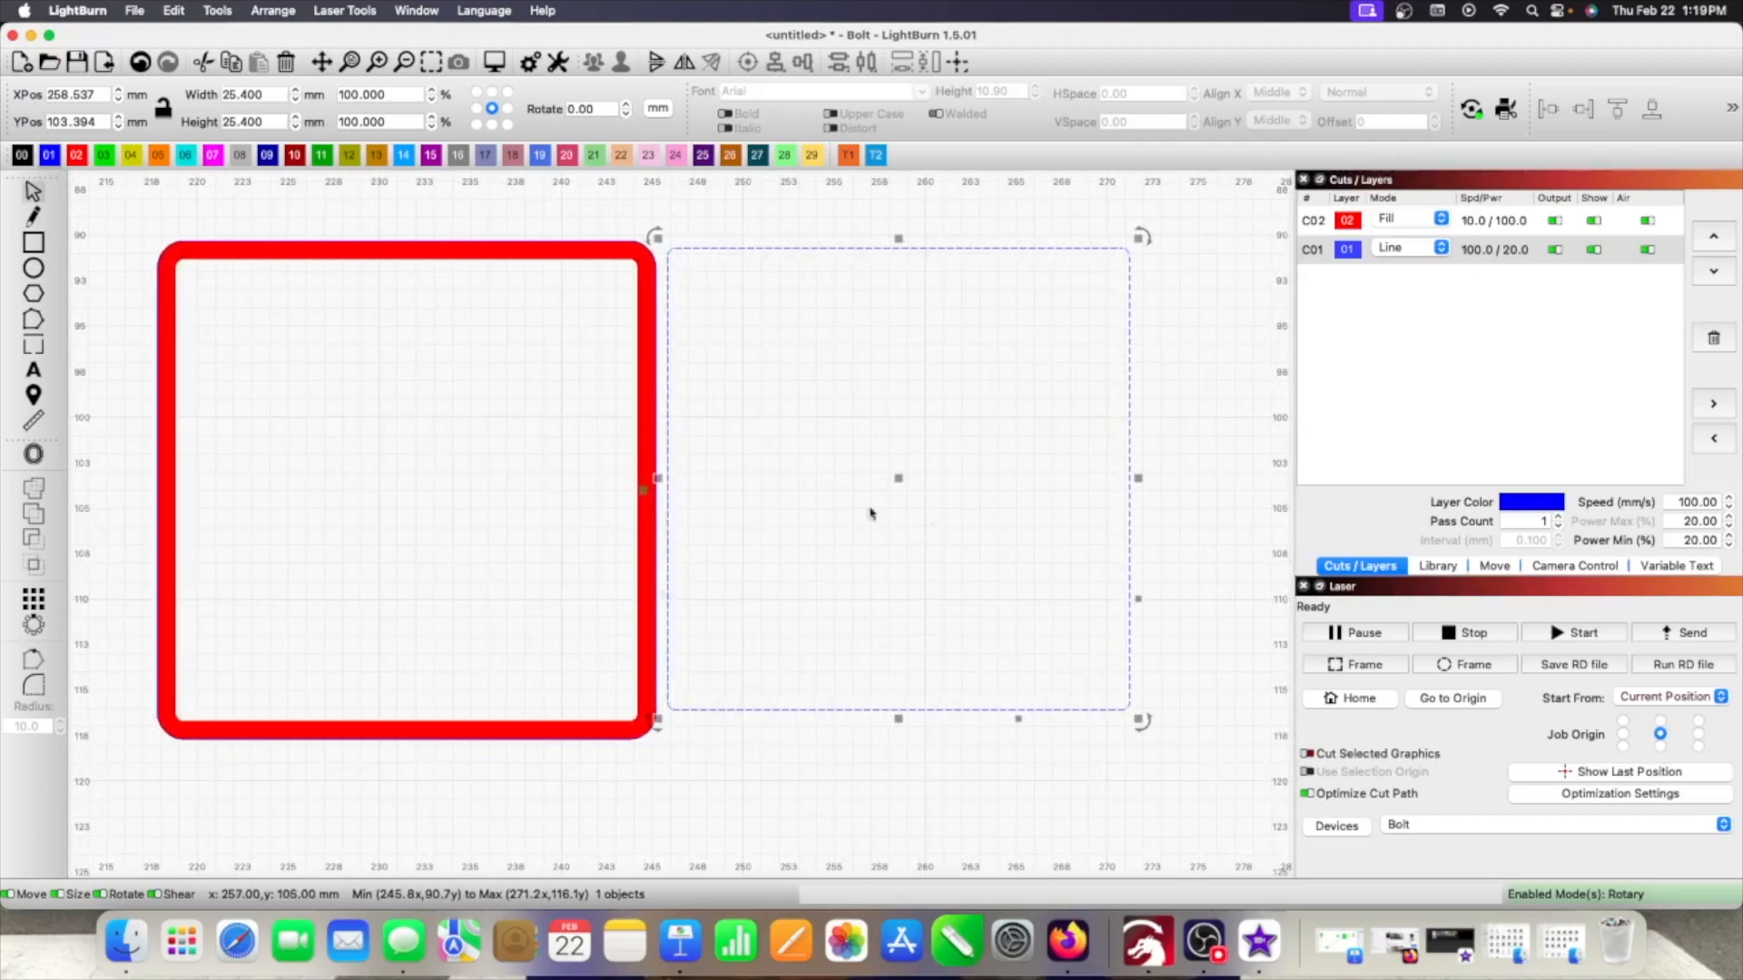
pyautogui.moveTo(899, 481)
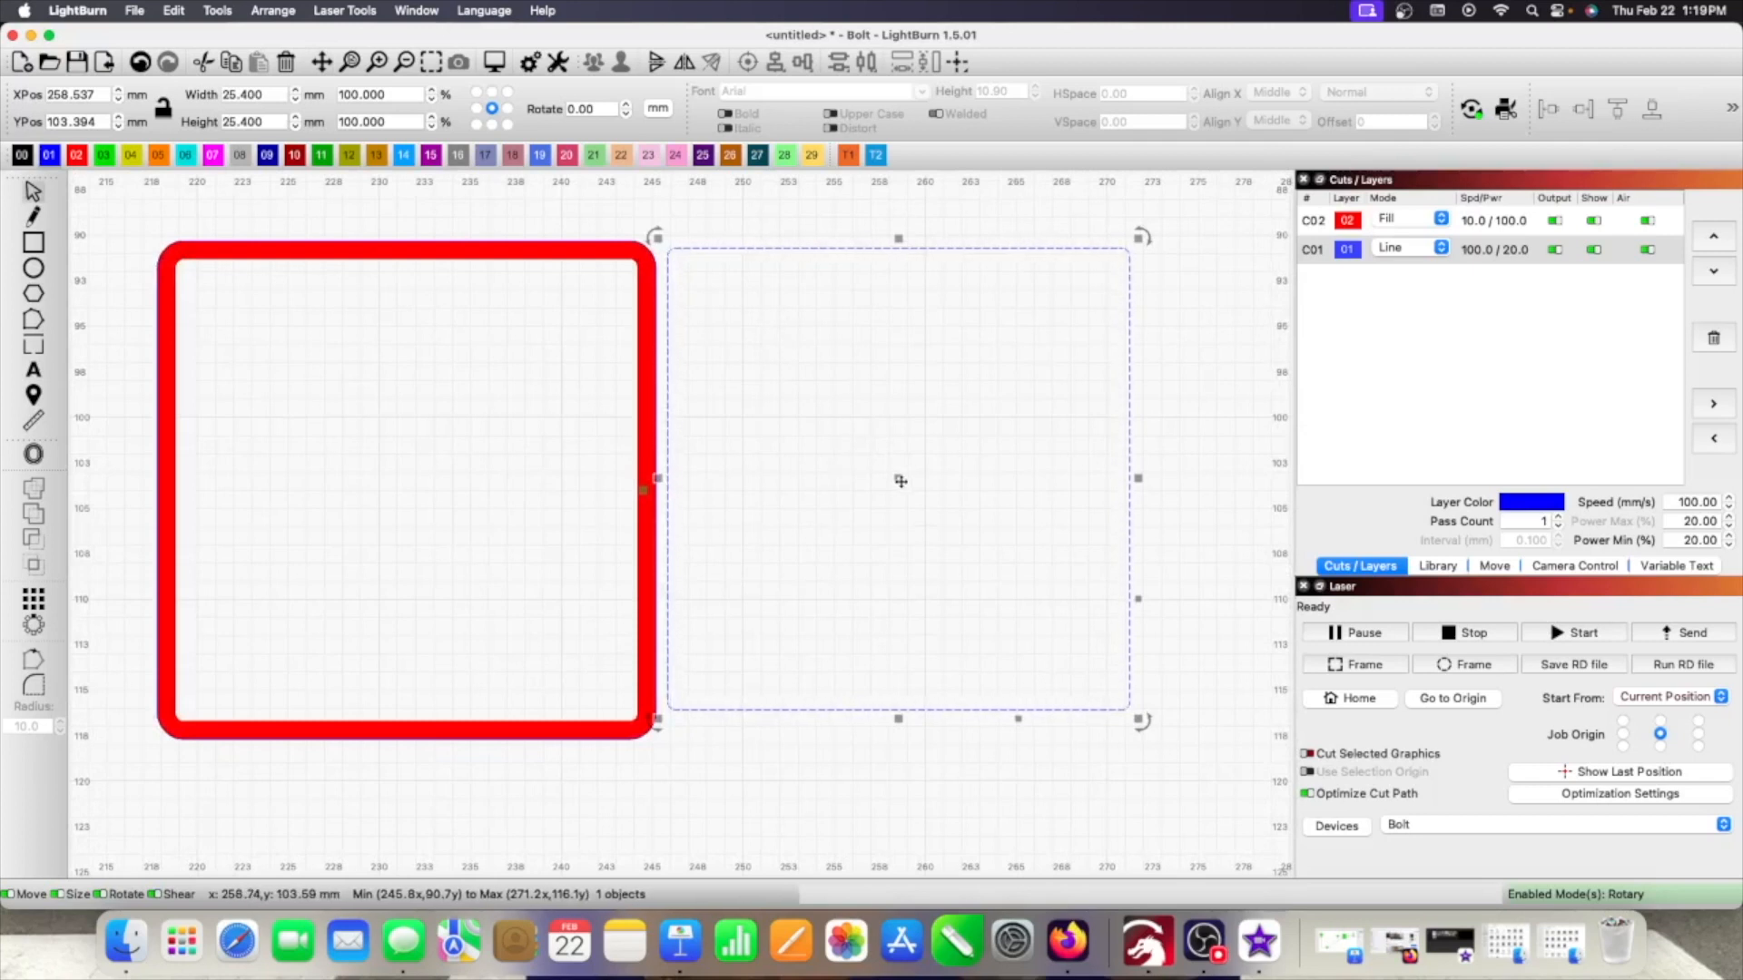
pyautogui.moveTo(407, 462)
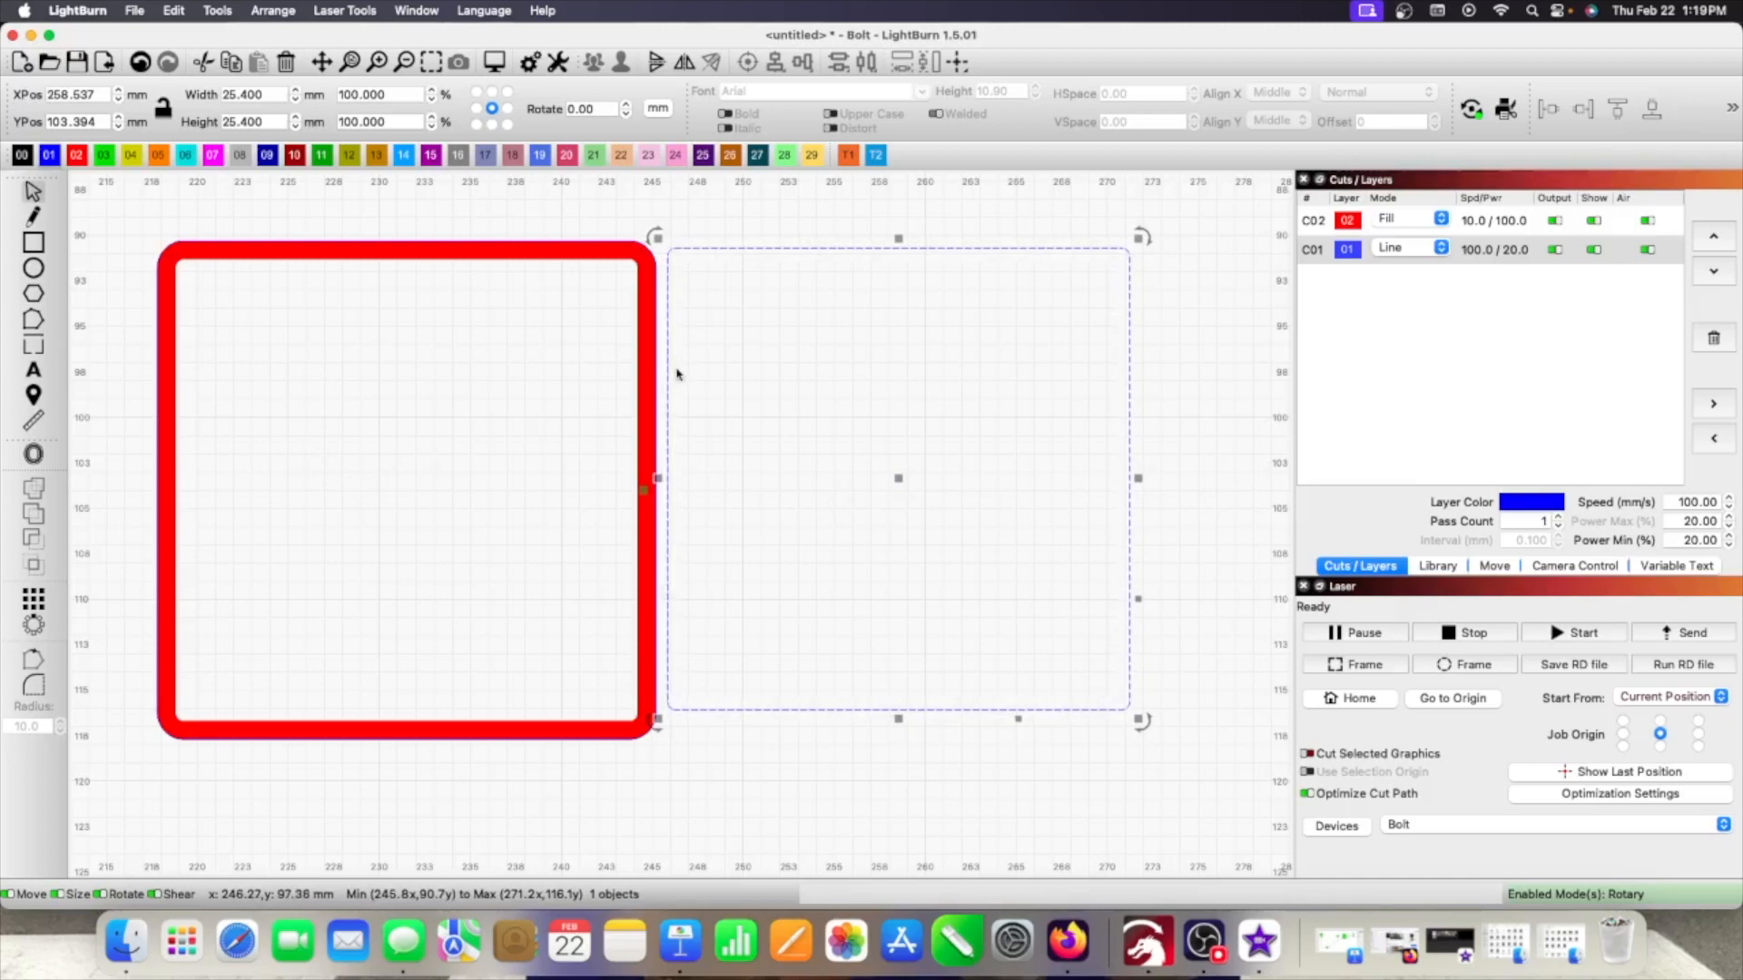
pyautogui.moveTo(664, 377)
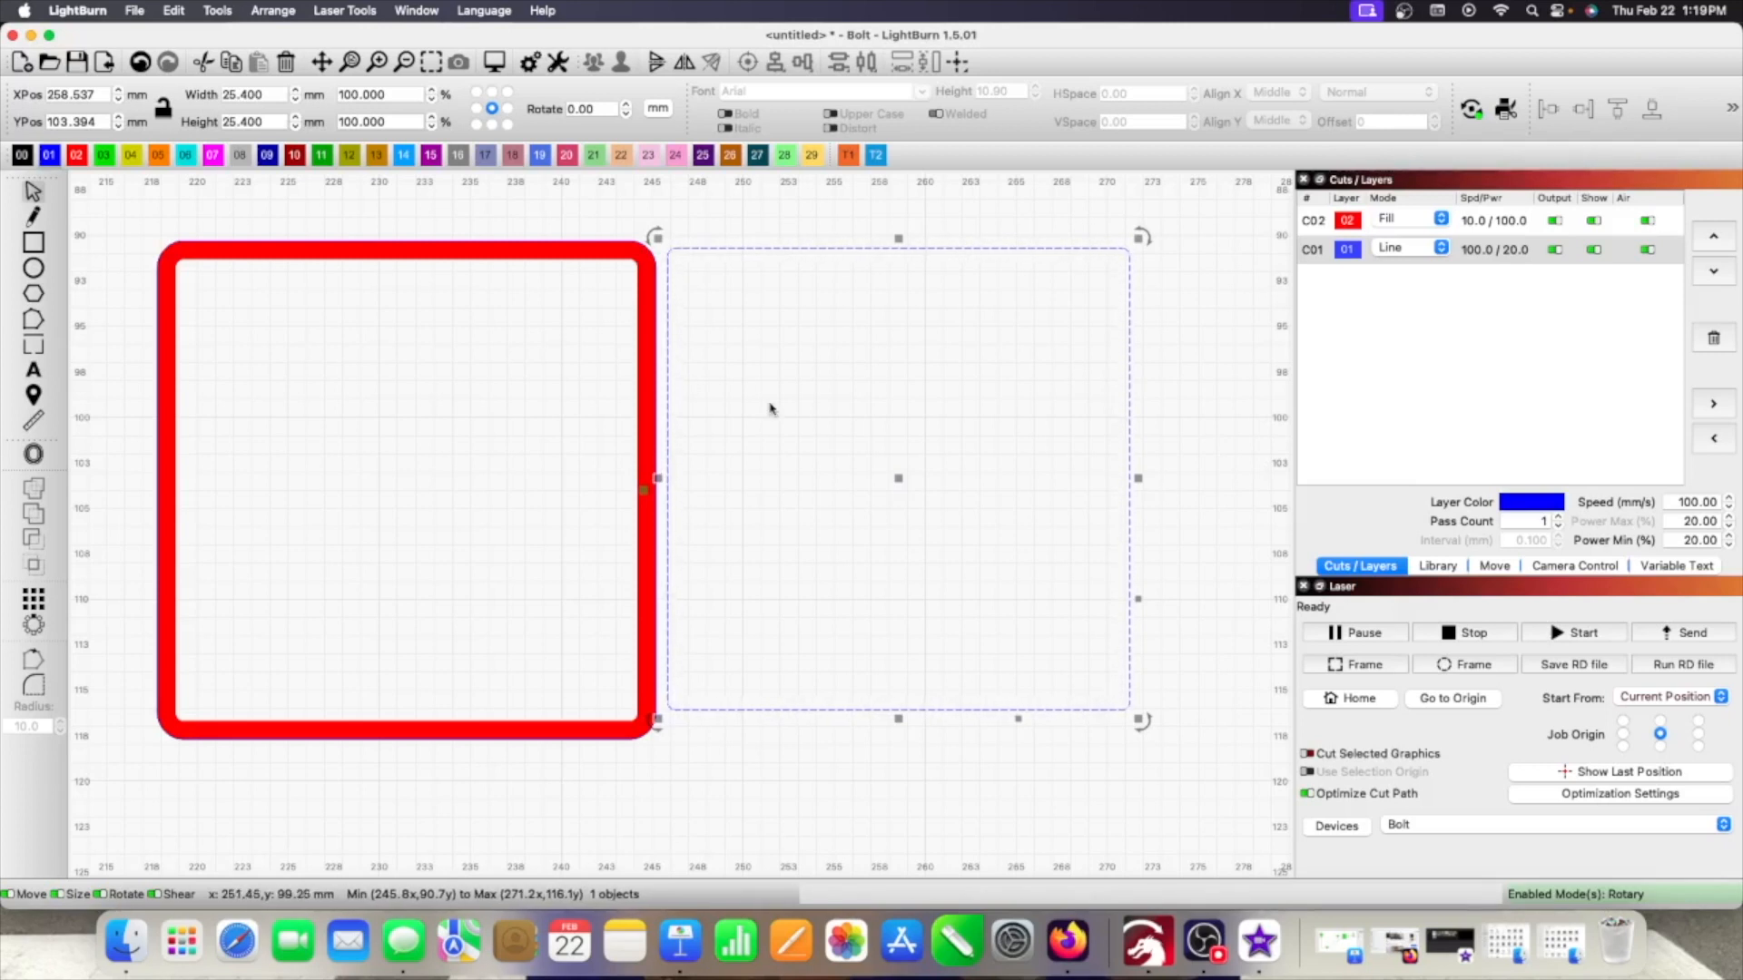
pyautogui.moveTo(733, 393)
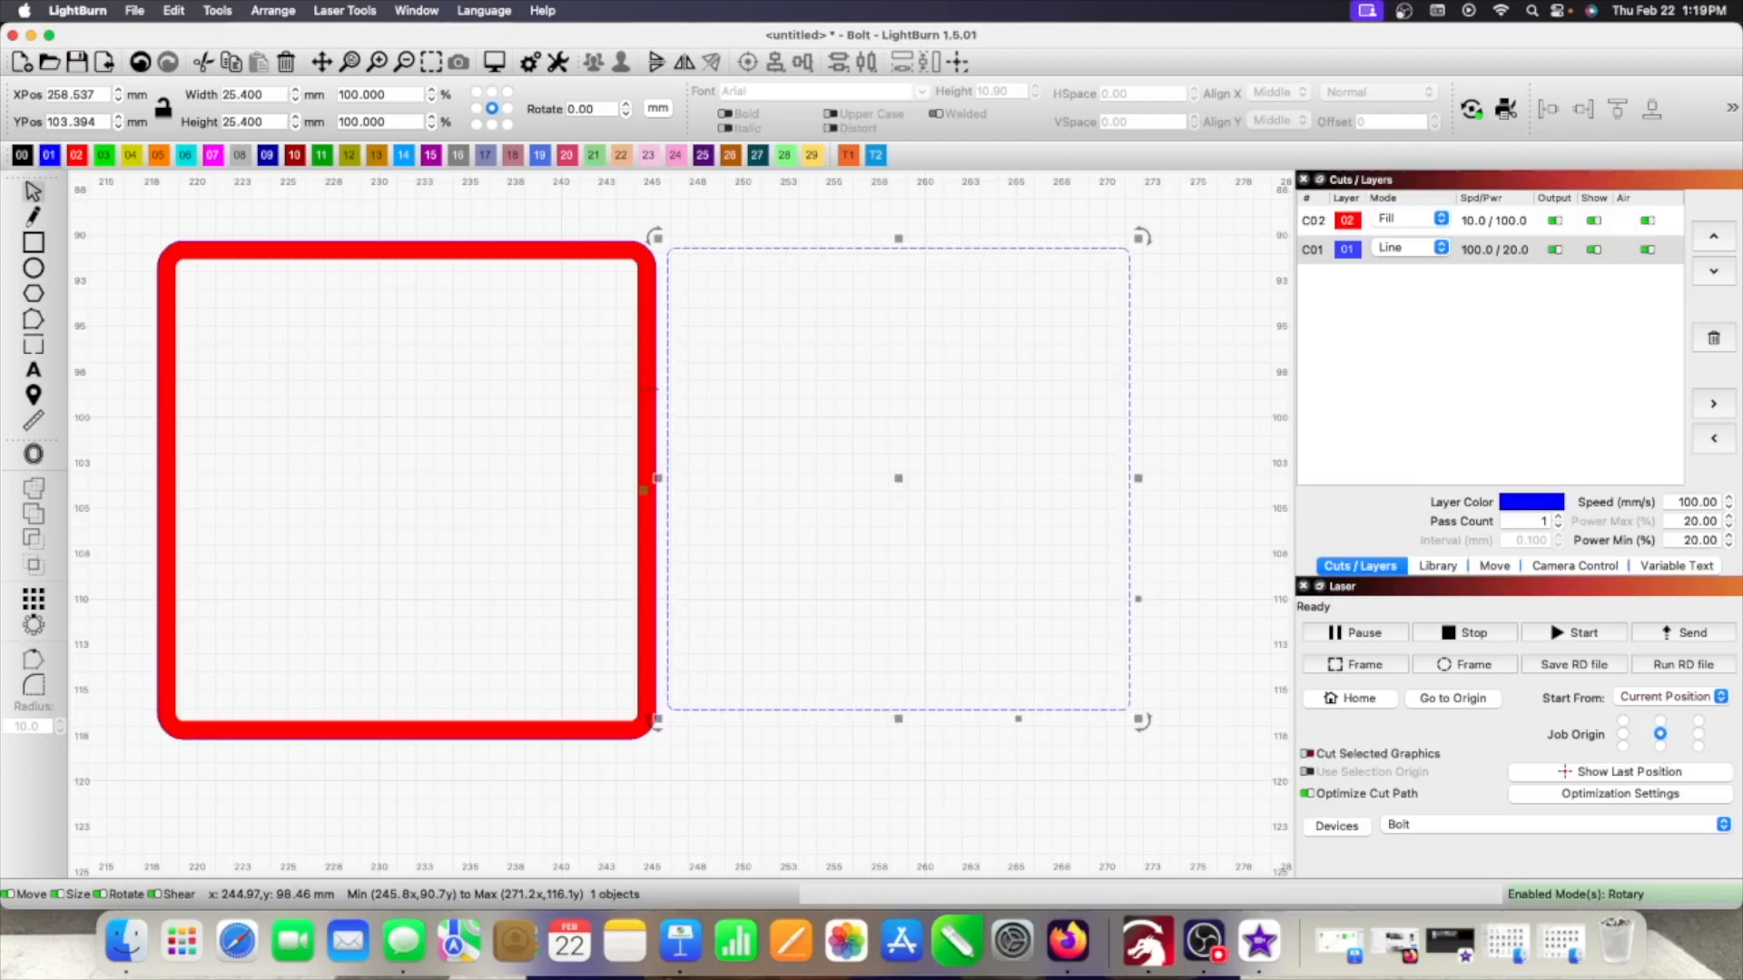
pyautogui.moveTo(535, 394)
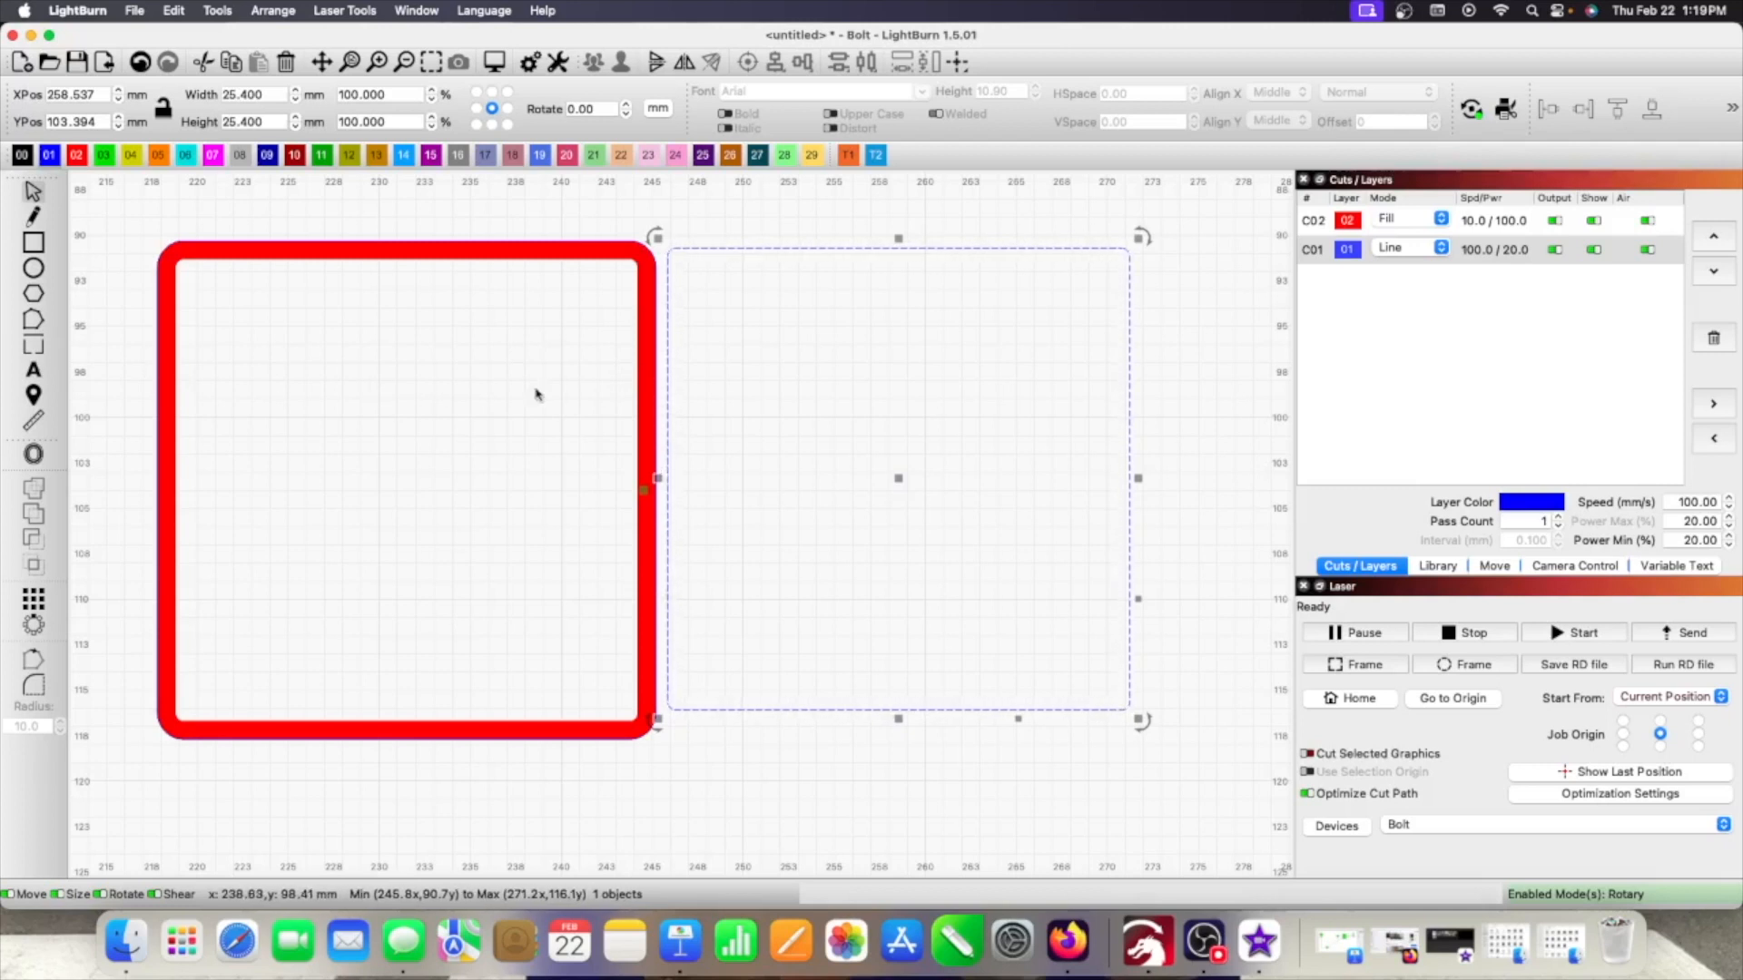
pyautogui.moveTo(280, 381)
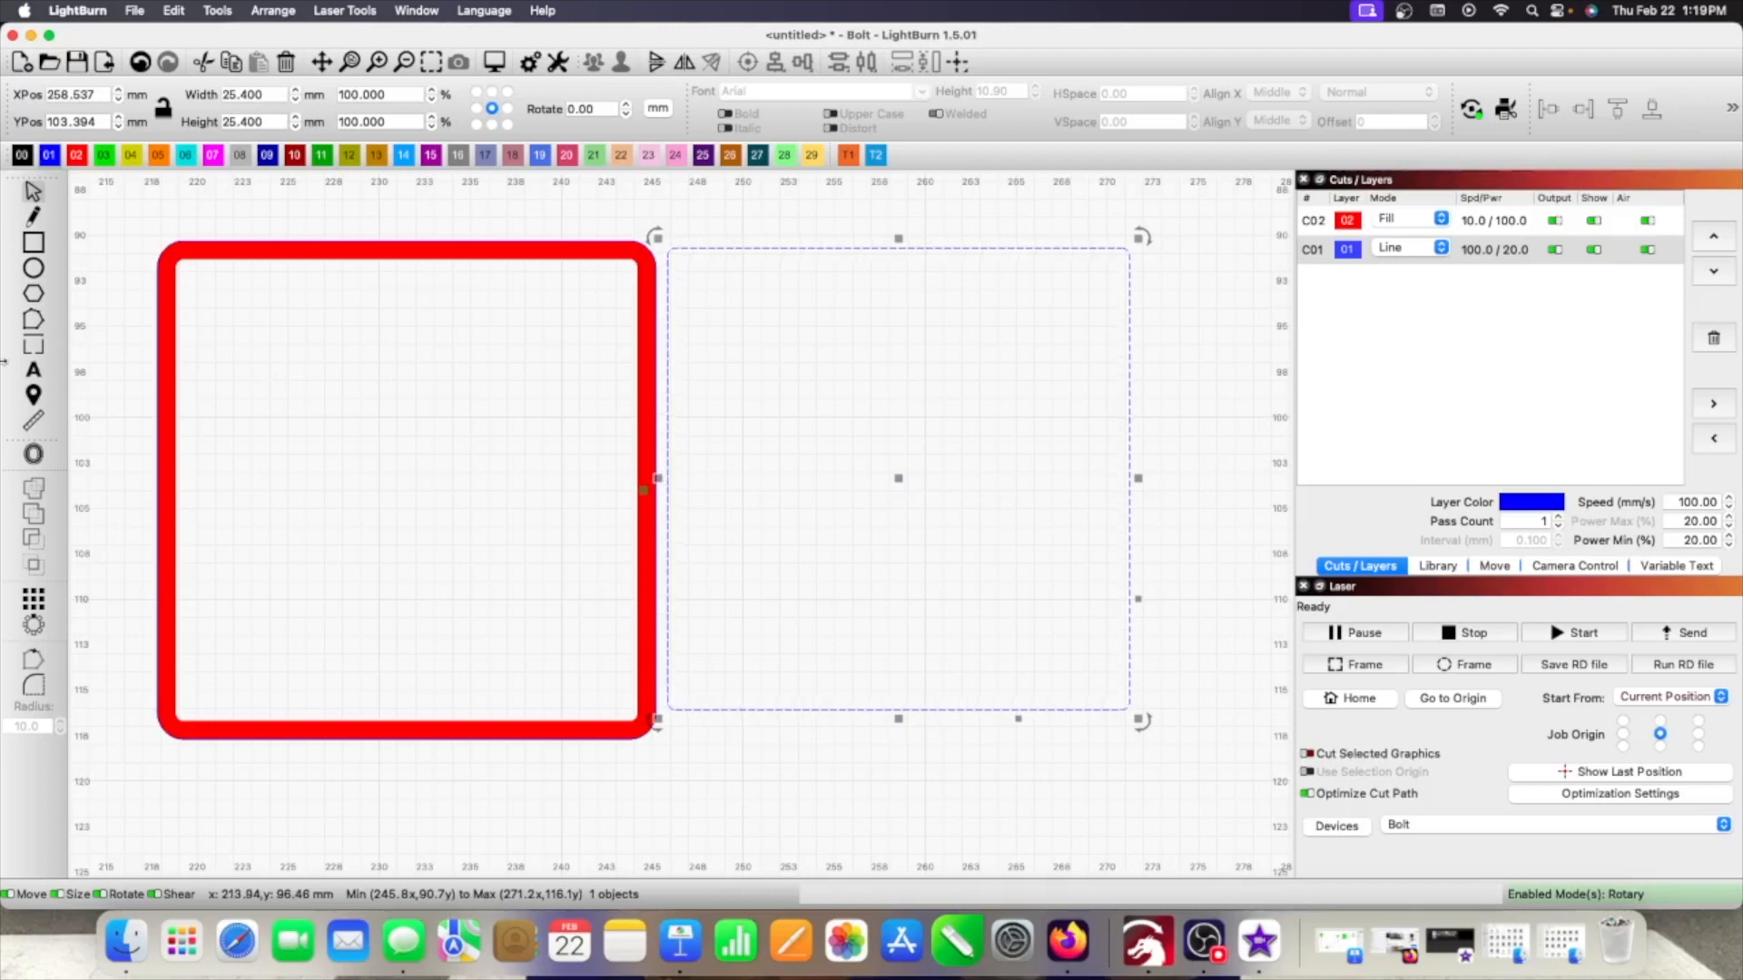
pyautogui.moveTo(570, 445)
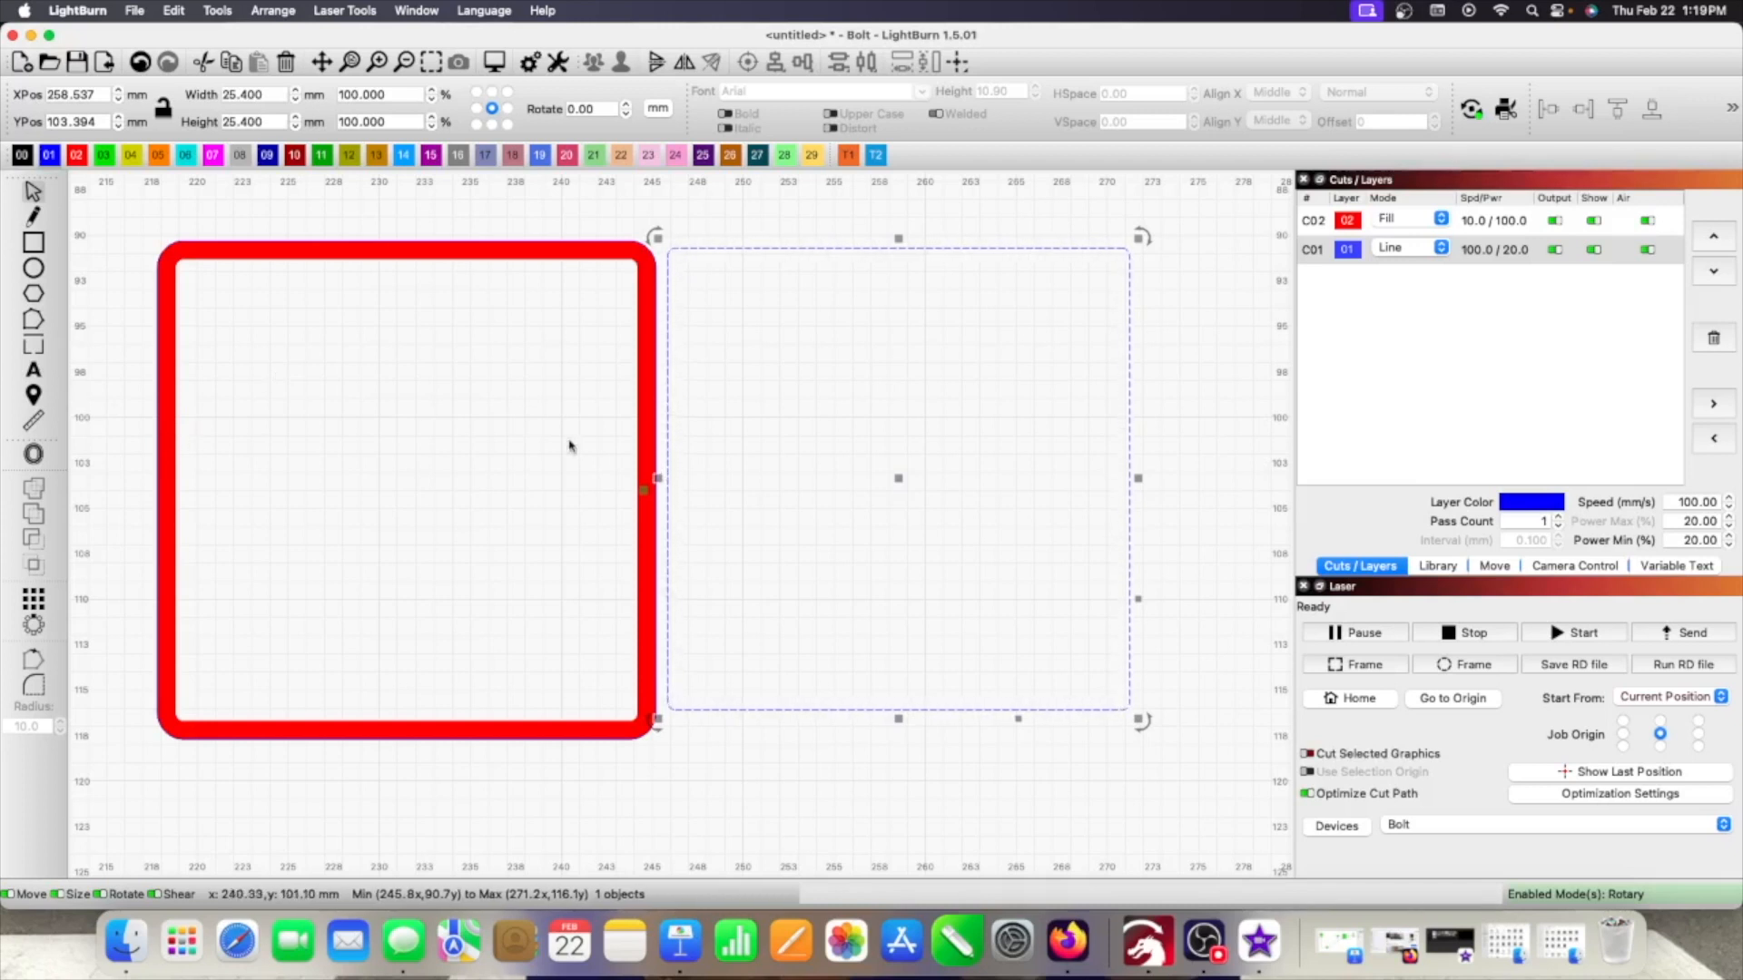
pyautogui.moveTo(626, 430)
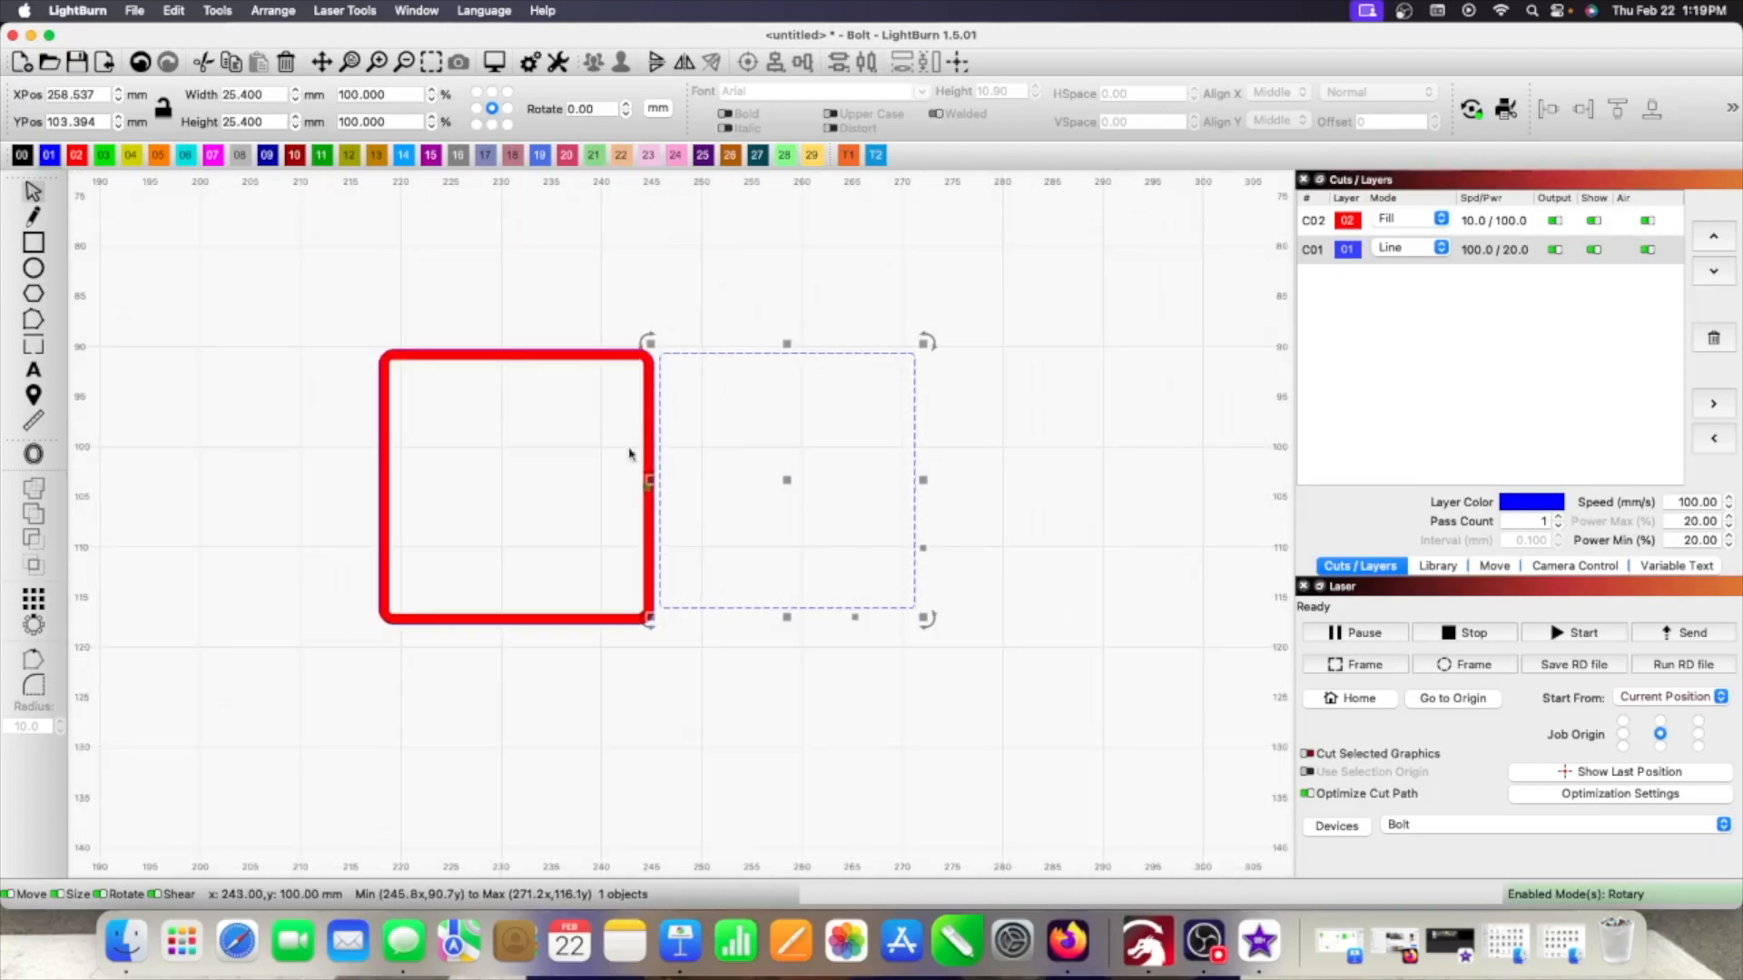
pyautogui.moveTo(344, 321)
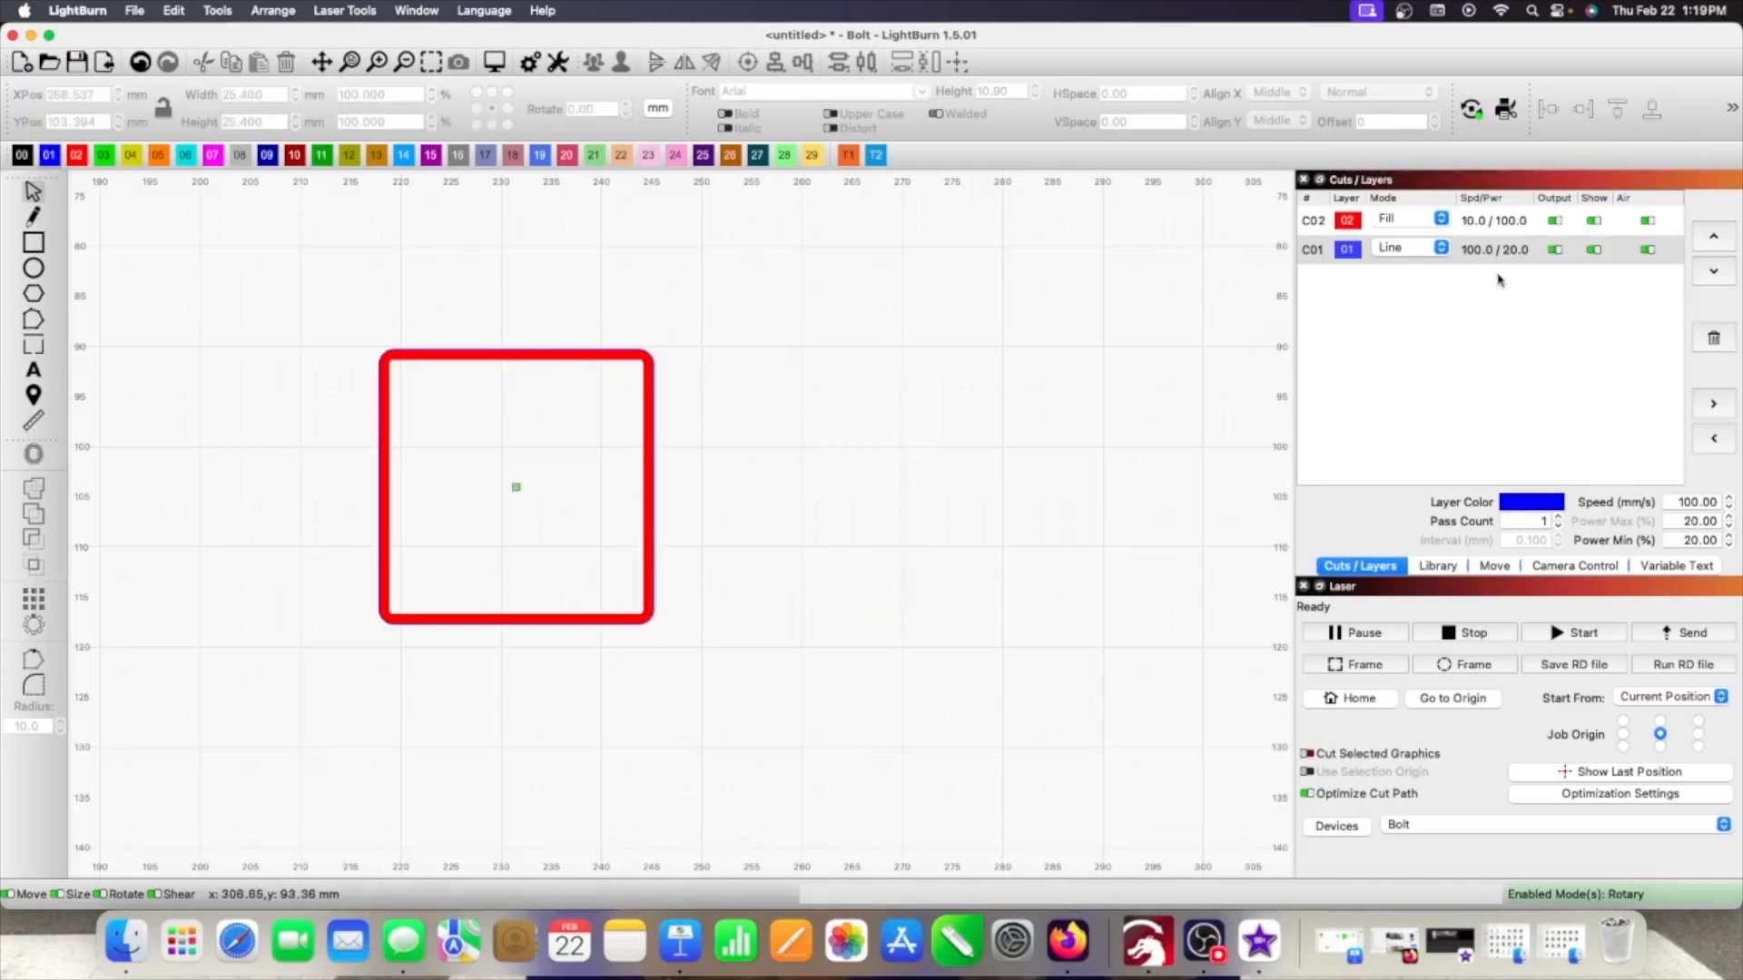
# - Delete the duplicate squares and layer C01, leaving the single square on red layer C02 in Line mode
pyautogui.click(1313, 249)
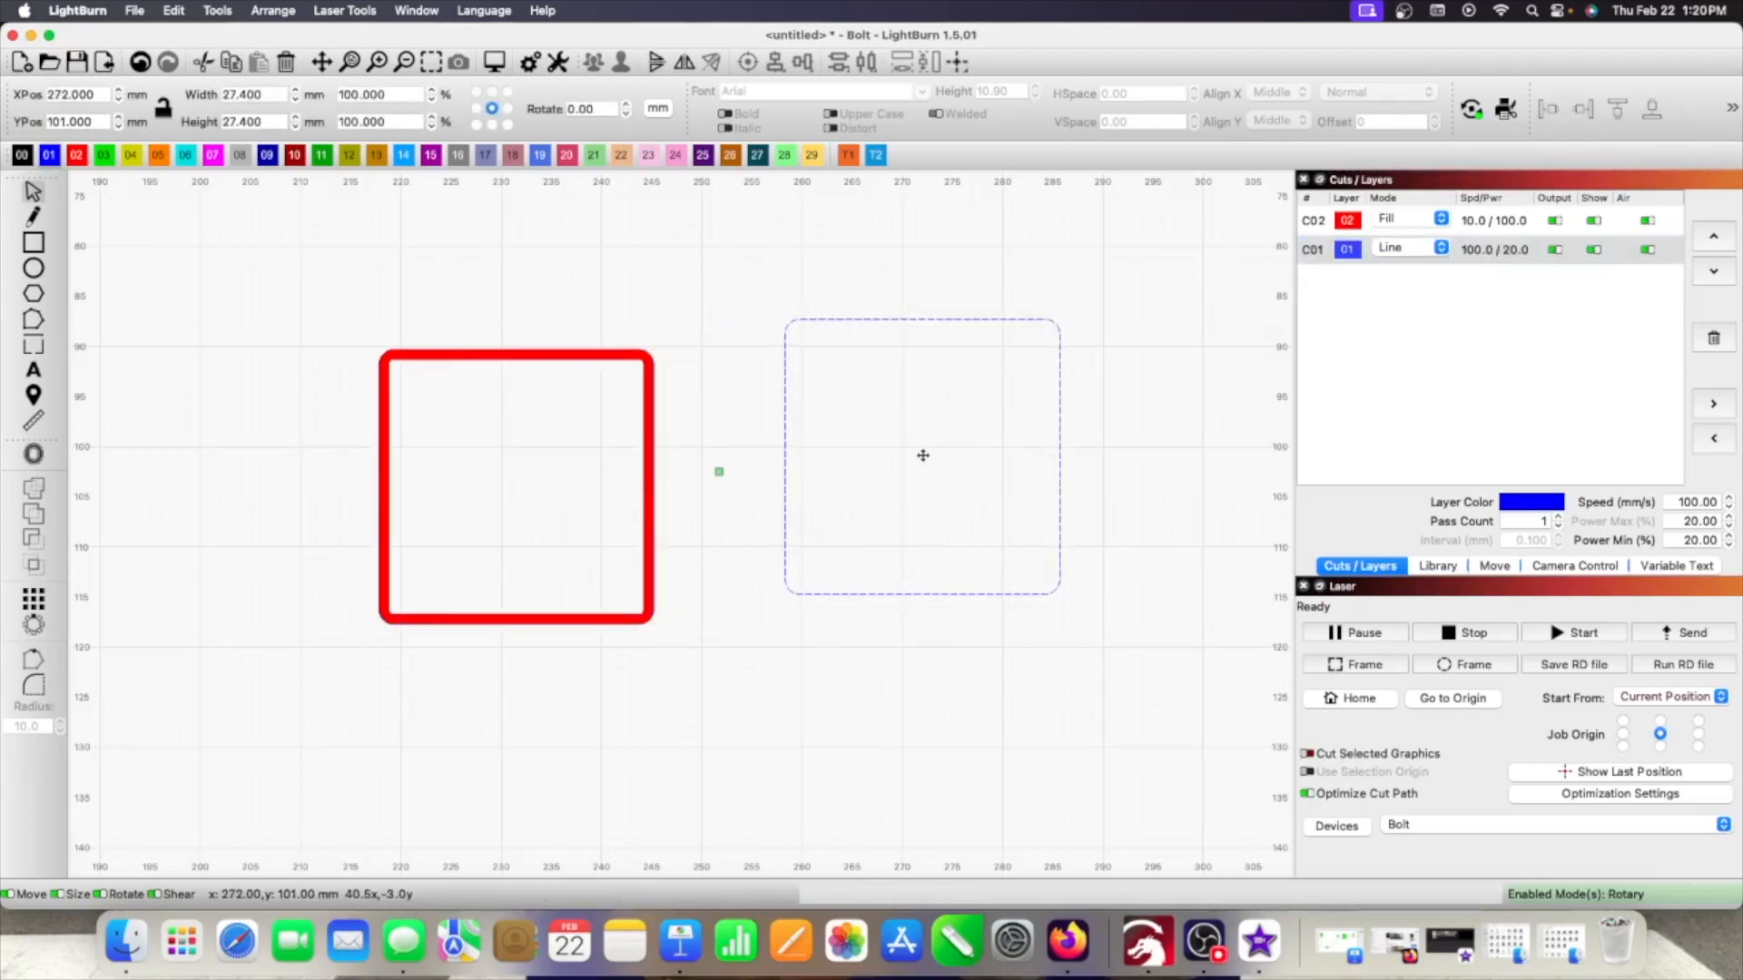
pyautogui.click(923, 455)
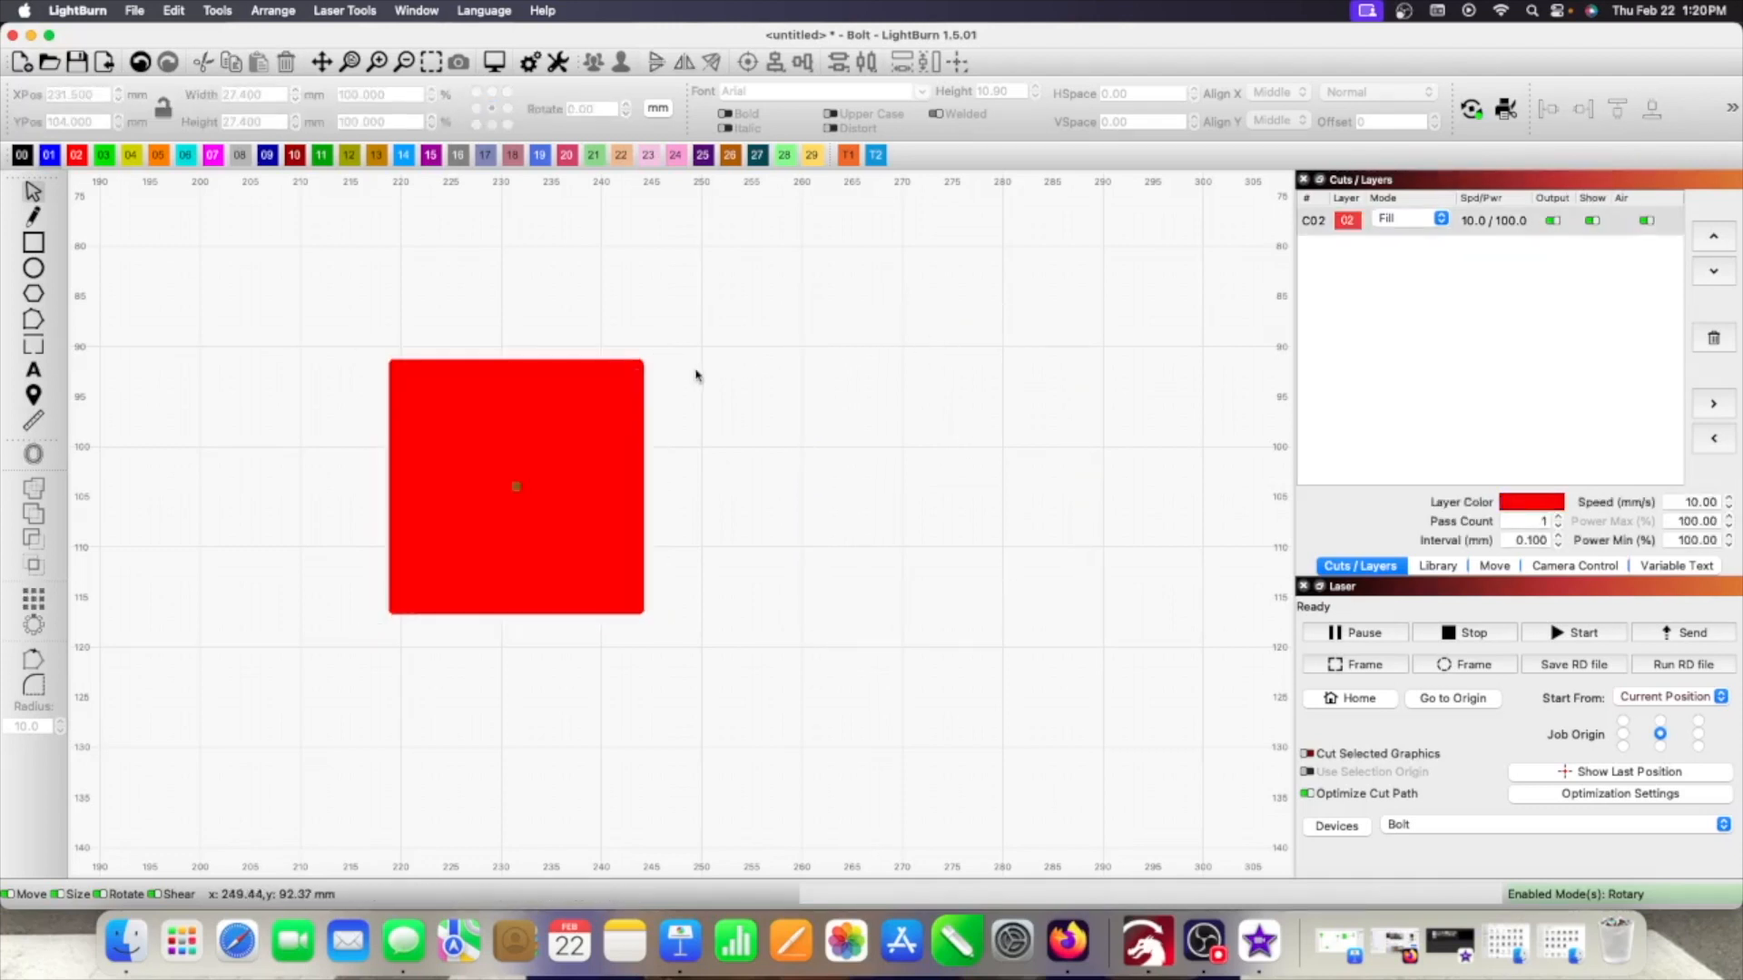
pyautogui.click(1409, 218)
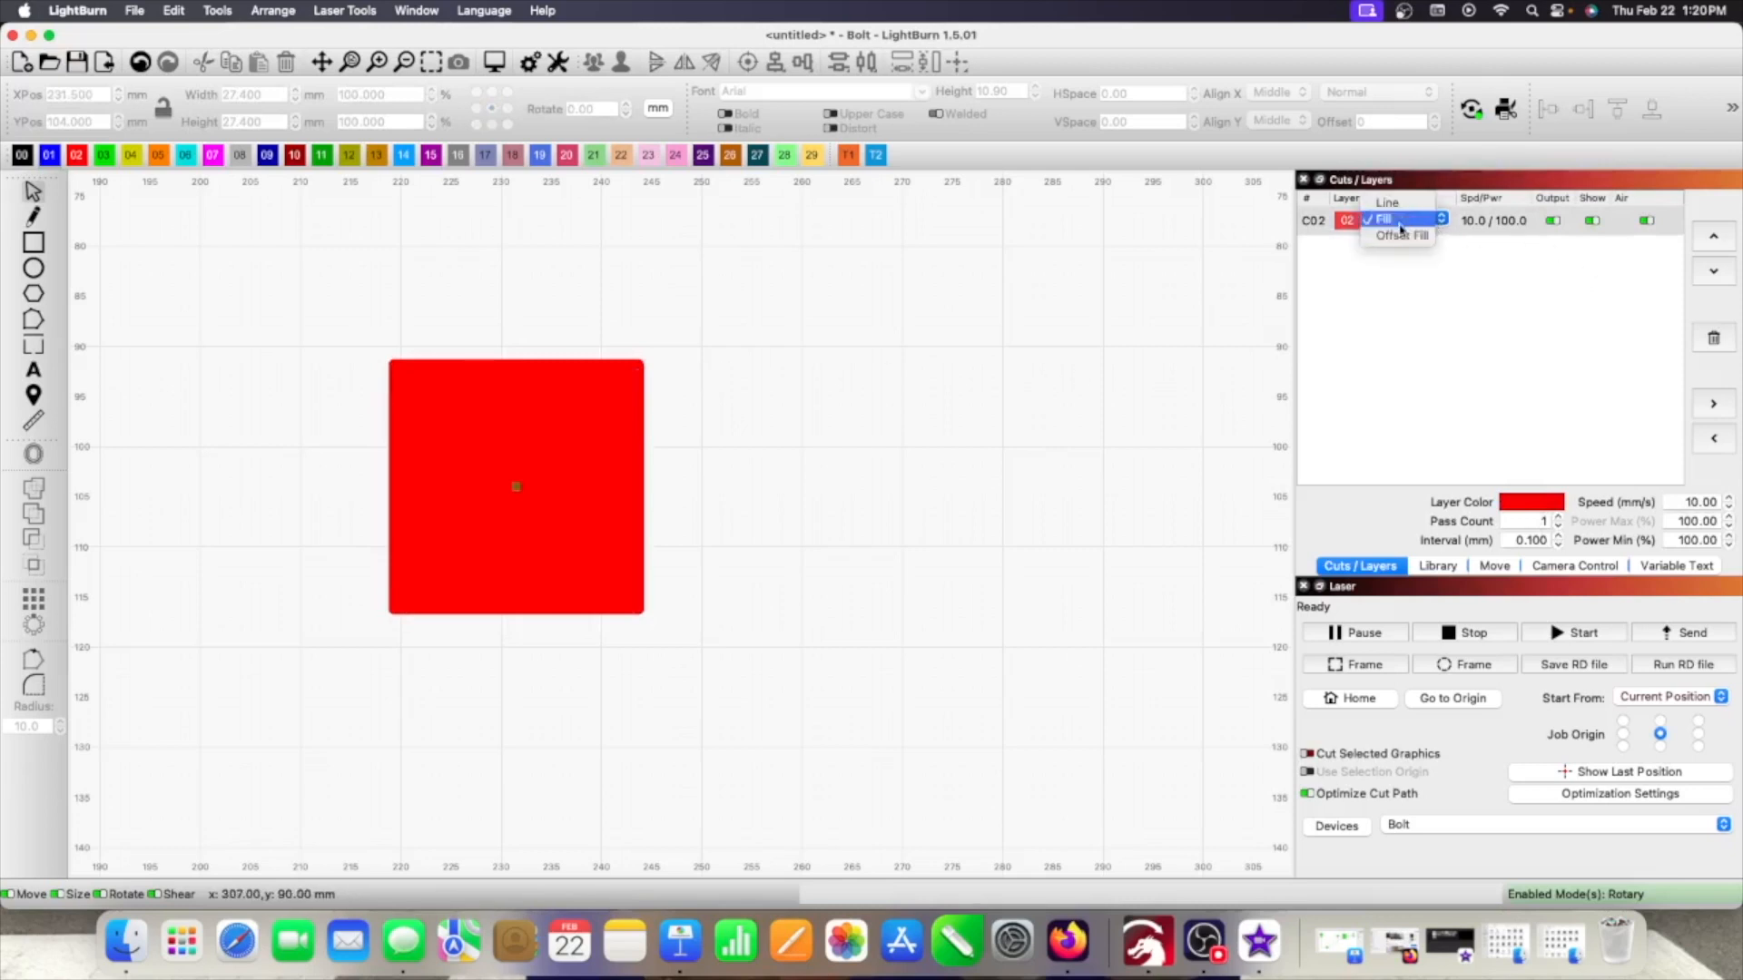
pyautogui.click(1387, 202)
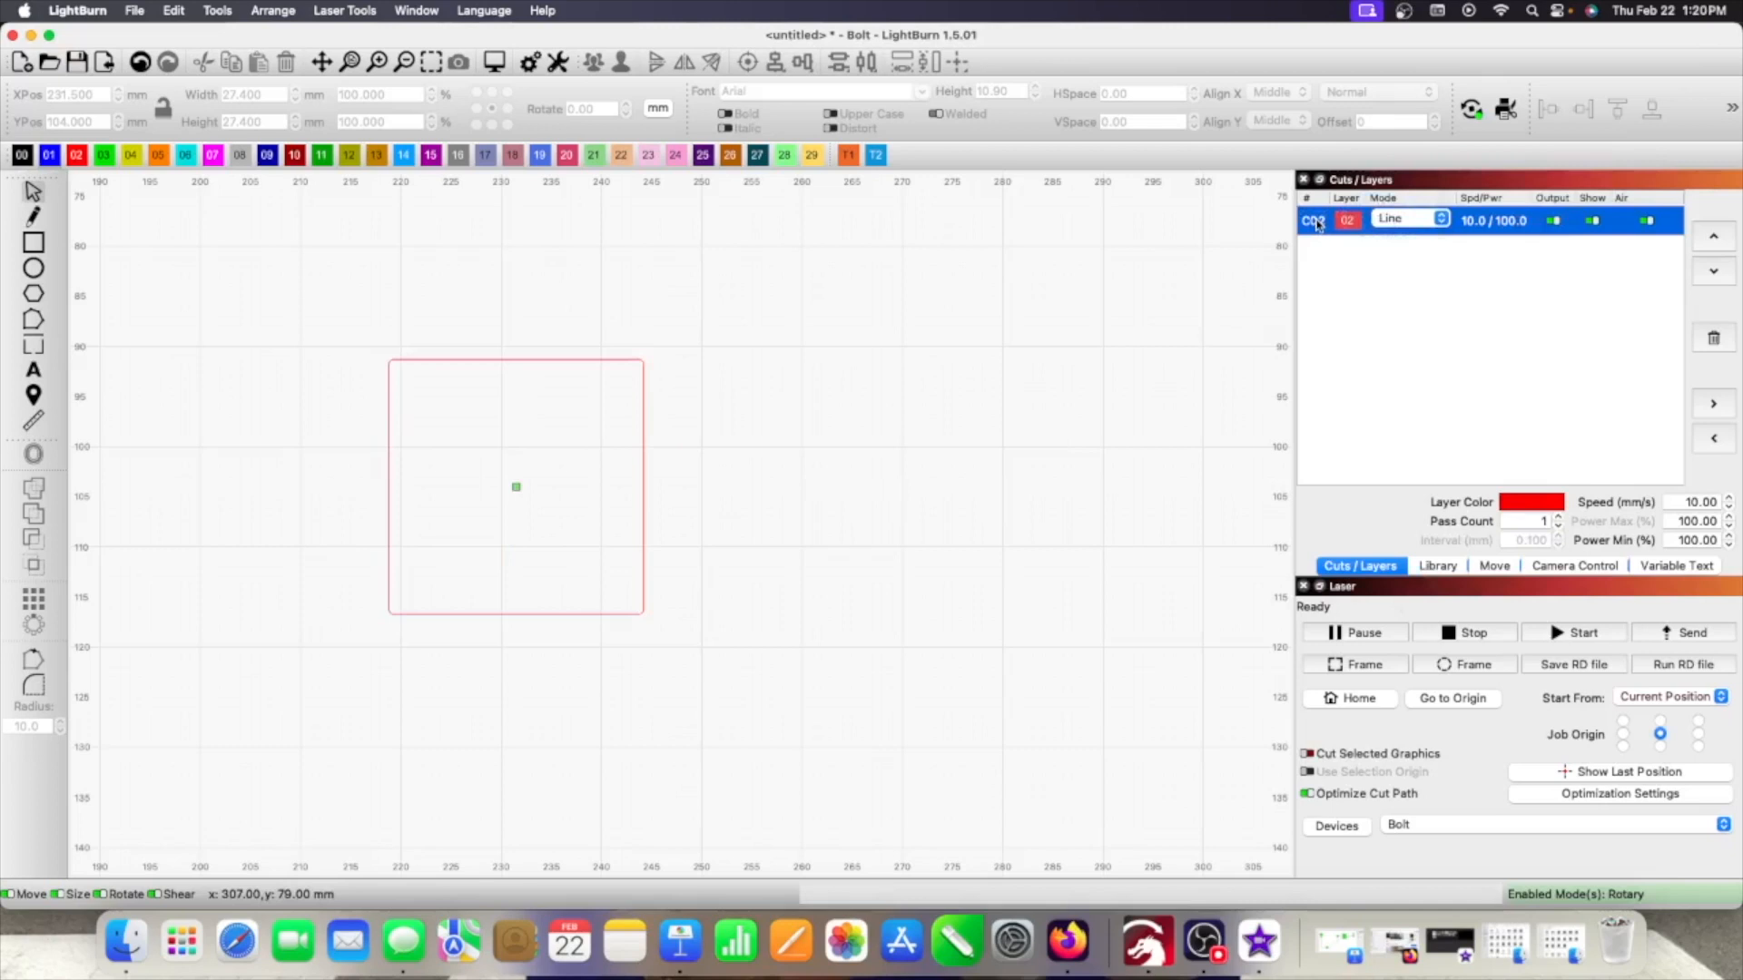
# - Check layer C02 shows a kerf offset of 0, then send the square job to the Bolt laser
pyautogui.doubleClick(1312, 220)
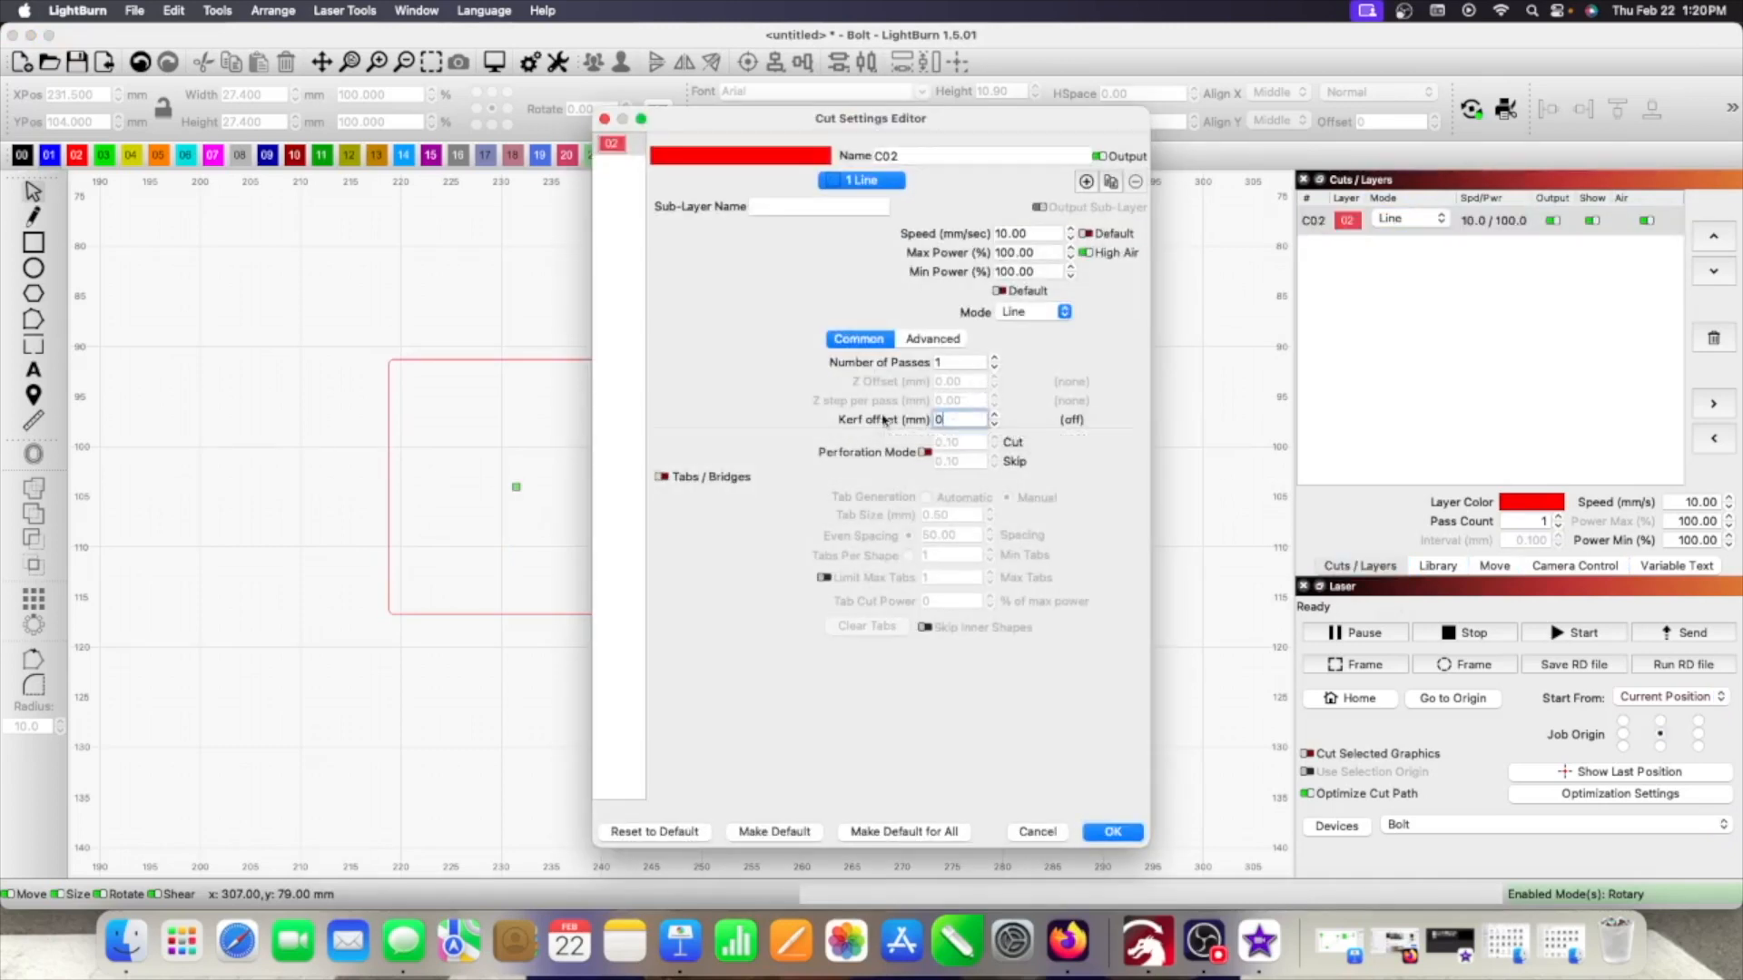
pyautogui.click(1111, 831)
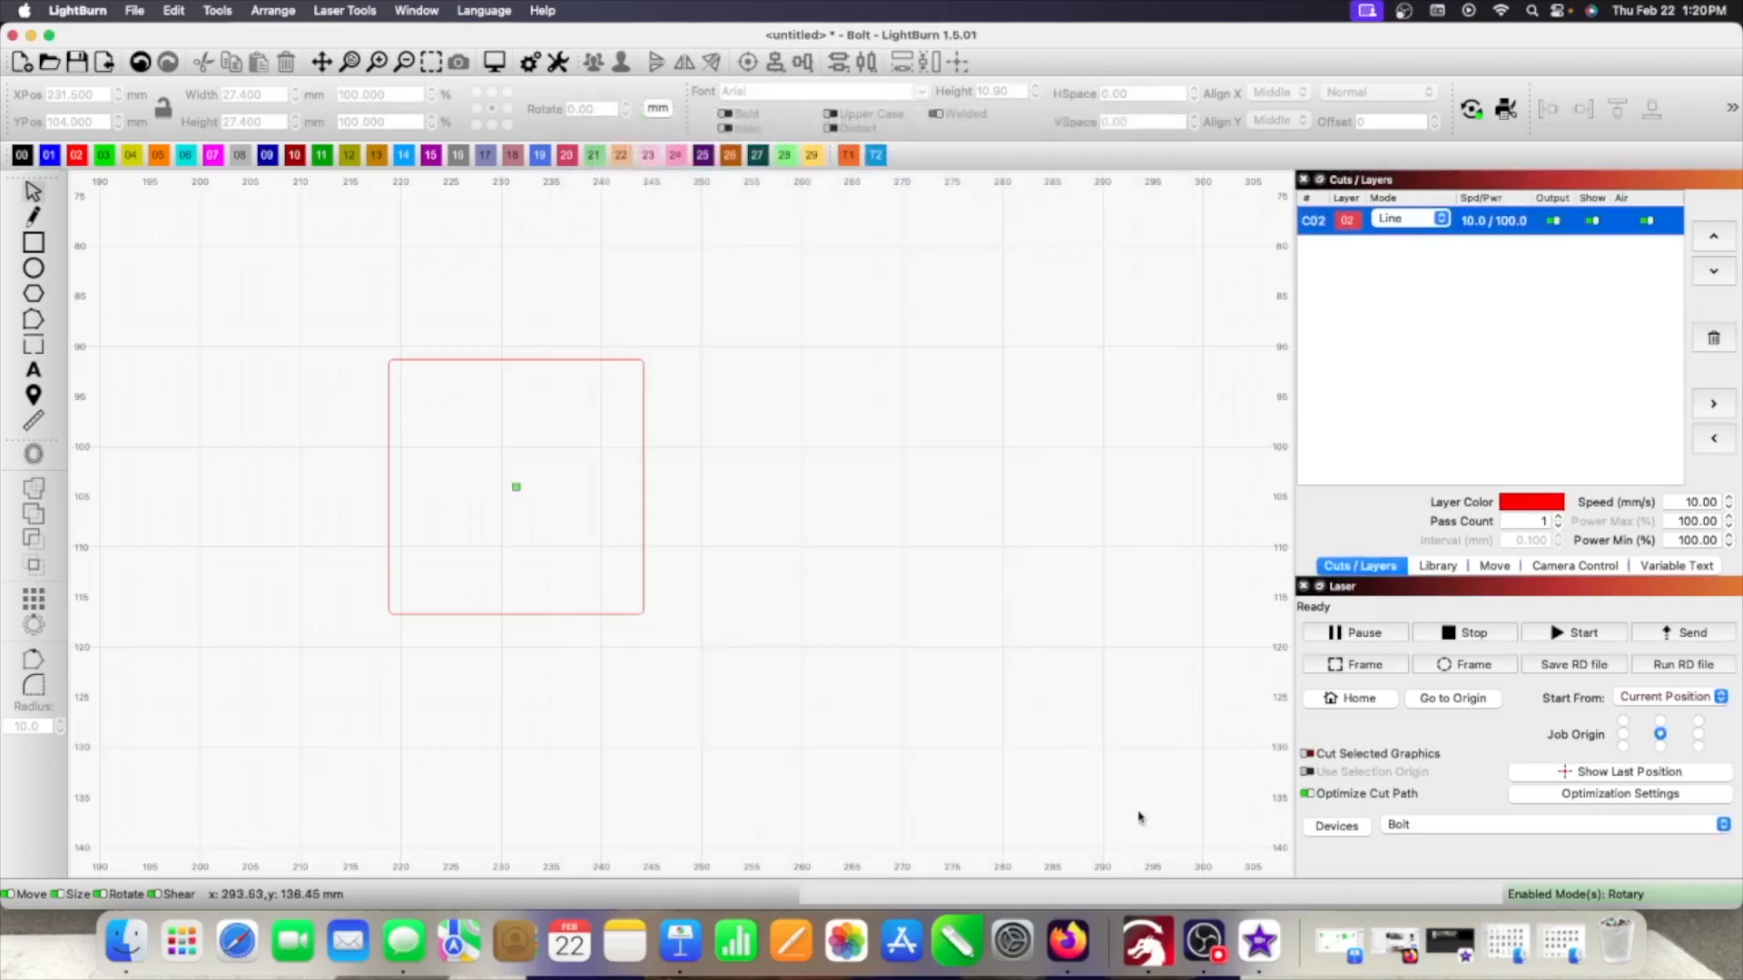
pyautogui.moveTo(1031, 555)
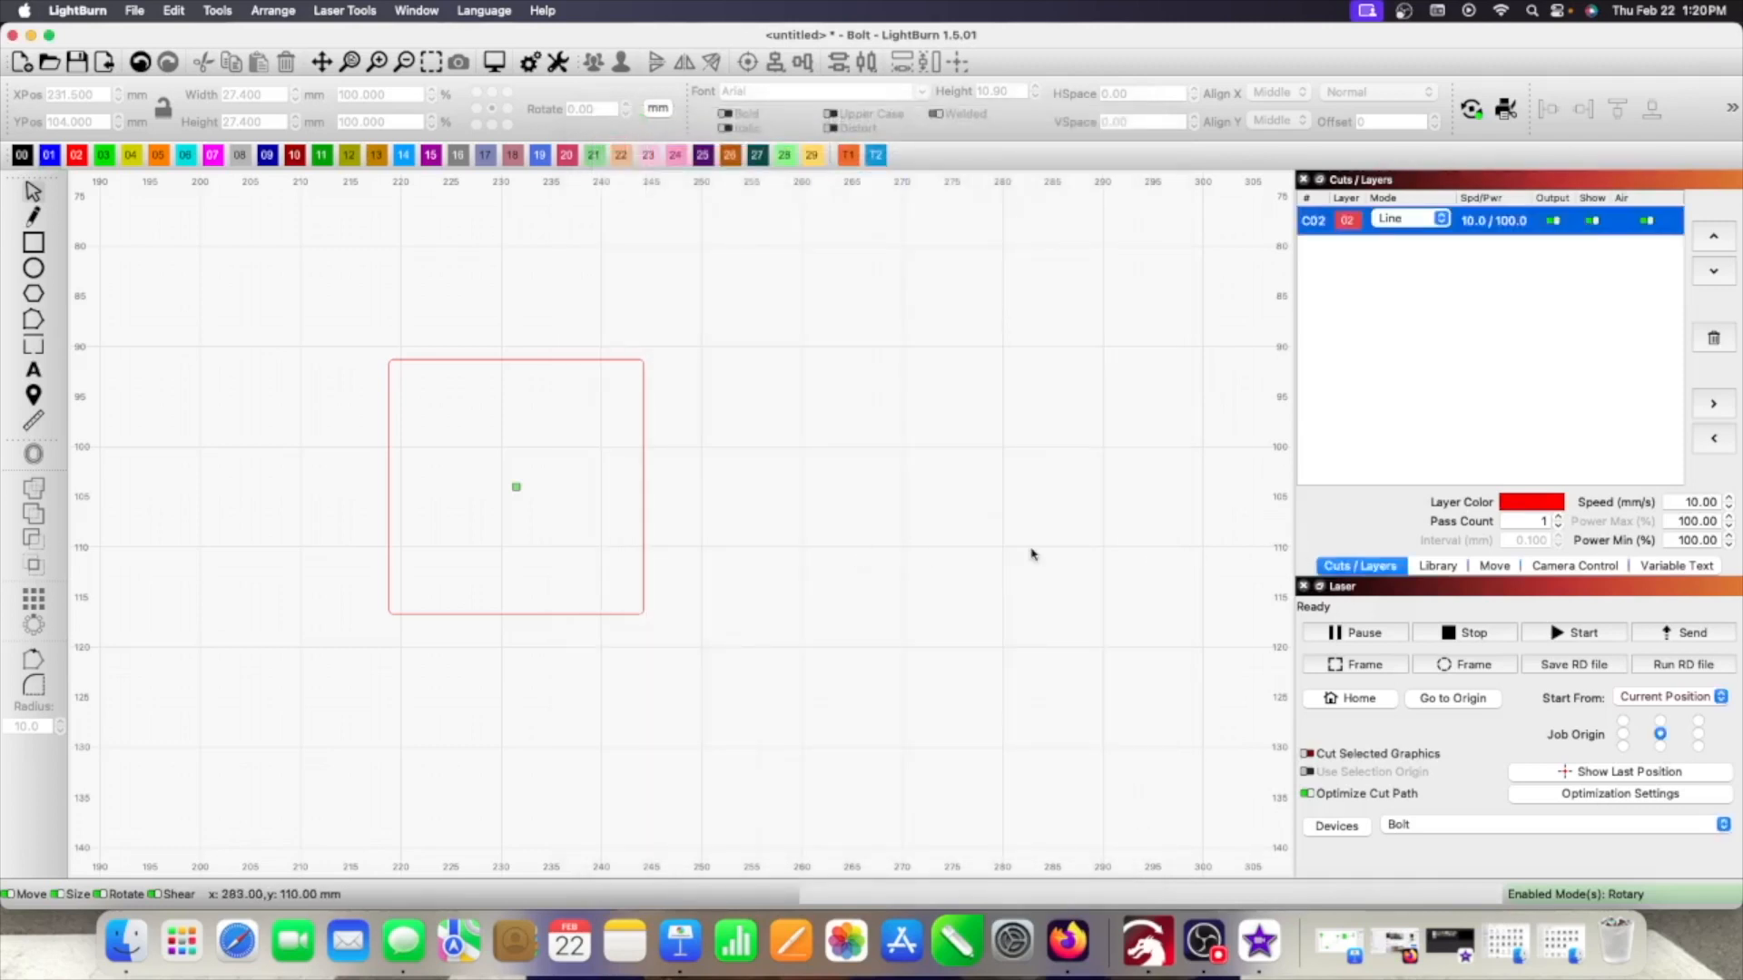
pyautogui.moveTo(1236, 566)
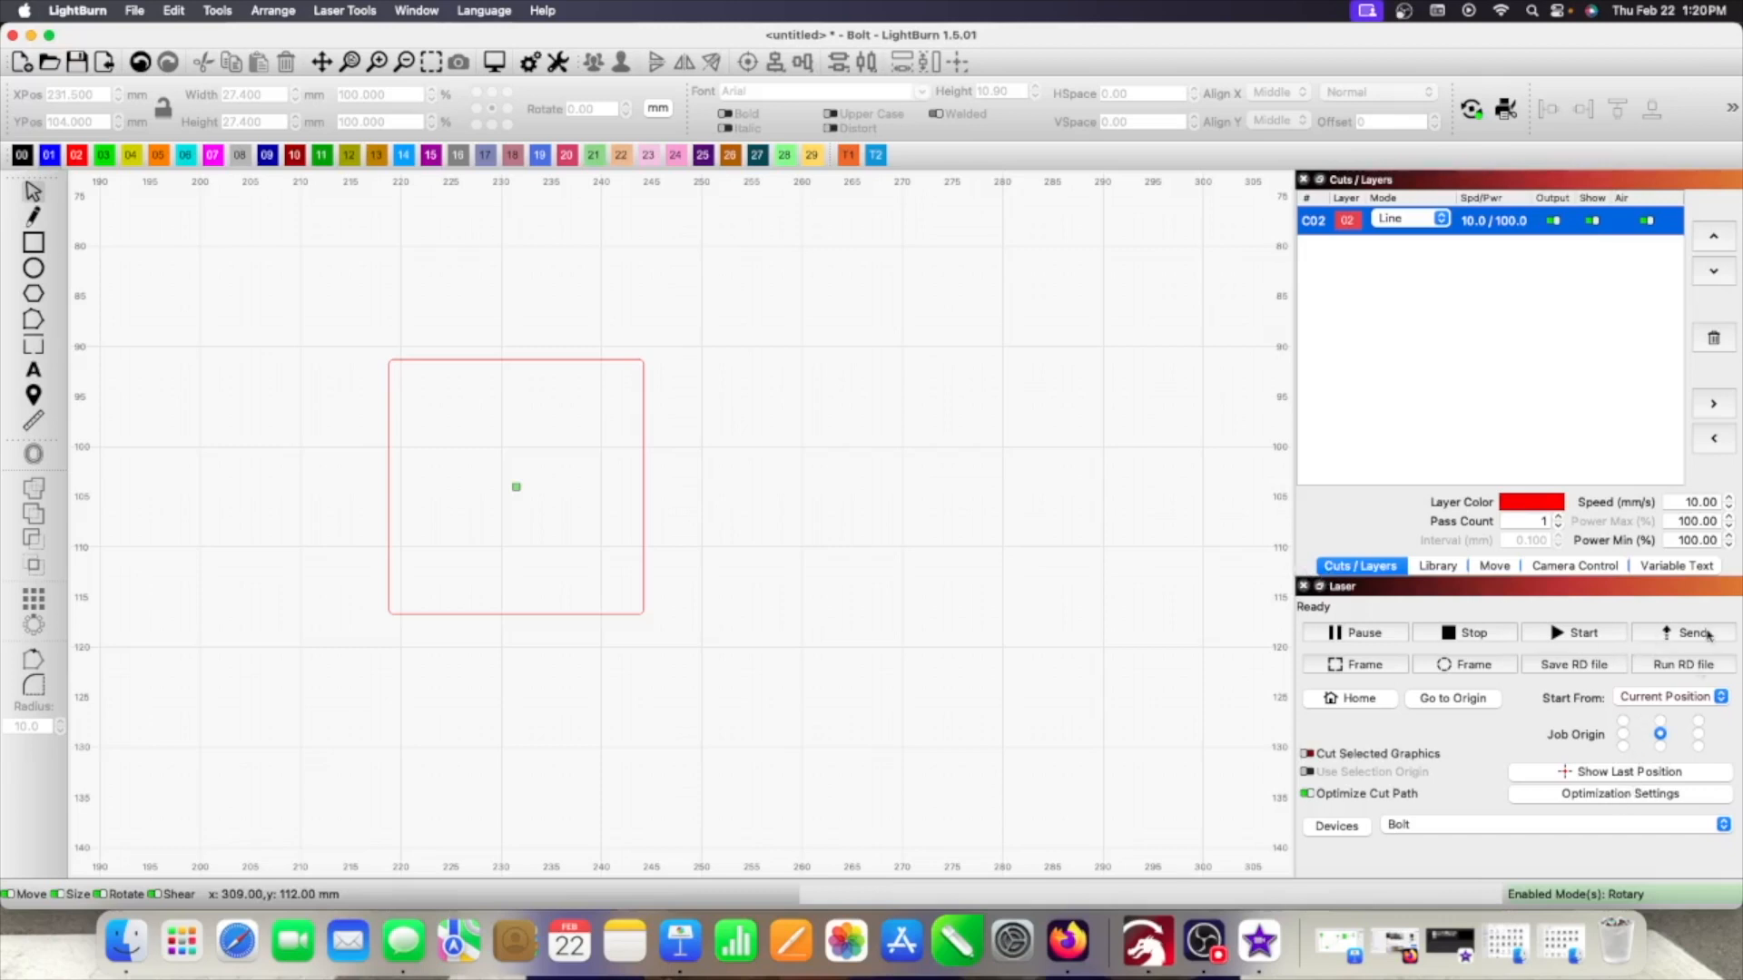
pyautogui.click(1683, 631)
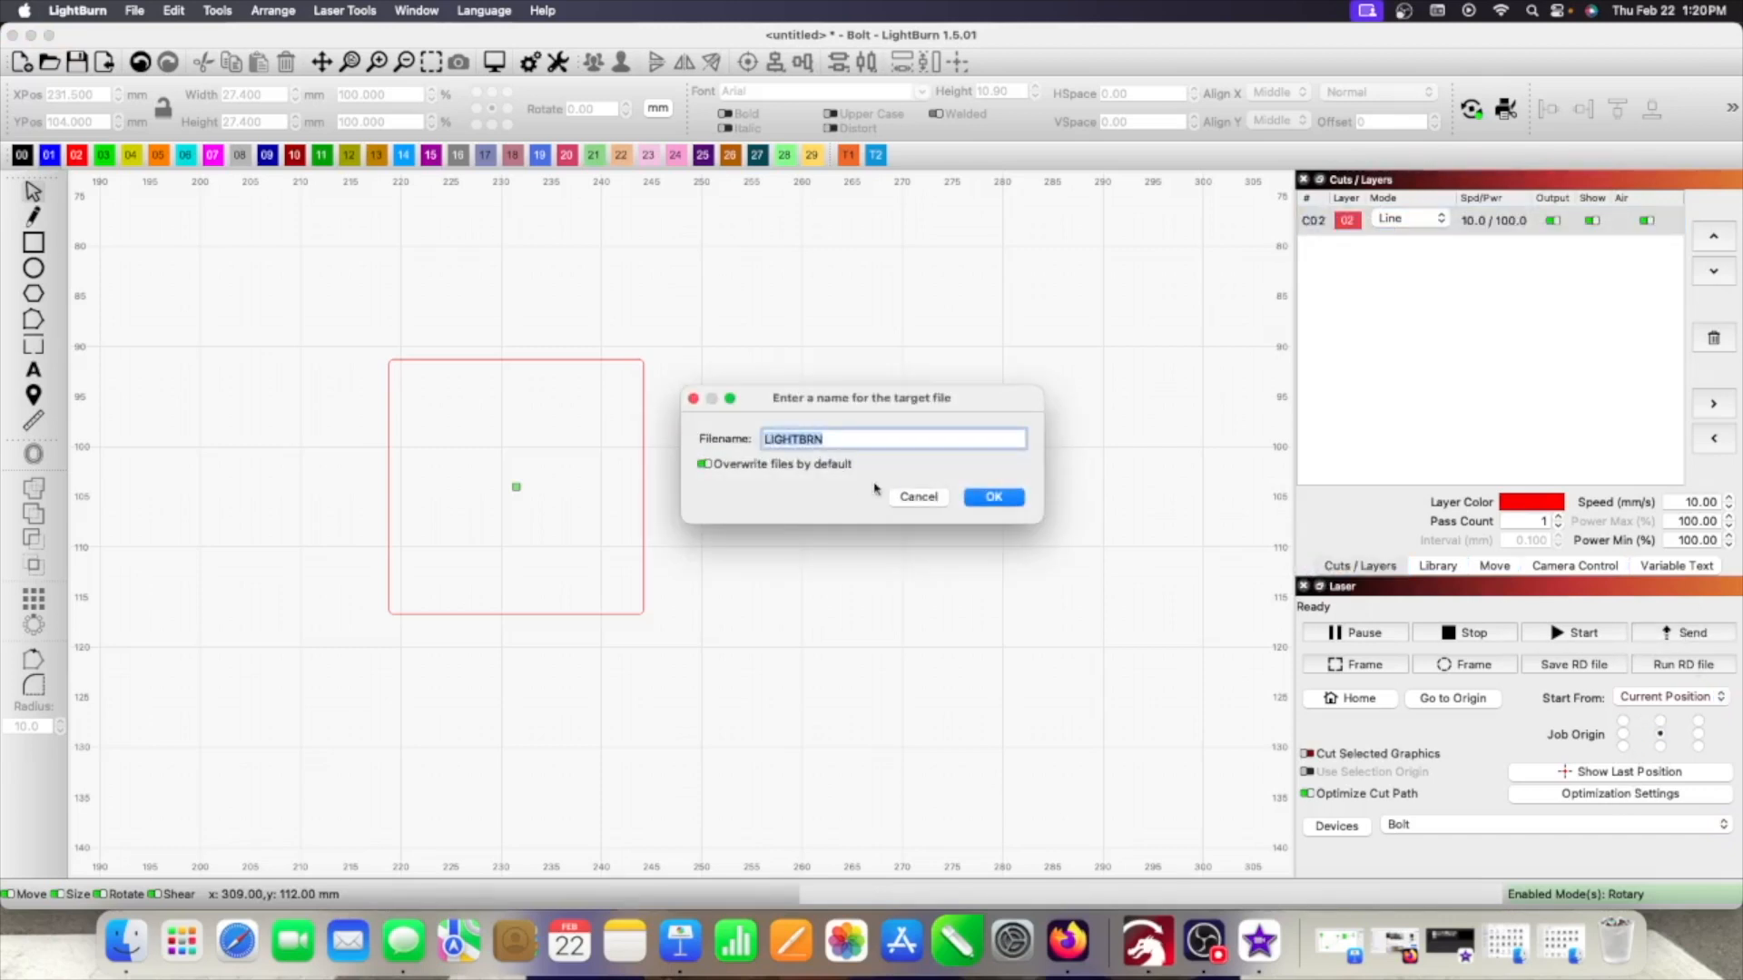
pyautogui.click(993, 495)
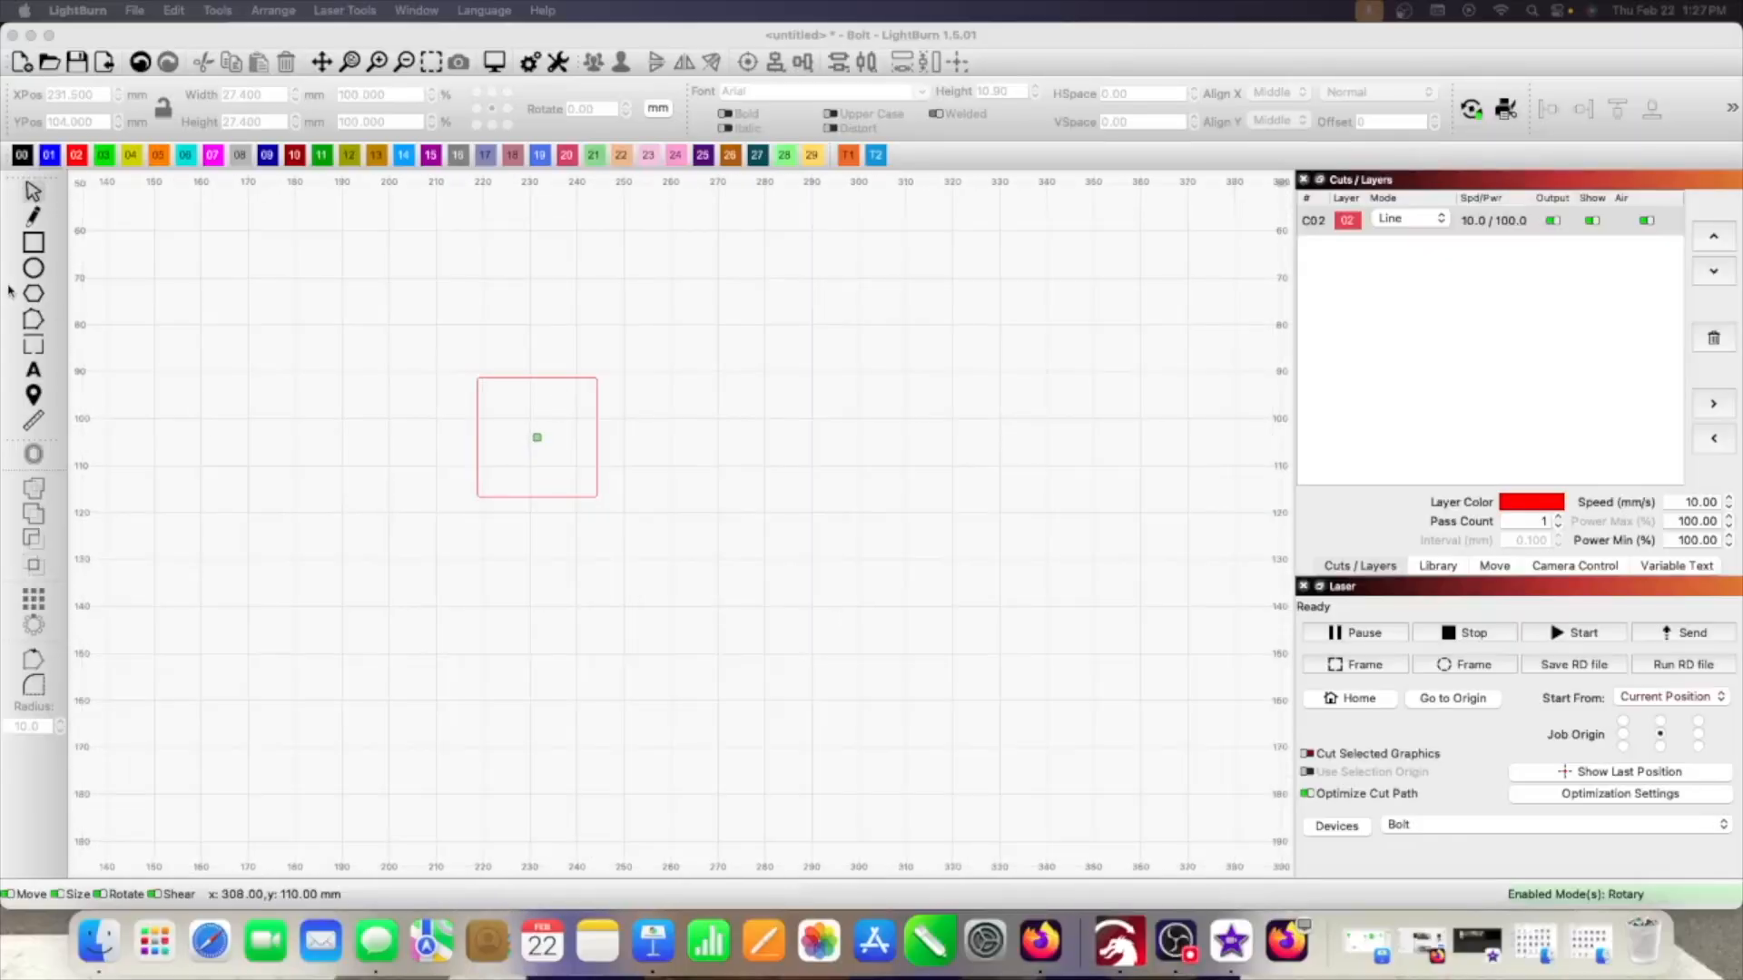
# - Add a text note right of the square reading 25.32, 25.05, .27 and .135 on separate lines
pyautogui.click(1312, 220)
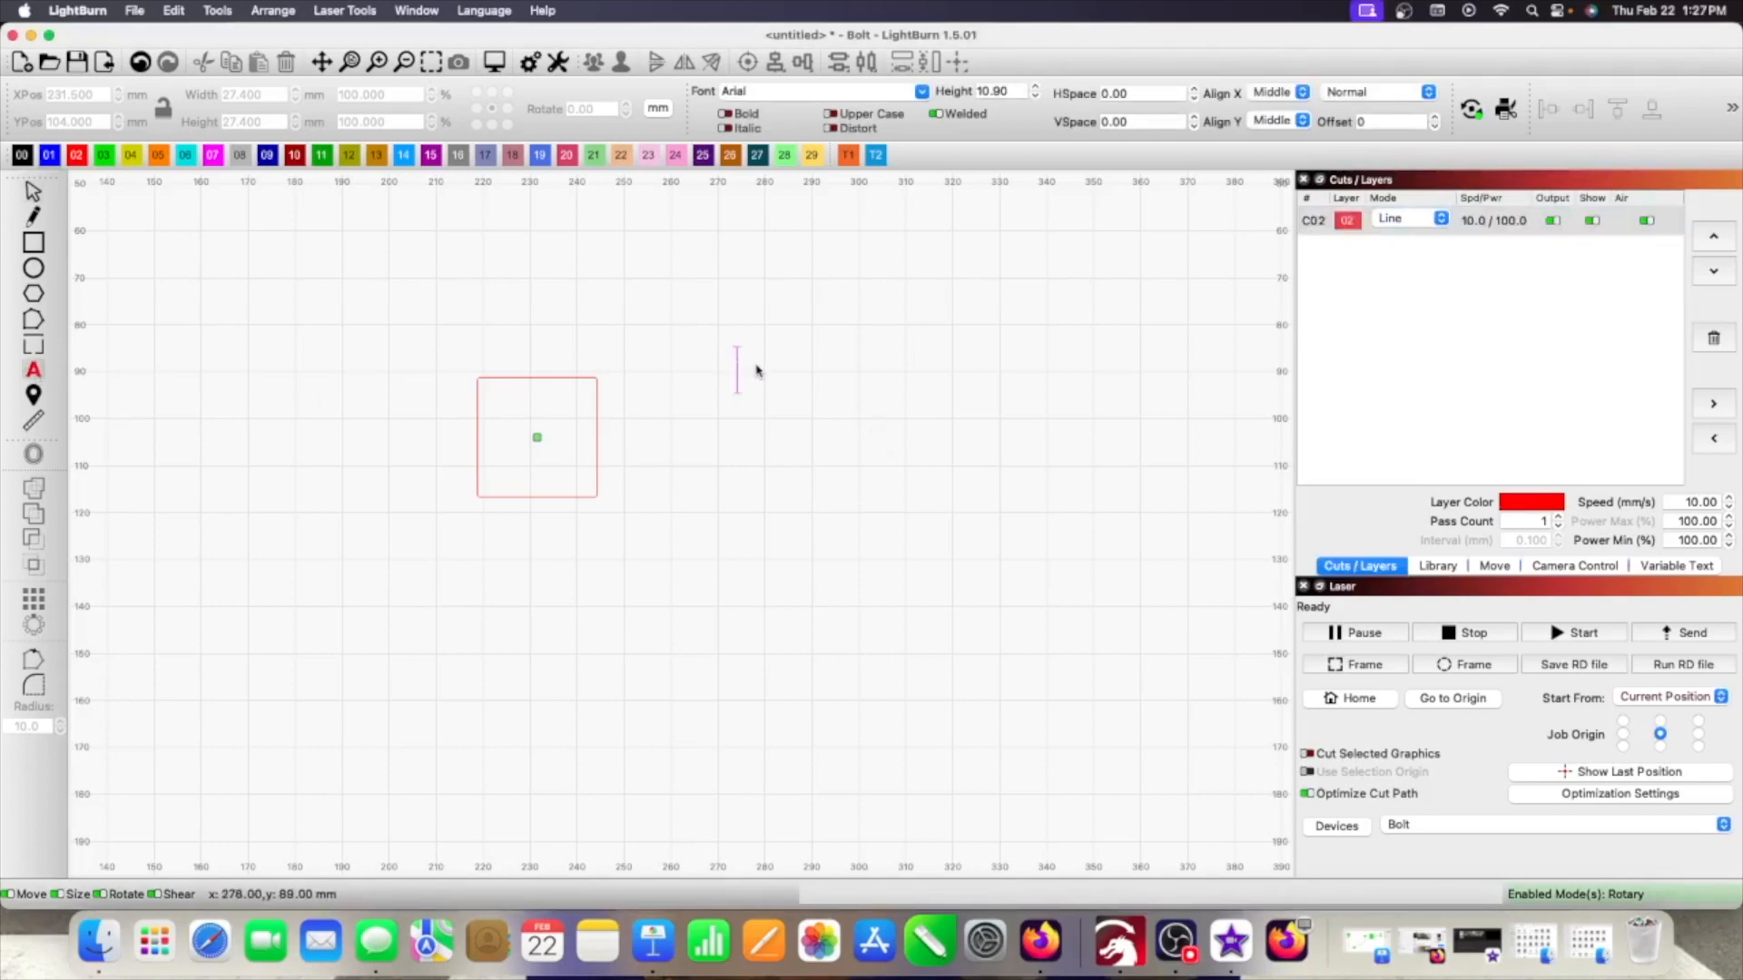
pyautogui.write('25')
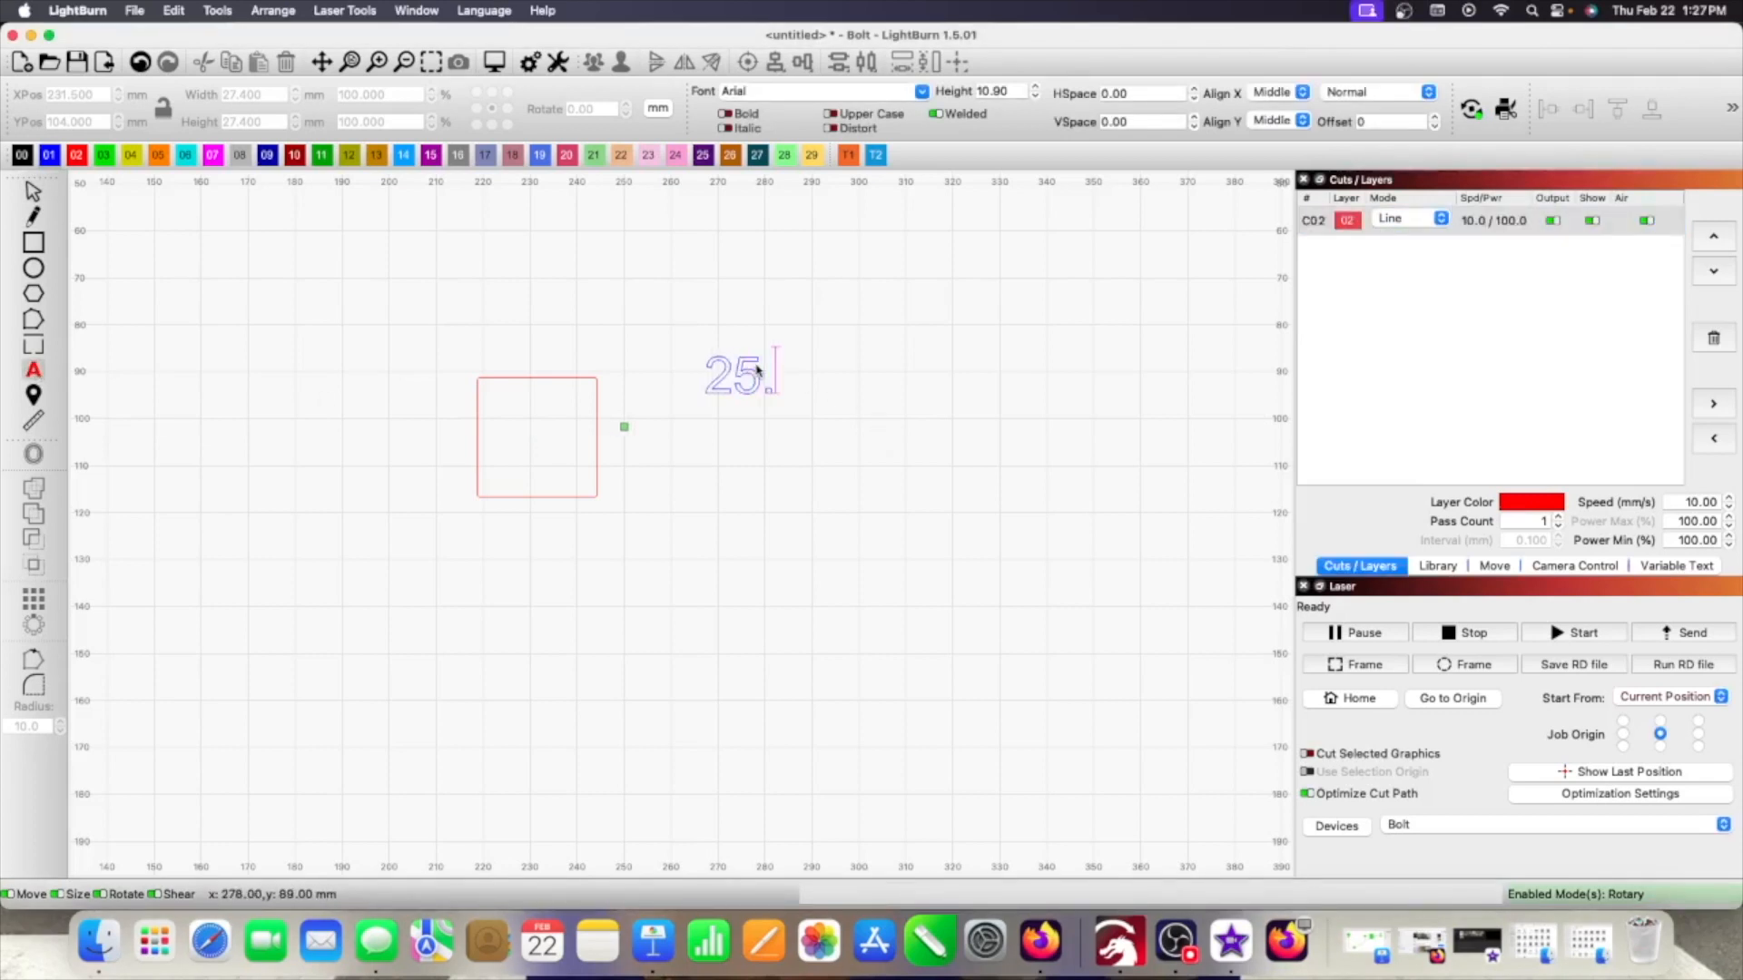
pyautogui.write('.3')
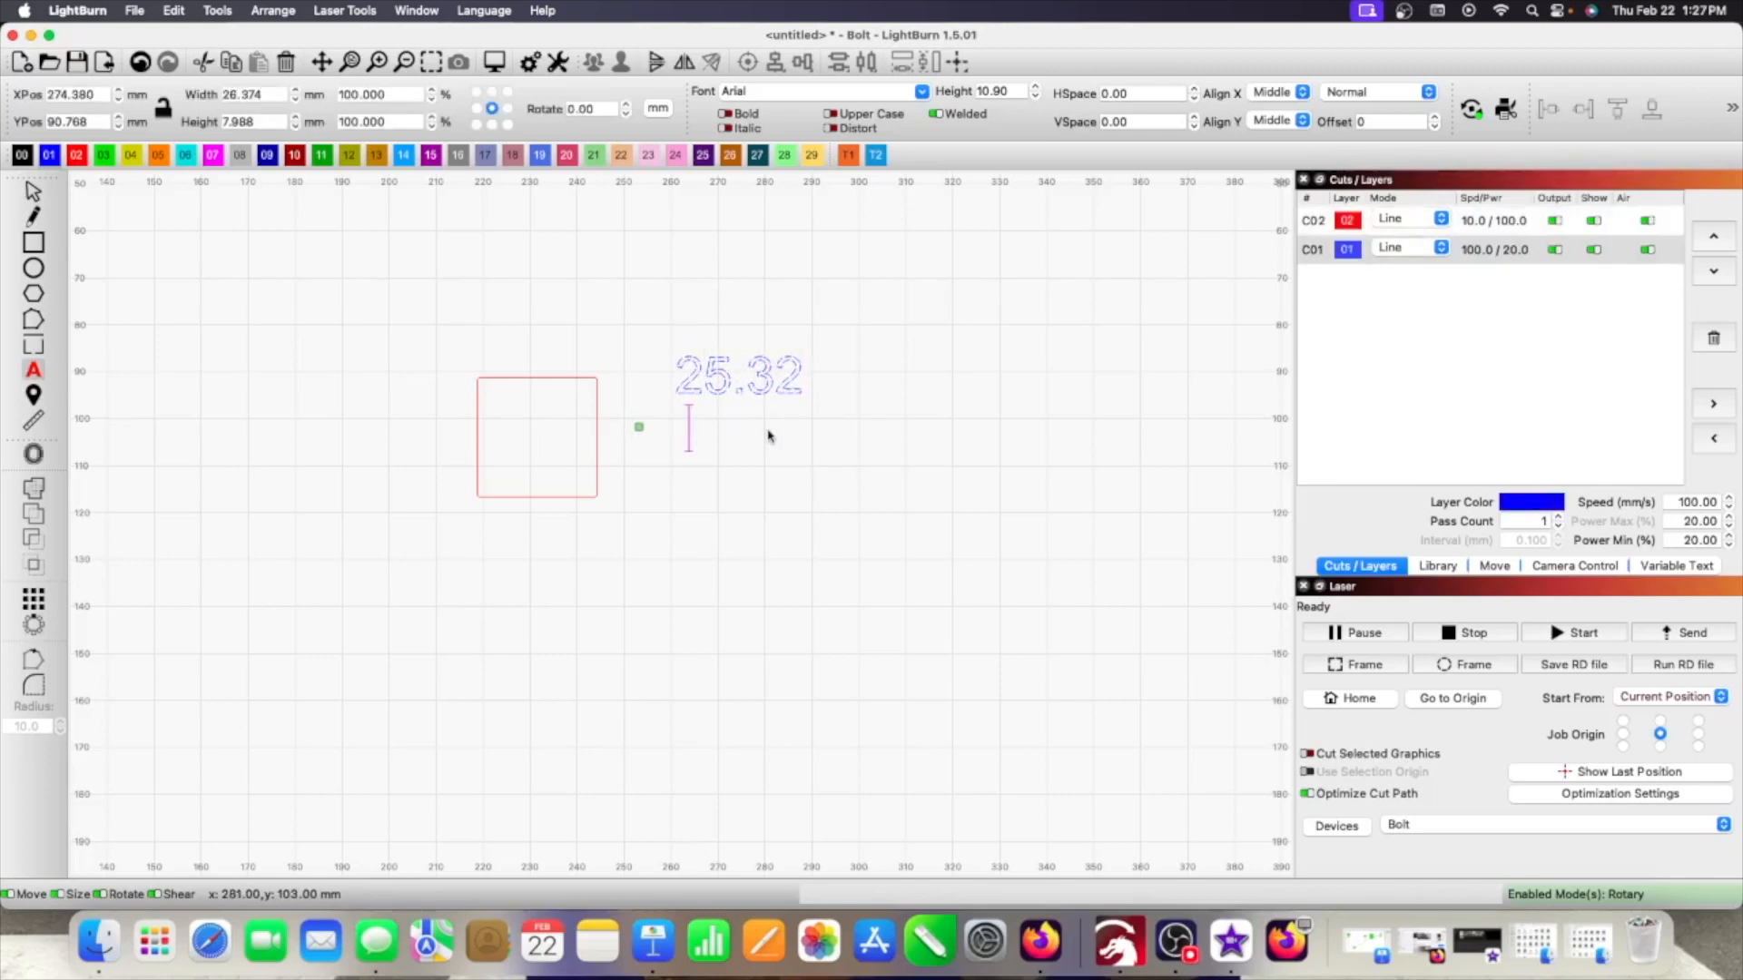
pyautogui.write('25.0')
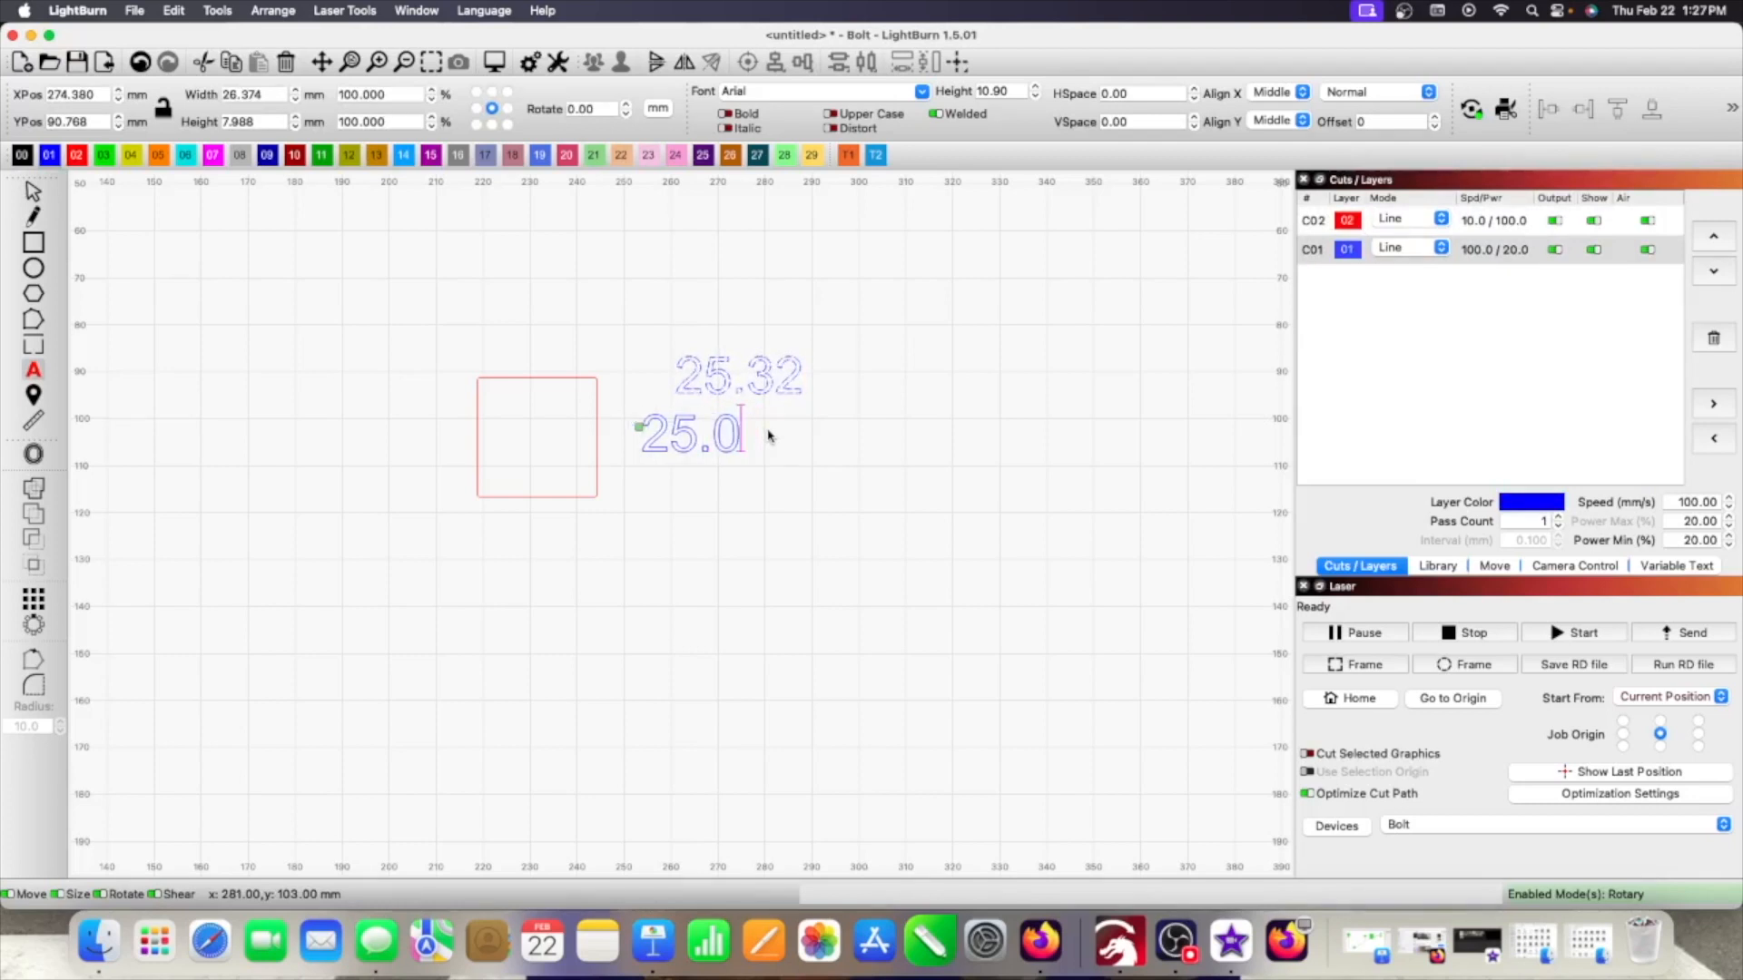
pyautogui.write('5')
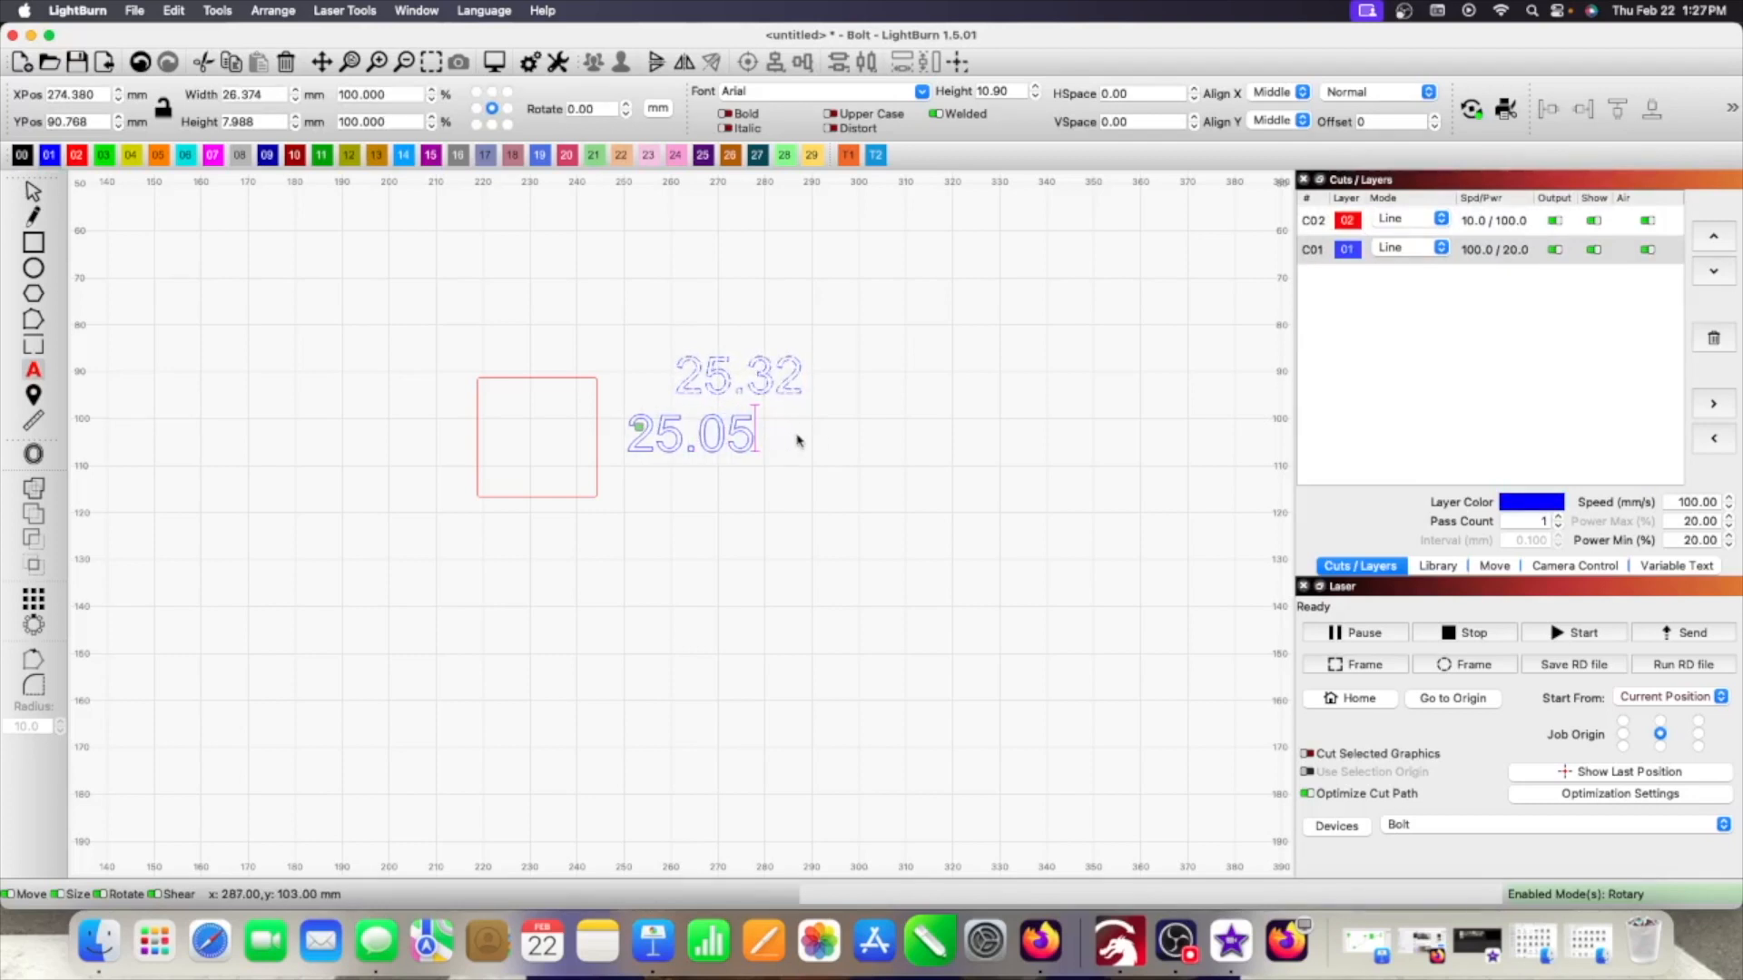
pyautogui.moveTo(733, 490)
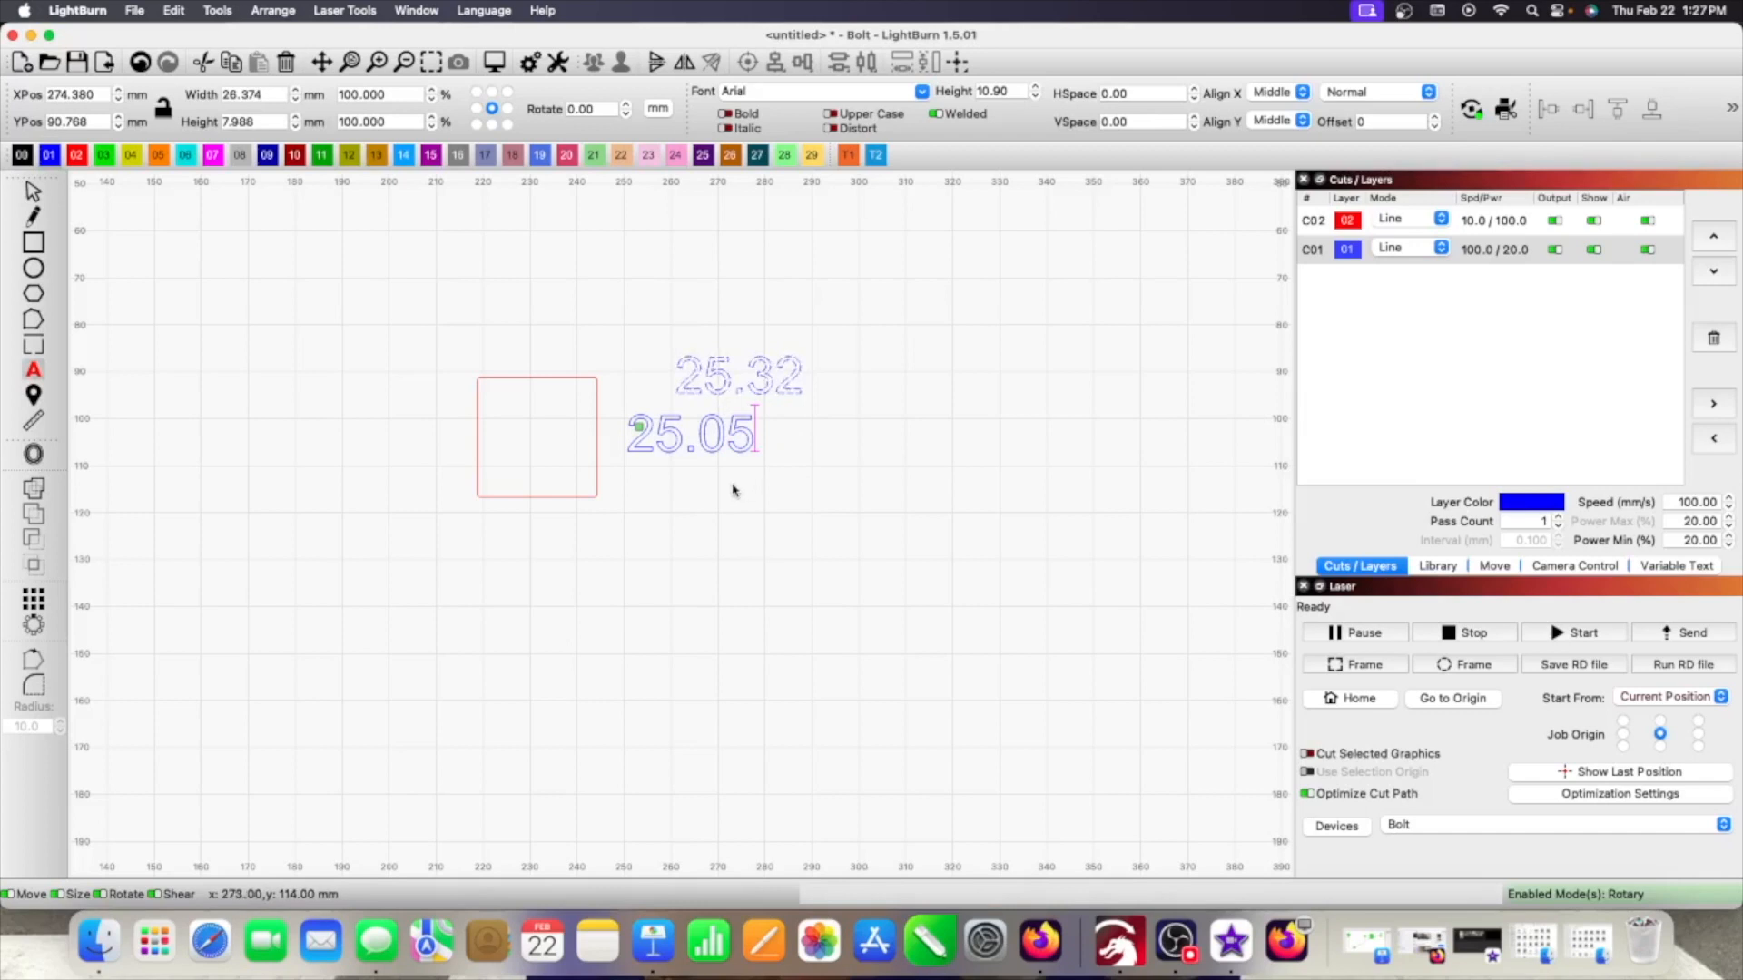
pyautogui.moveTo(694, 480)
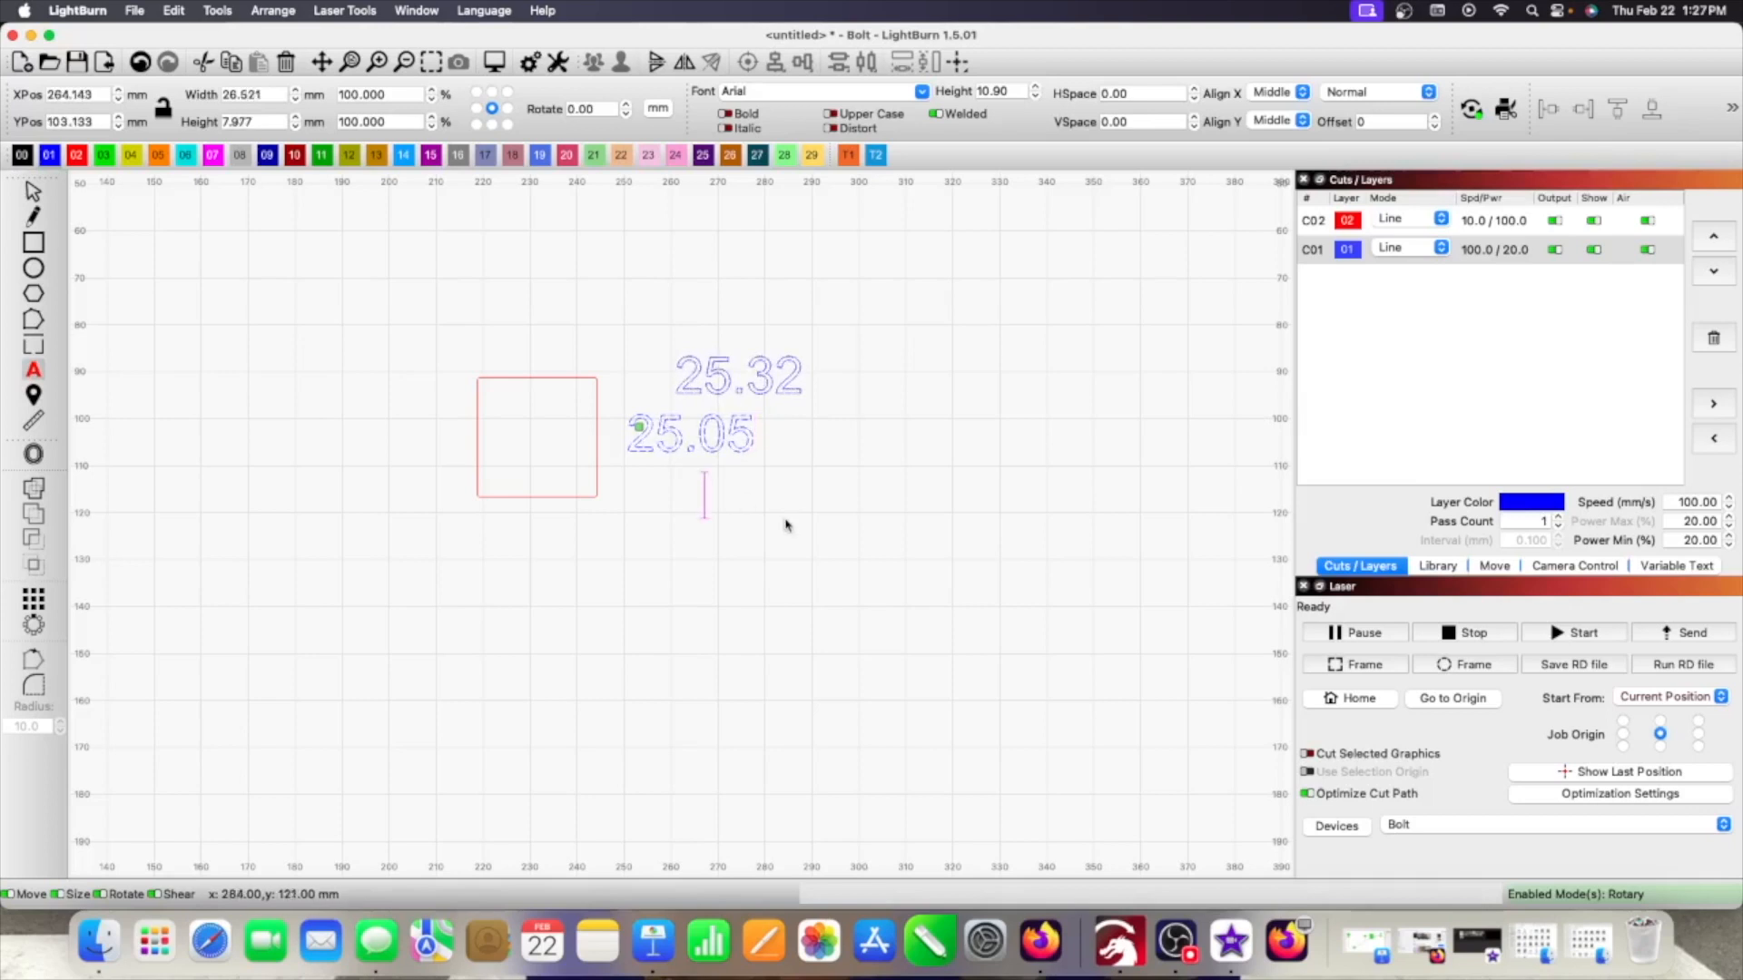
pyautogui.write('.2')
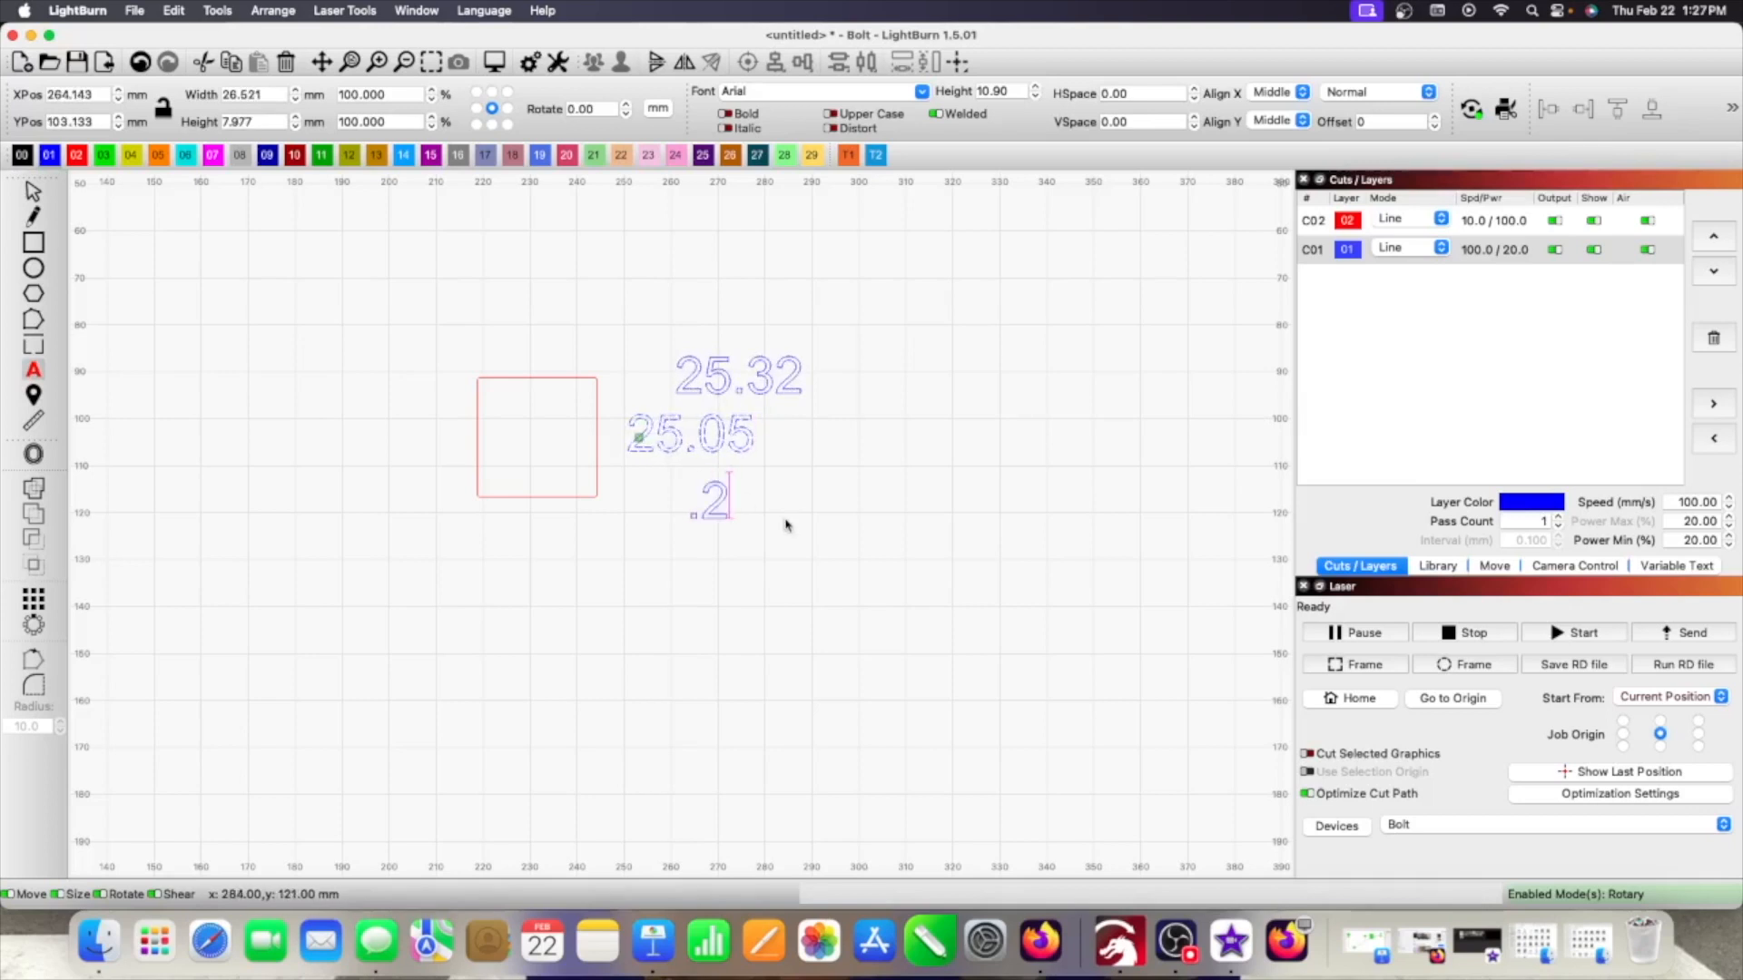
pyautogui.write('7')
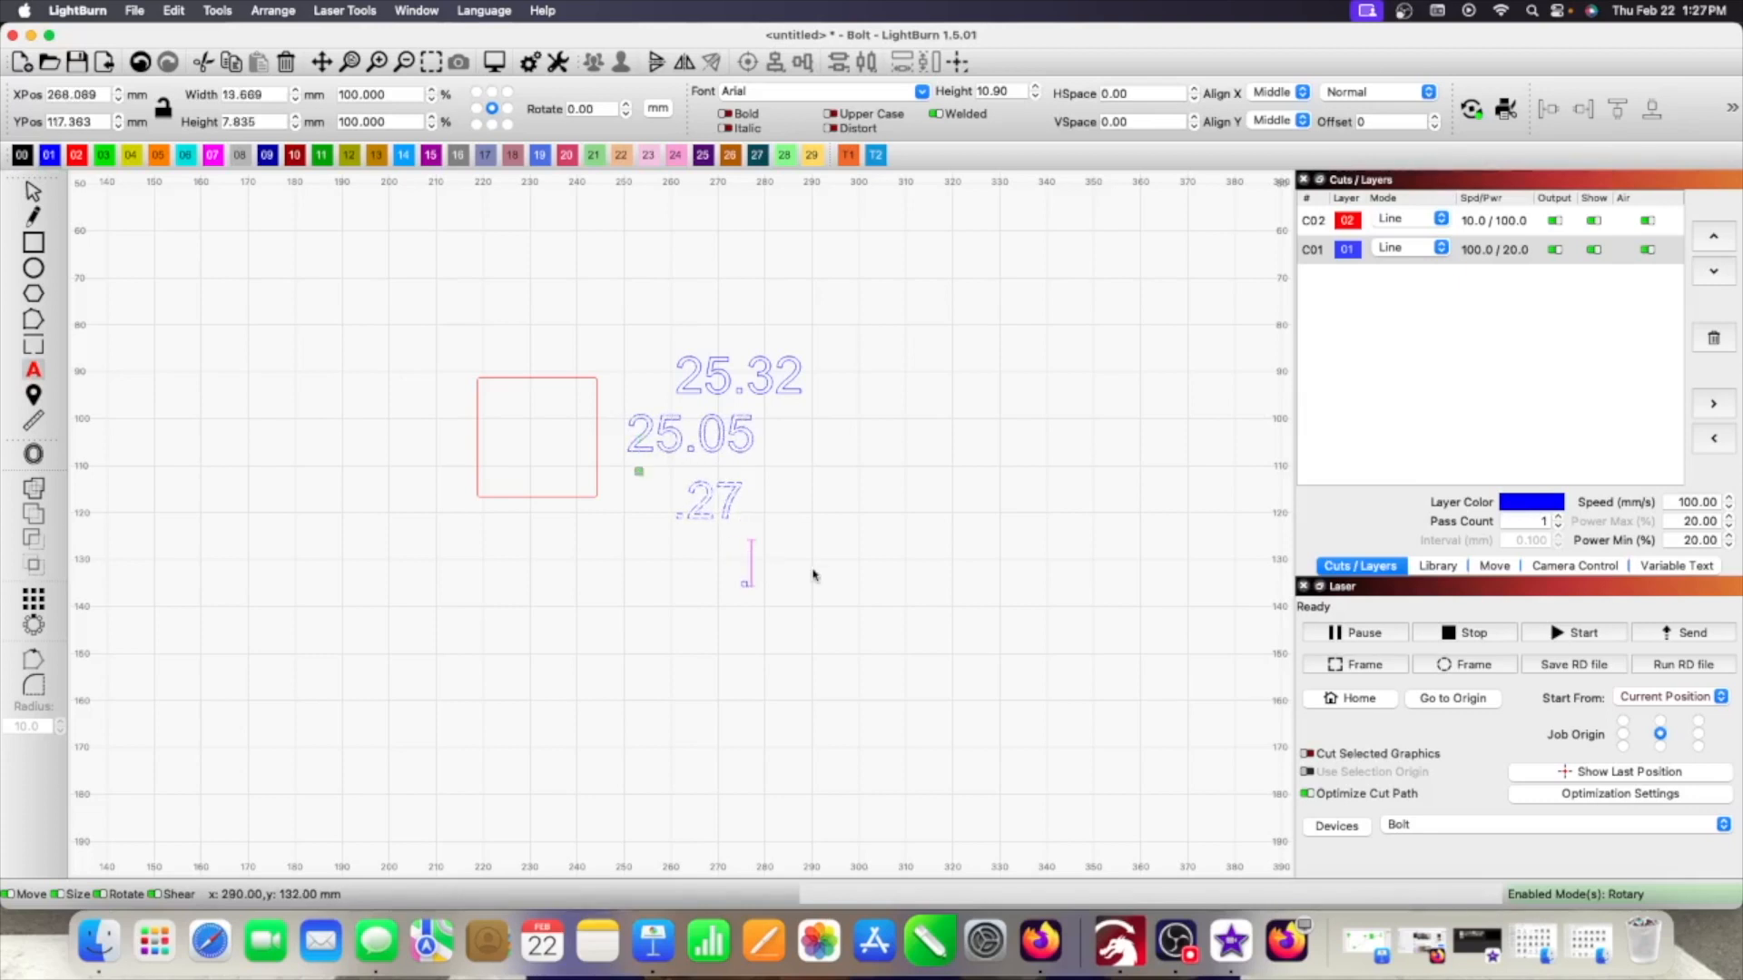
pyautogui.write('.135')
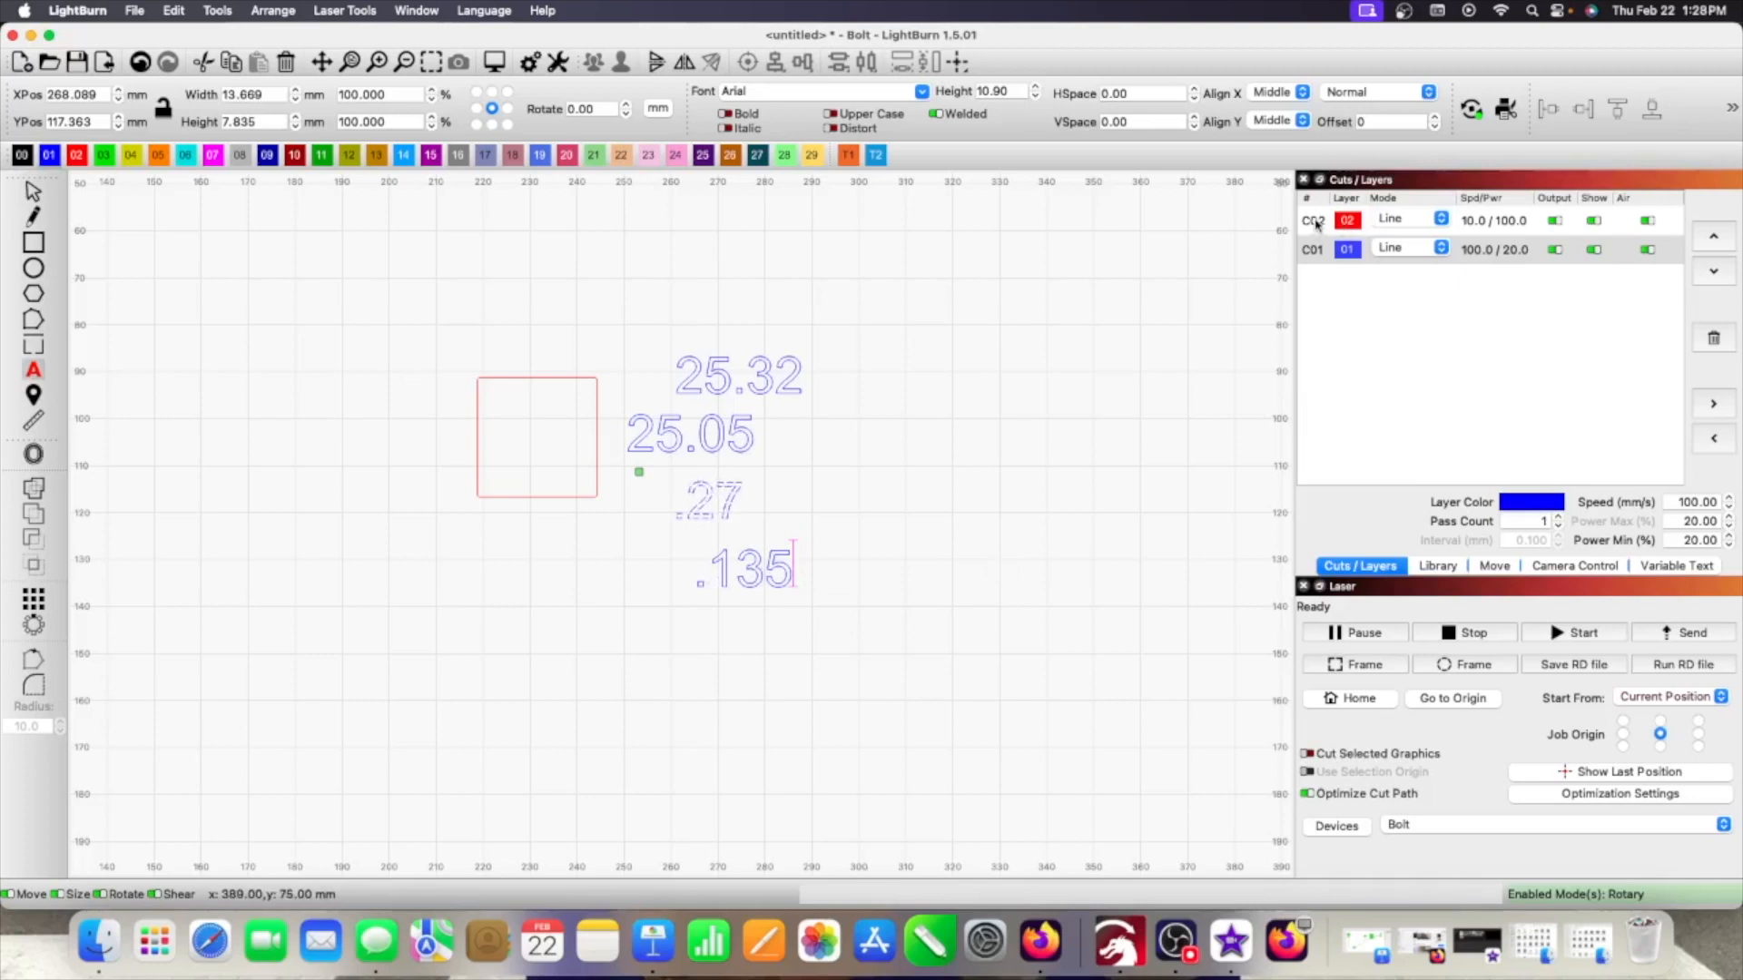
# - Give layer C02 a kerf offset of .135 mm in its cut settings
pyautogui.doubleClick(1347, 220)
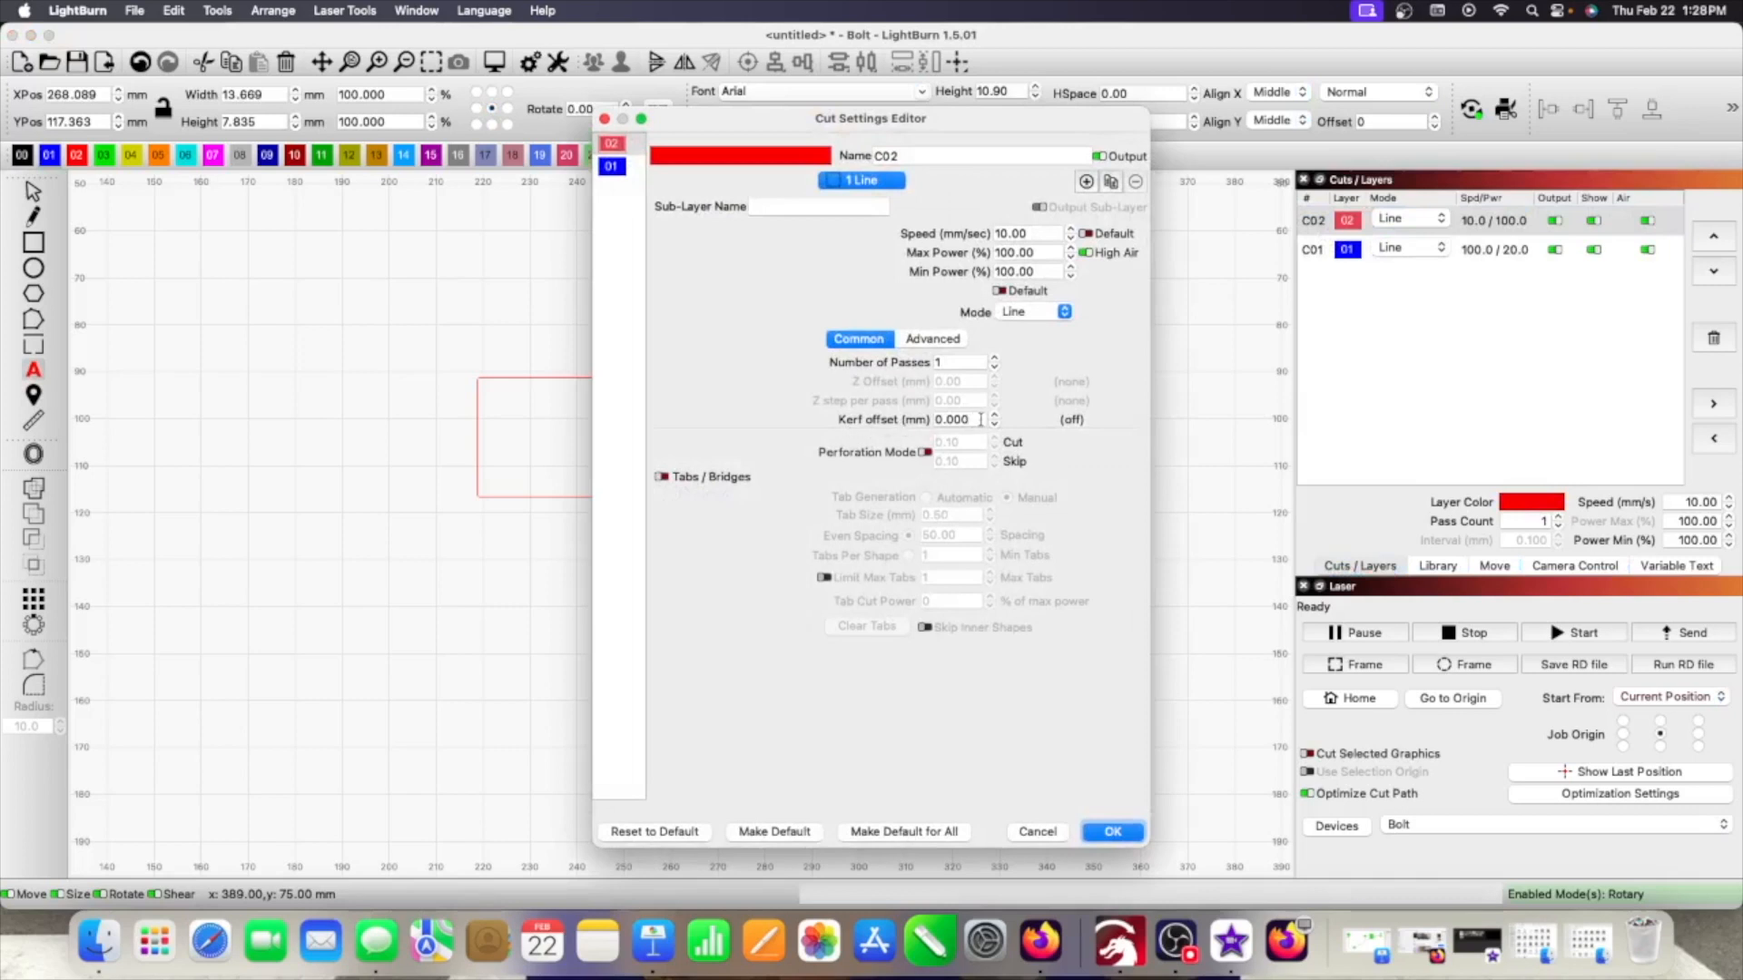
pyautogui.click(960, 420)
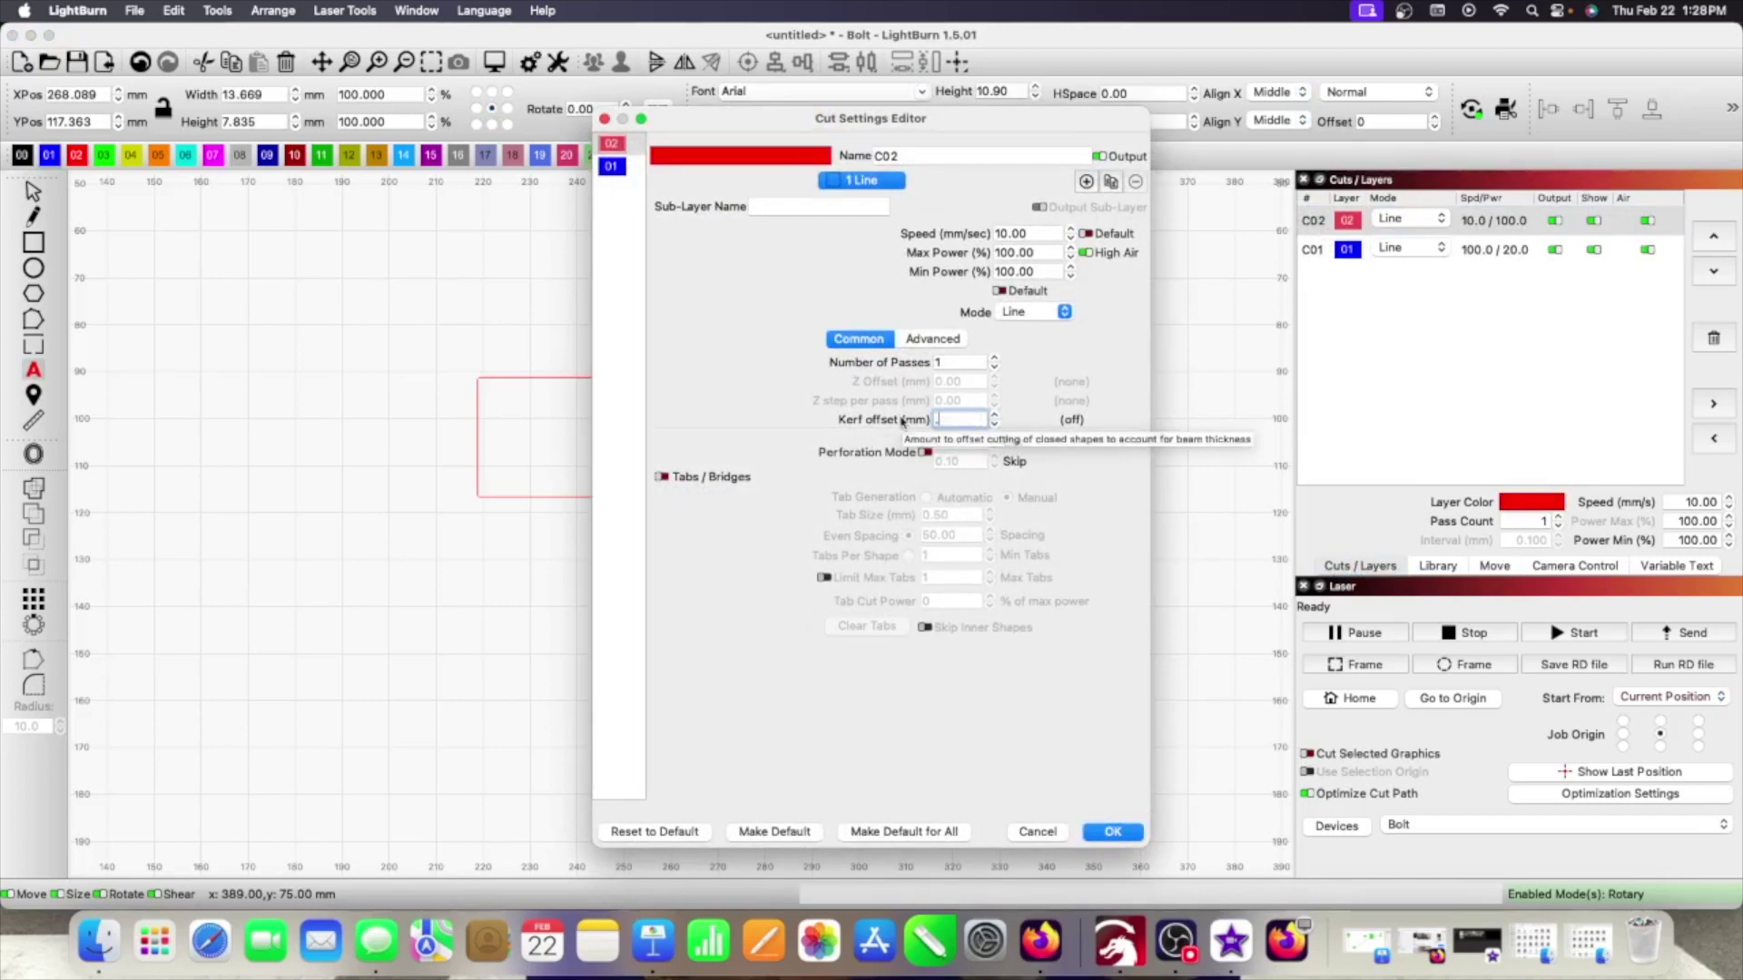
pyautogui.write('.135')
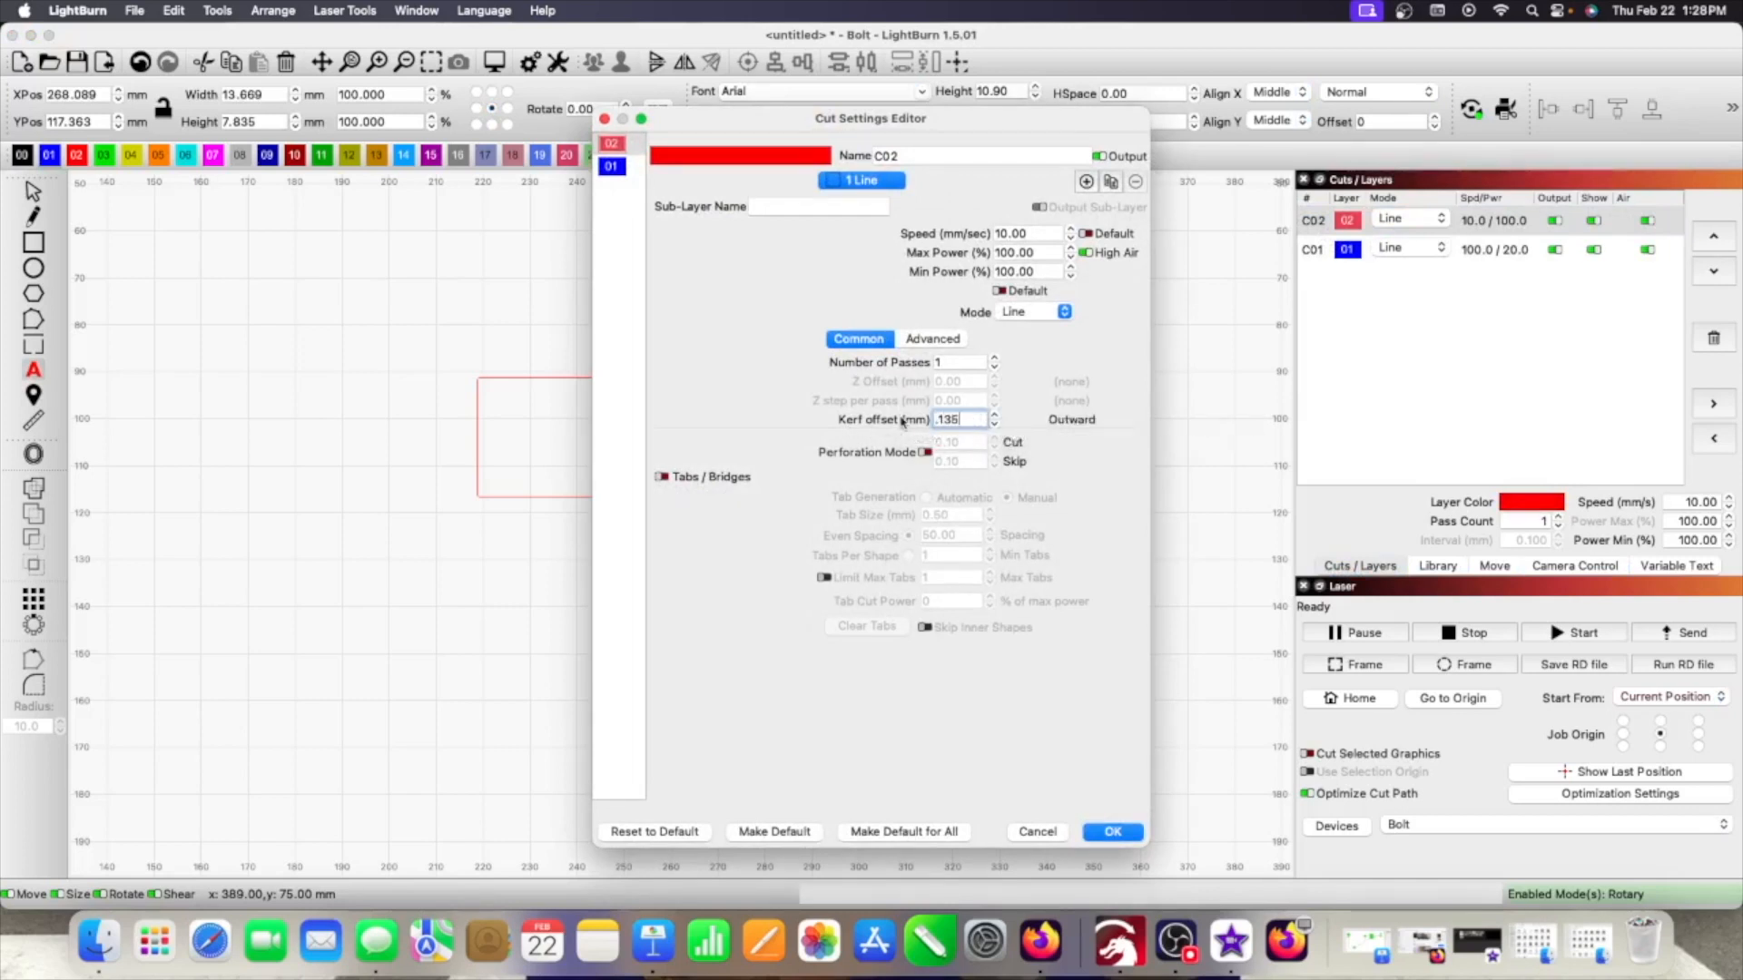
pyautogui.moveTo(1073, 637)
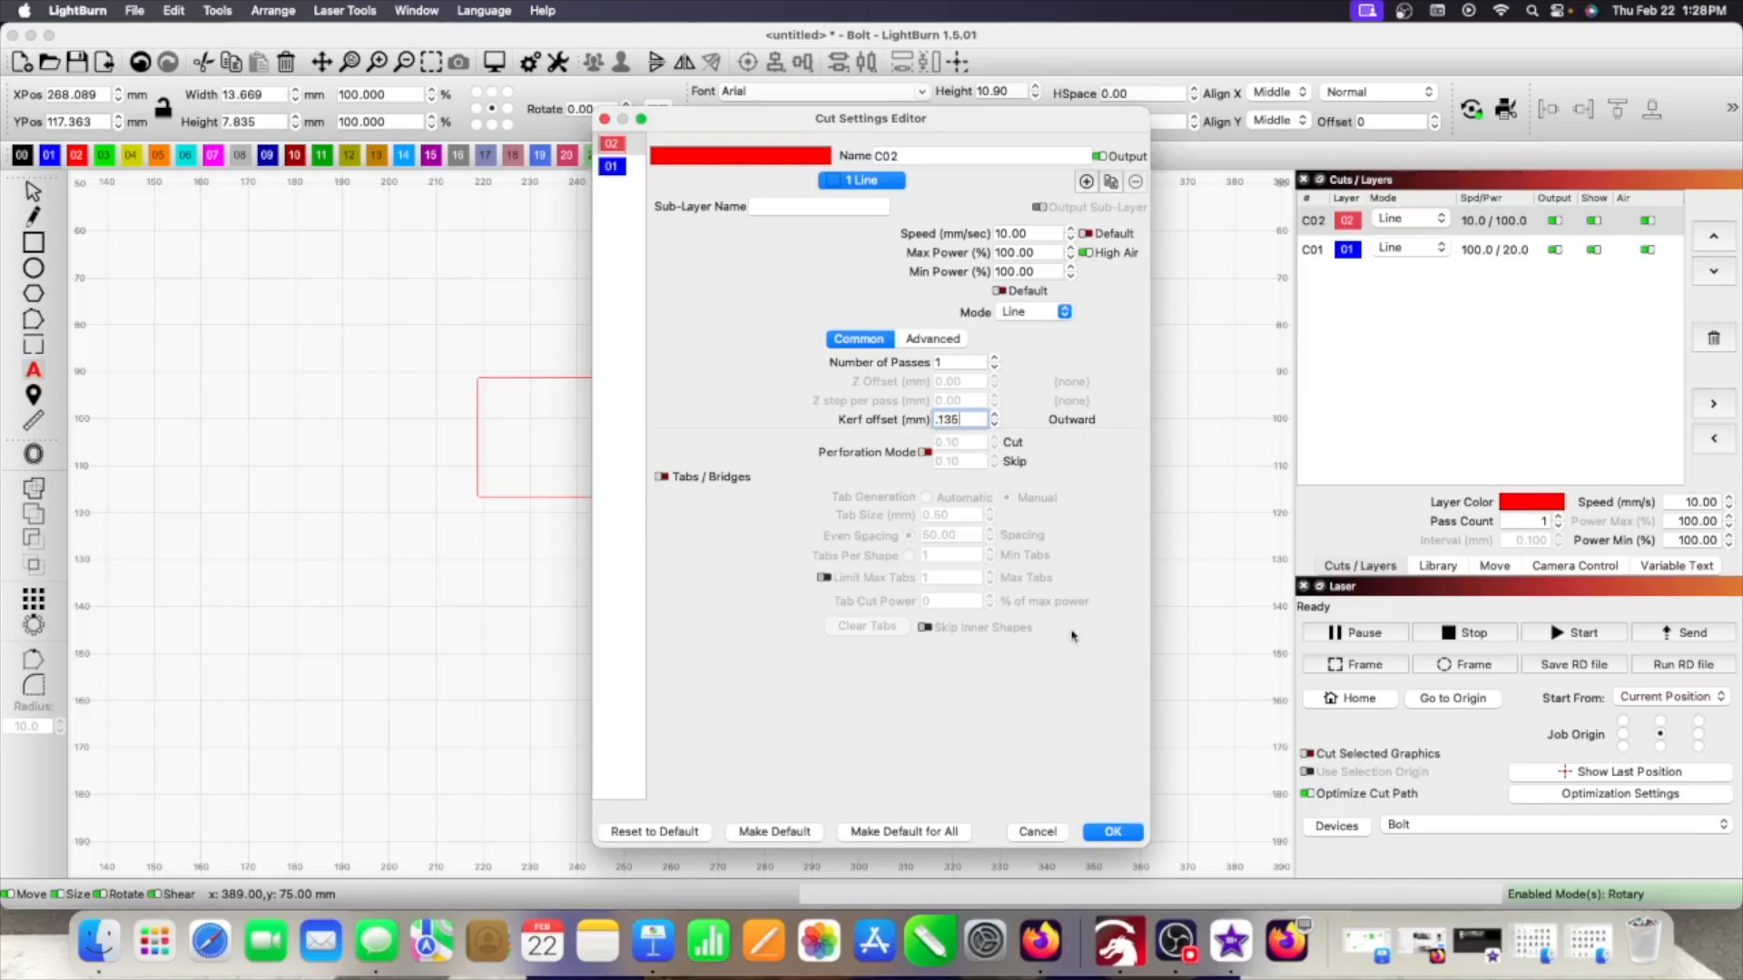
pyautogui.click(1113, 831)
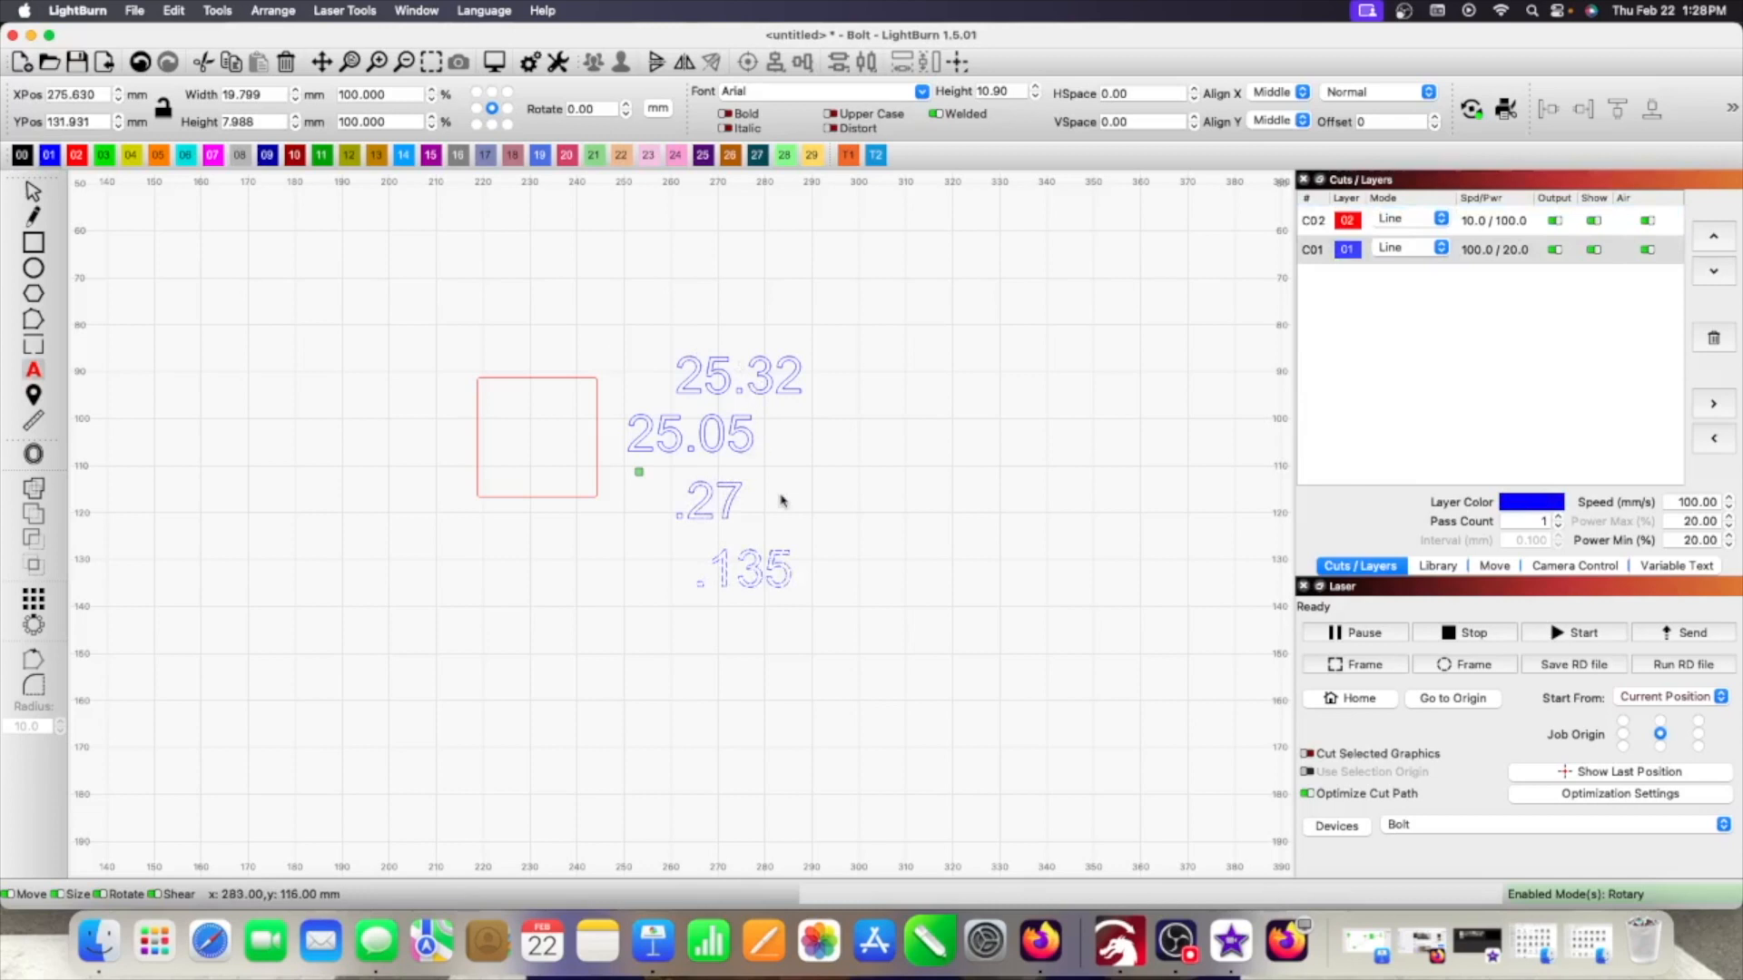
# - Remove the calculation text and send the updated square job to the Bolt laser
pyautogui.click(744, 570)
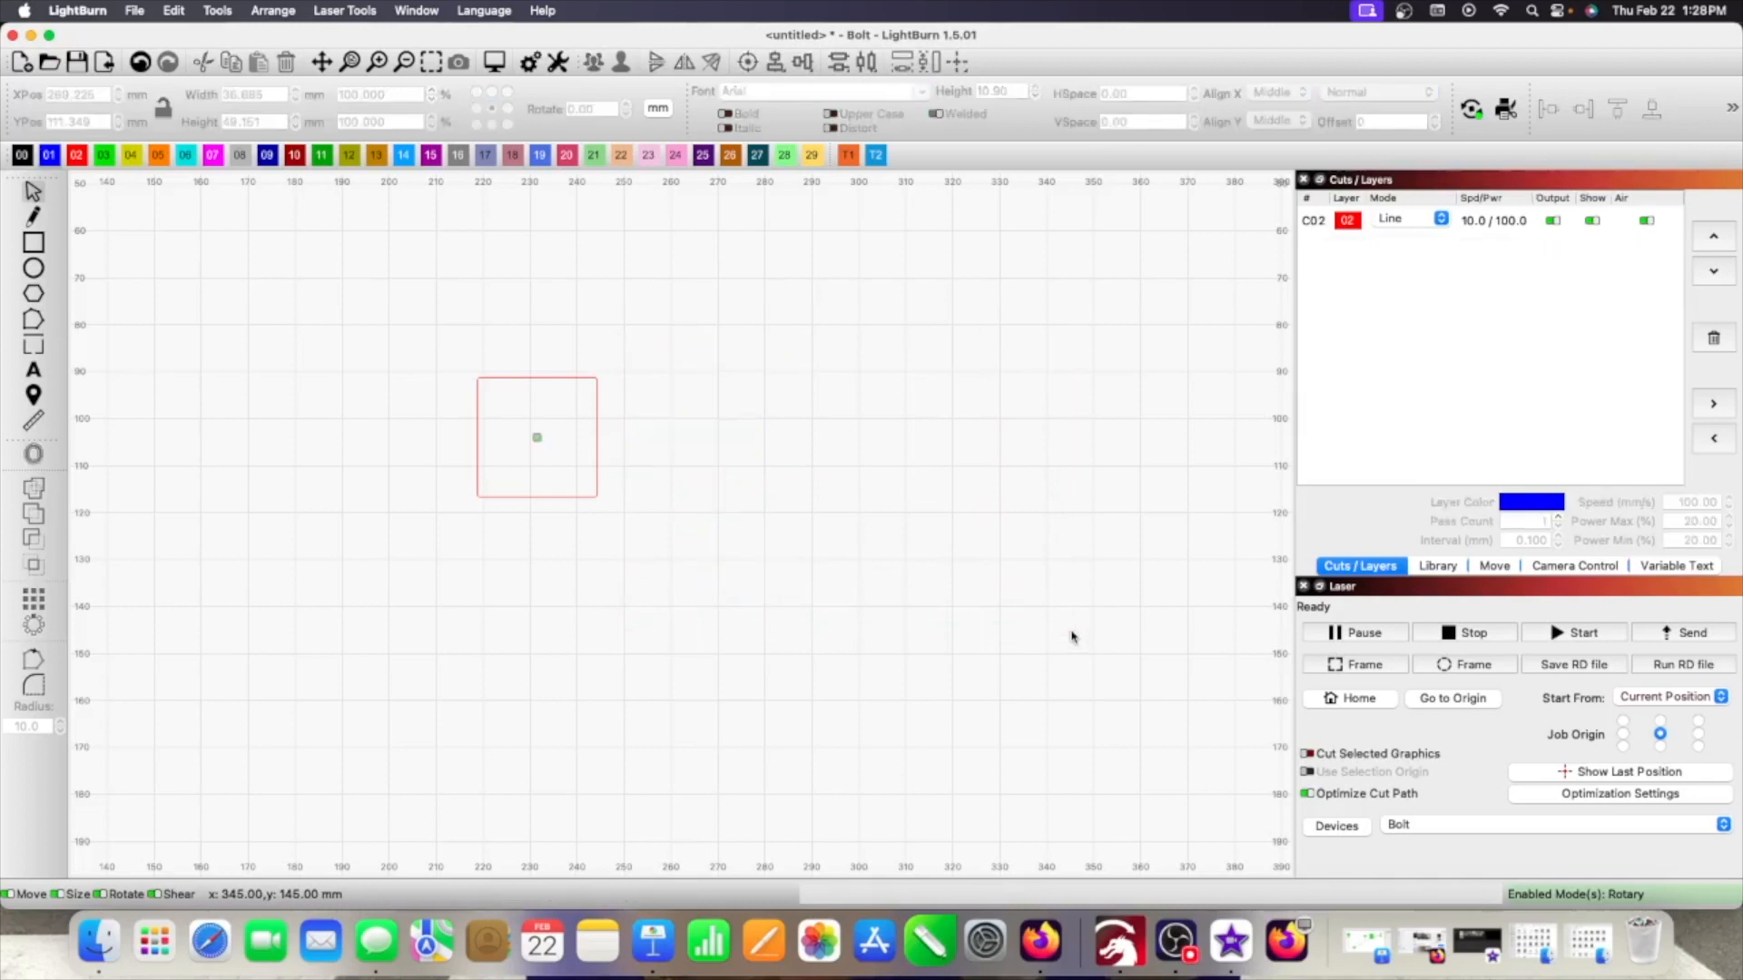
pyautogui.moveTo(1678, 636)
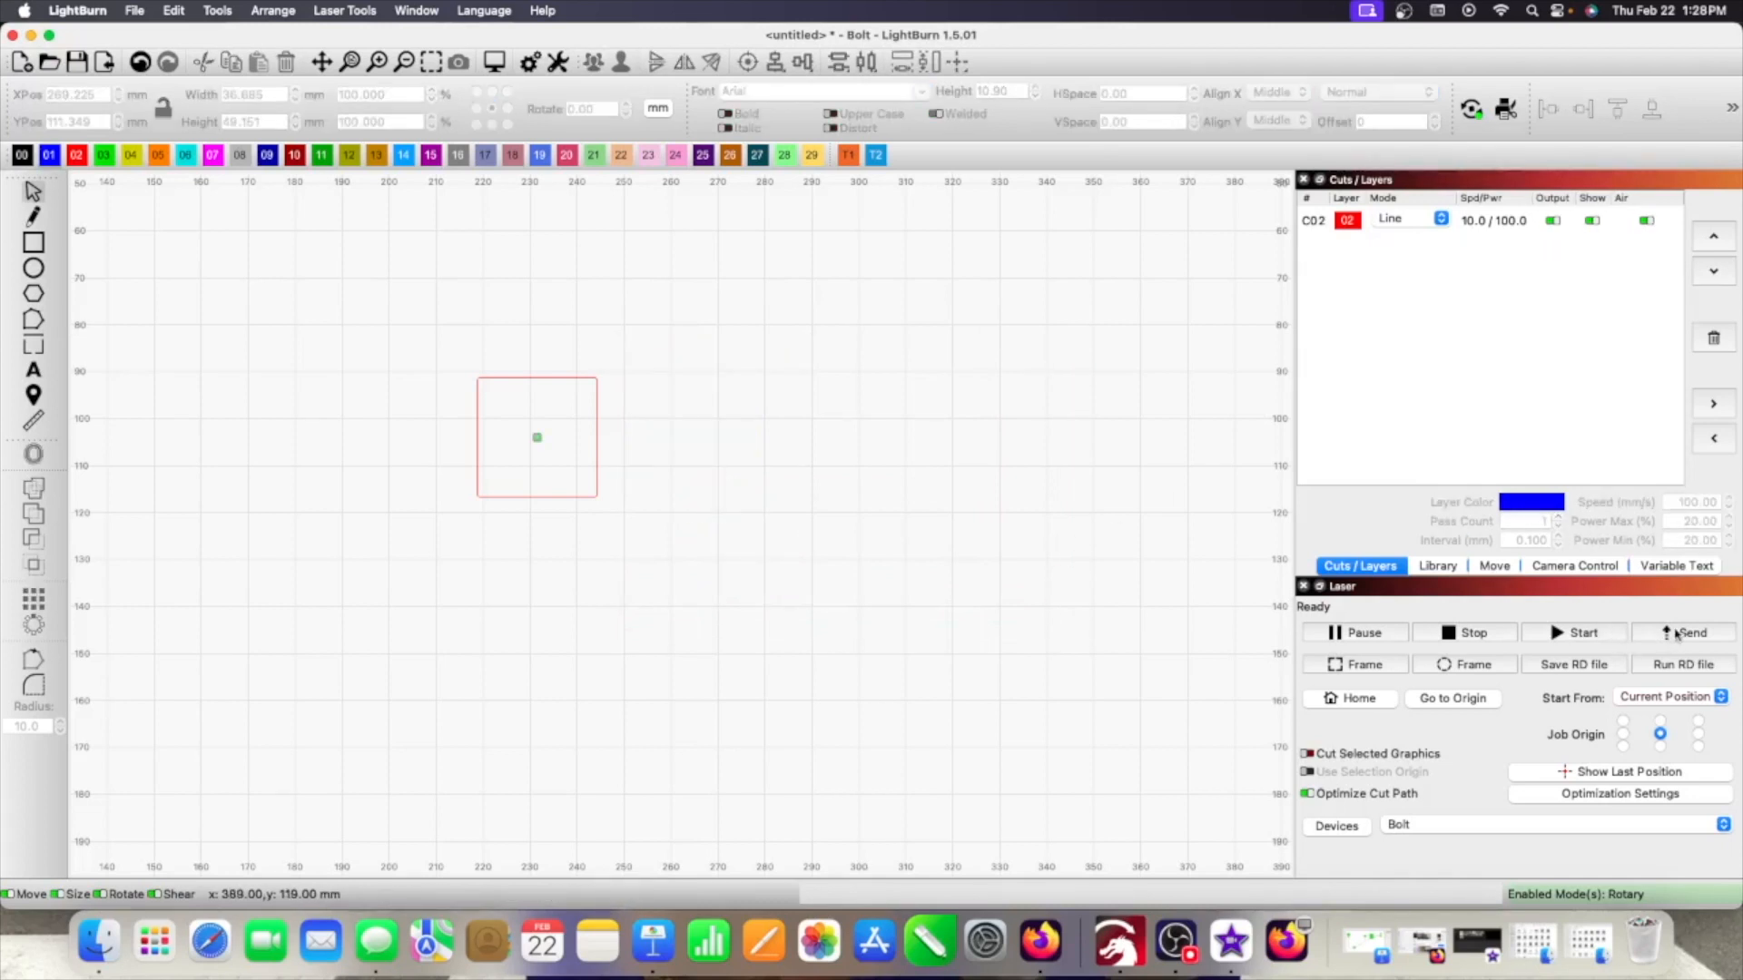
pyautogui.click(1683, 632)
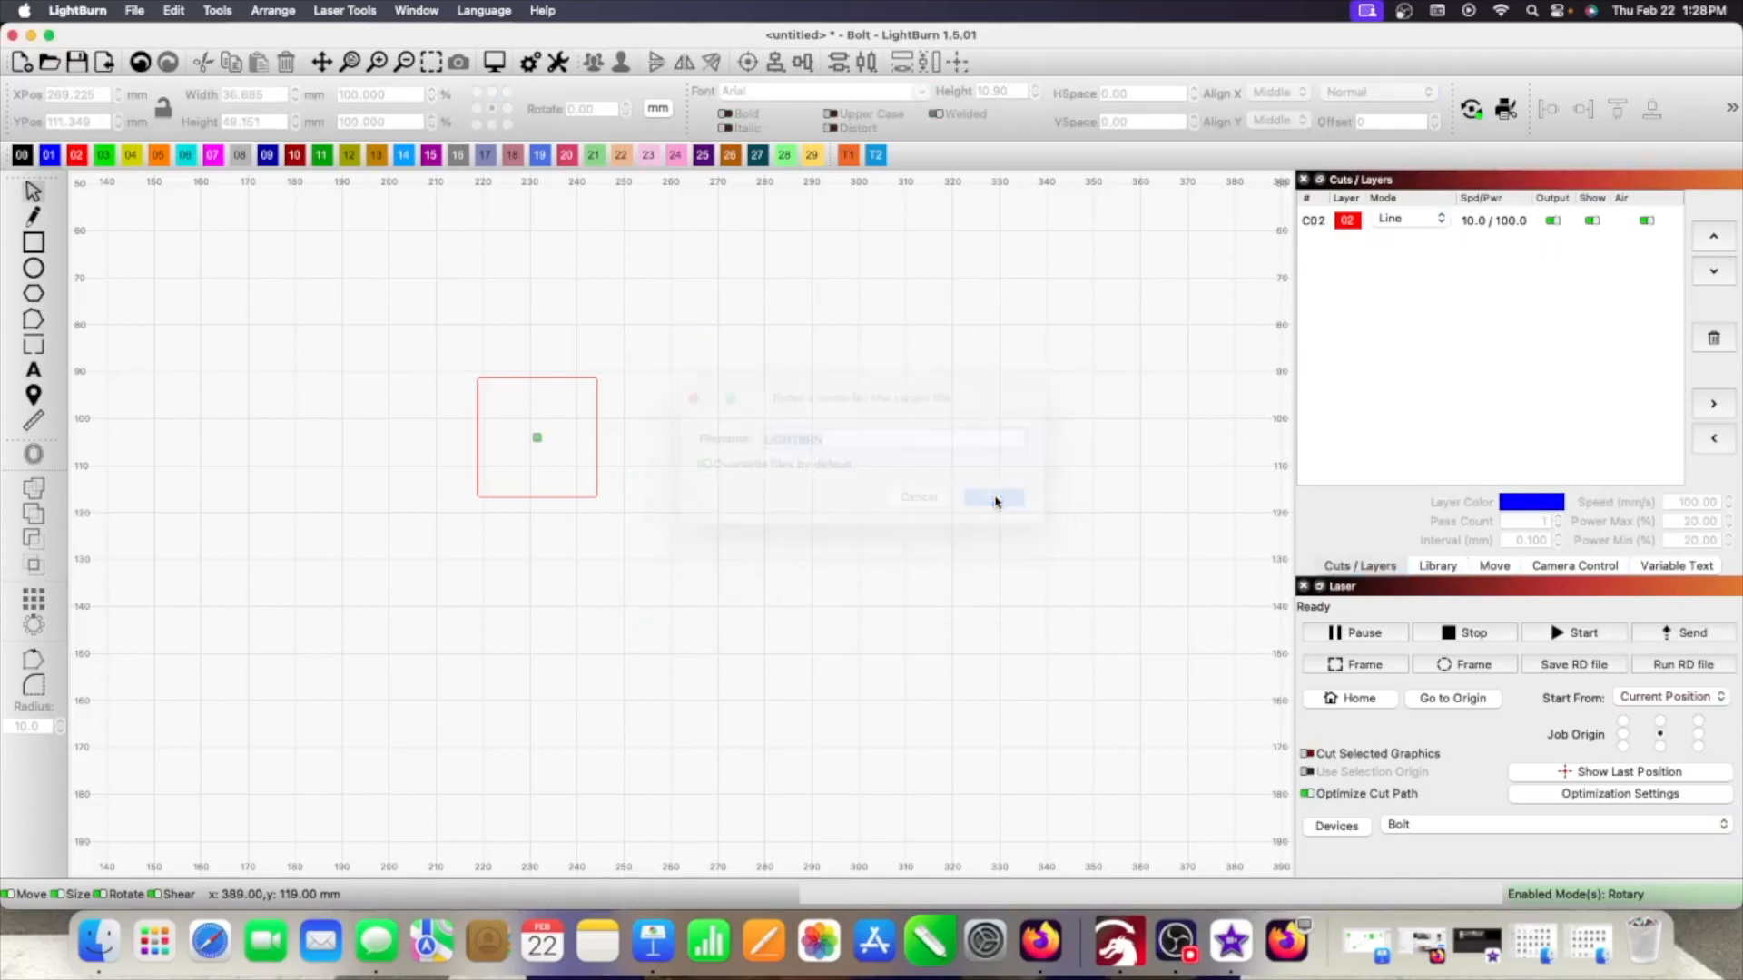
pyautogui.click(994, 497)
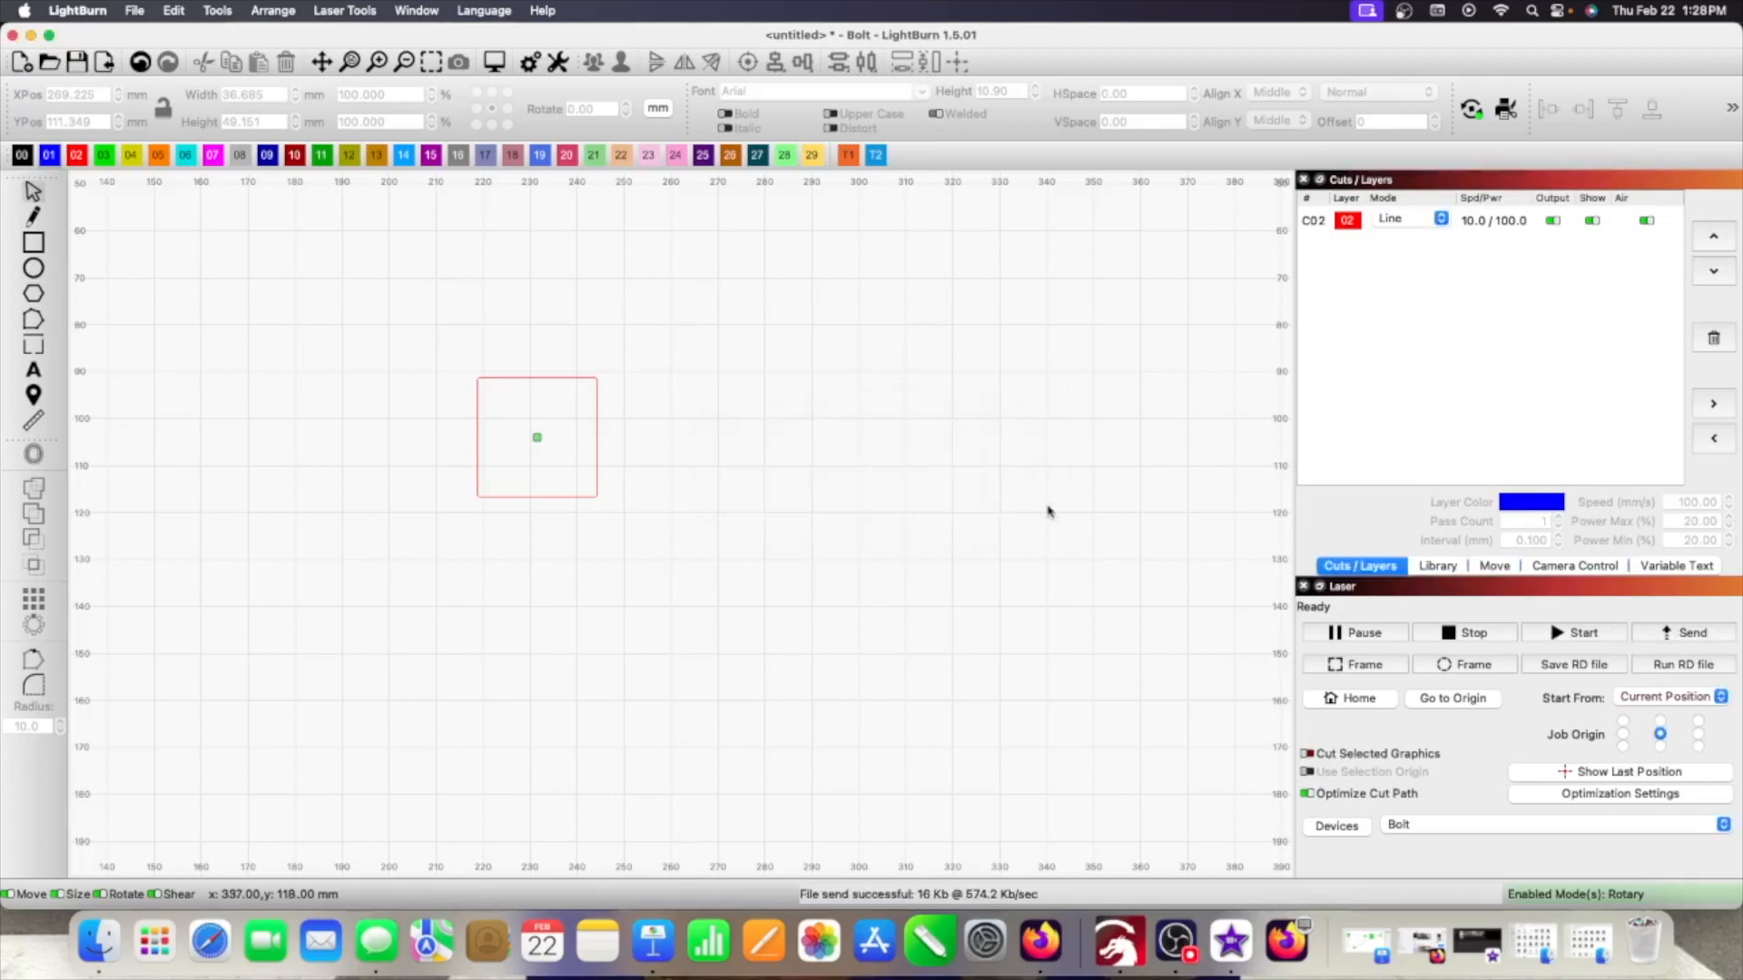
pyautogui.moveTo(1049, 512)
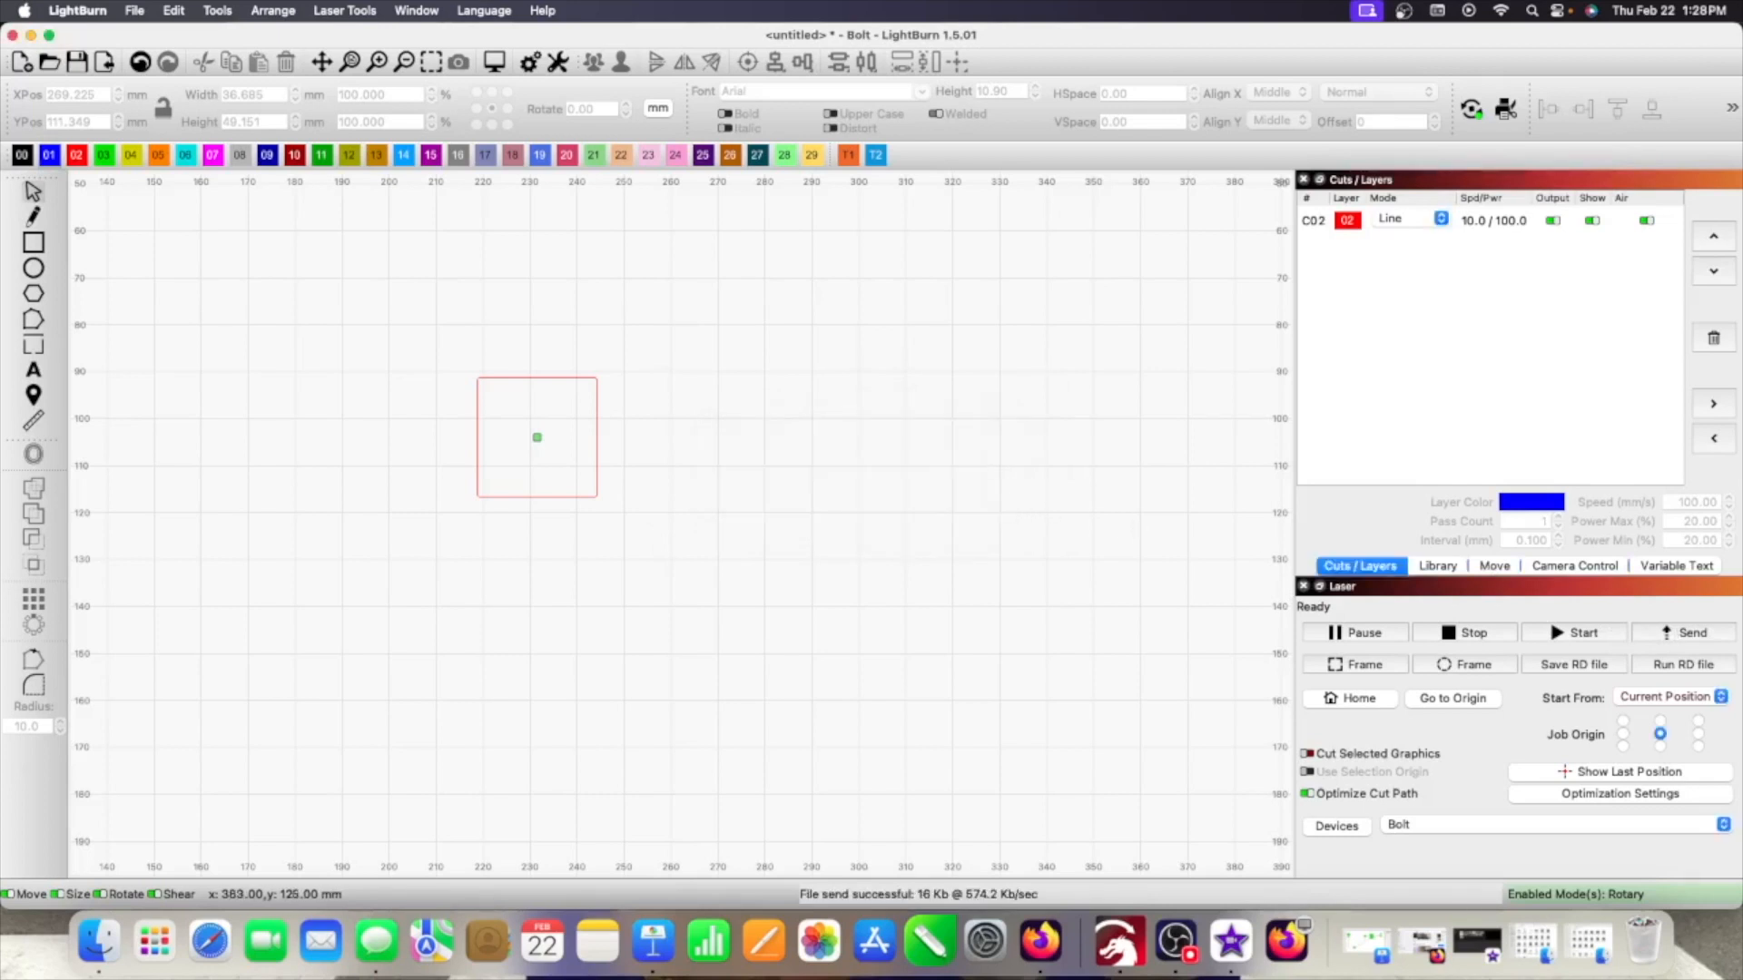